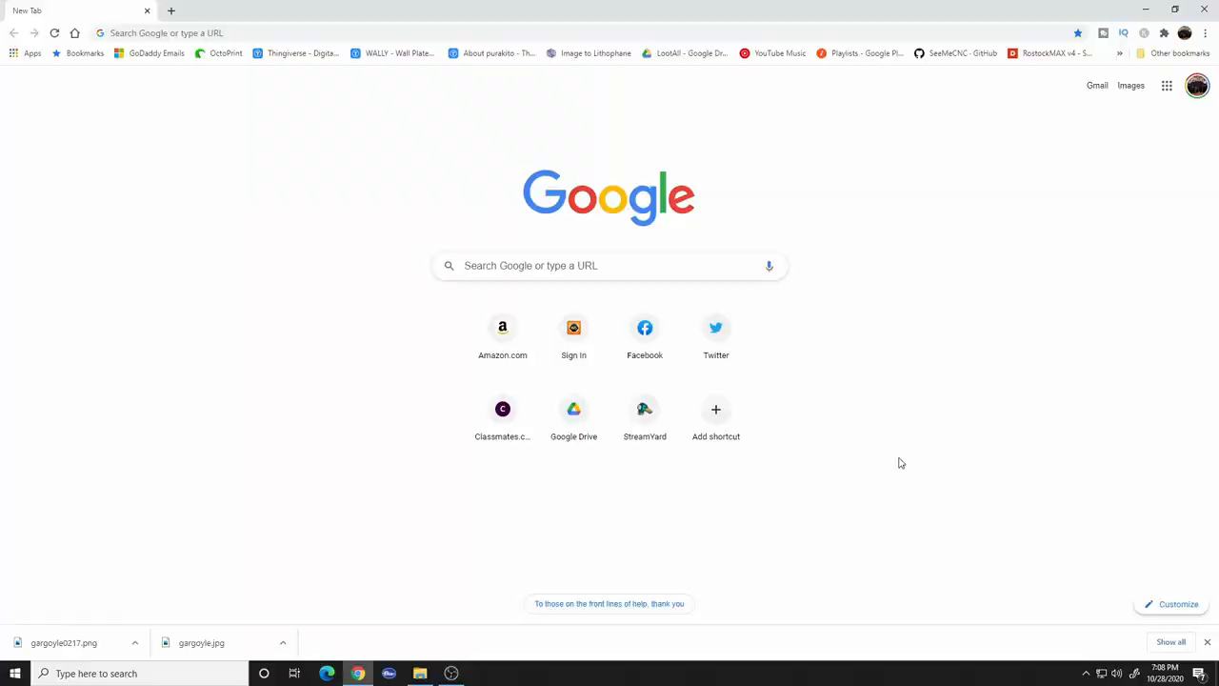
- Search Google for 'gargoyles' and pick the dark winged gargoyle from the image results
{"action": "left_click", "coordinate": [609, 265]}
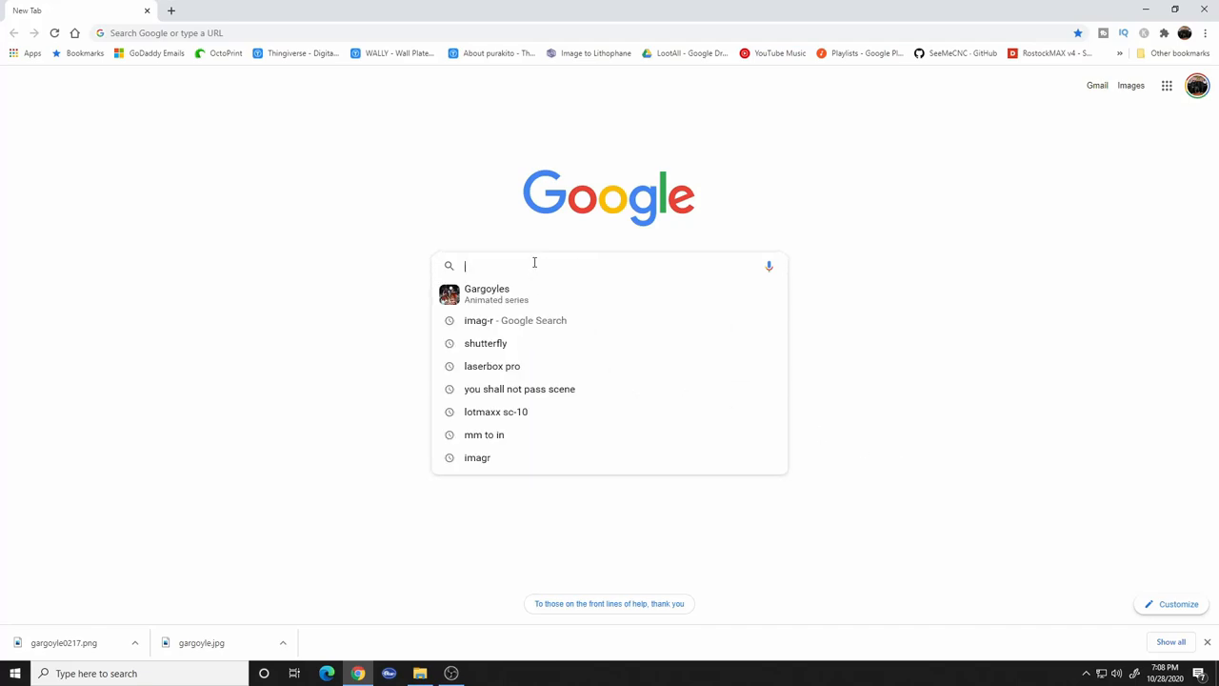
{"action": "type", "text": "gargoyles"}
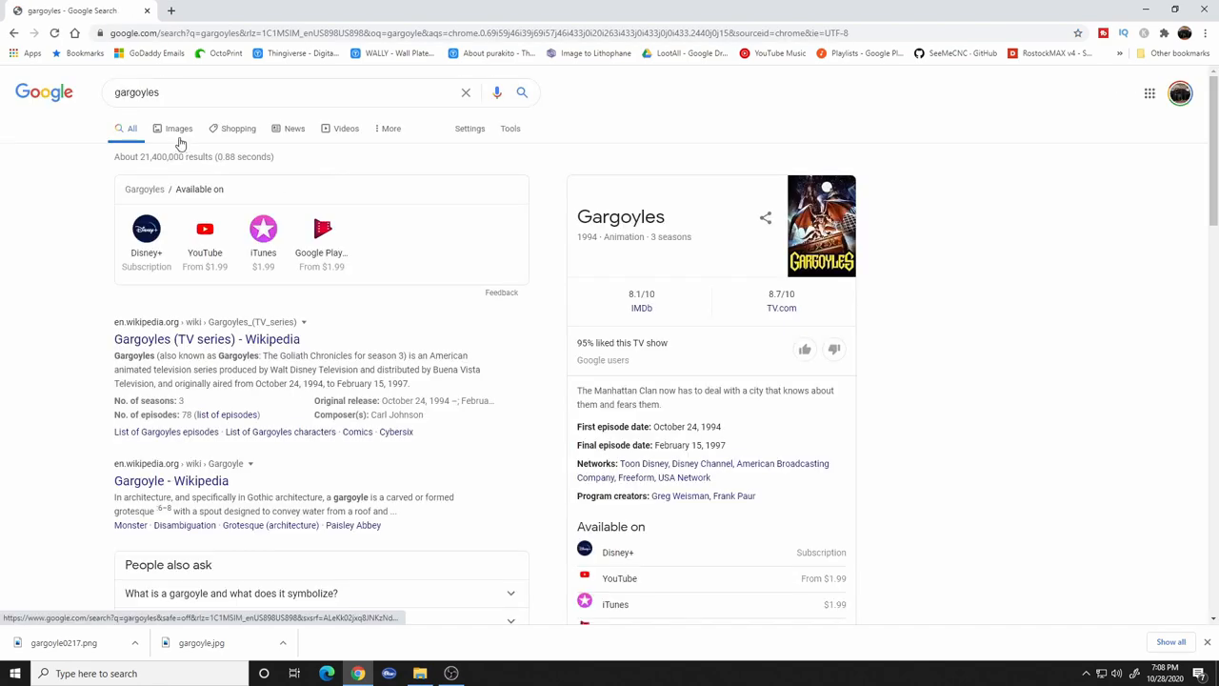
{"action": "left_click", "coordinate": [179, 128]}
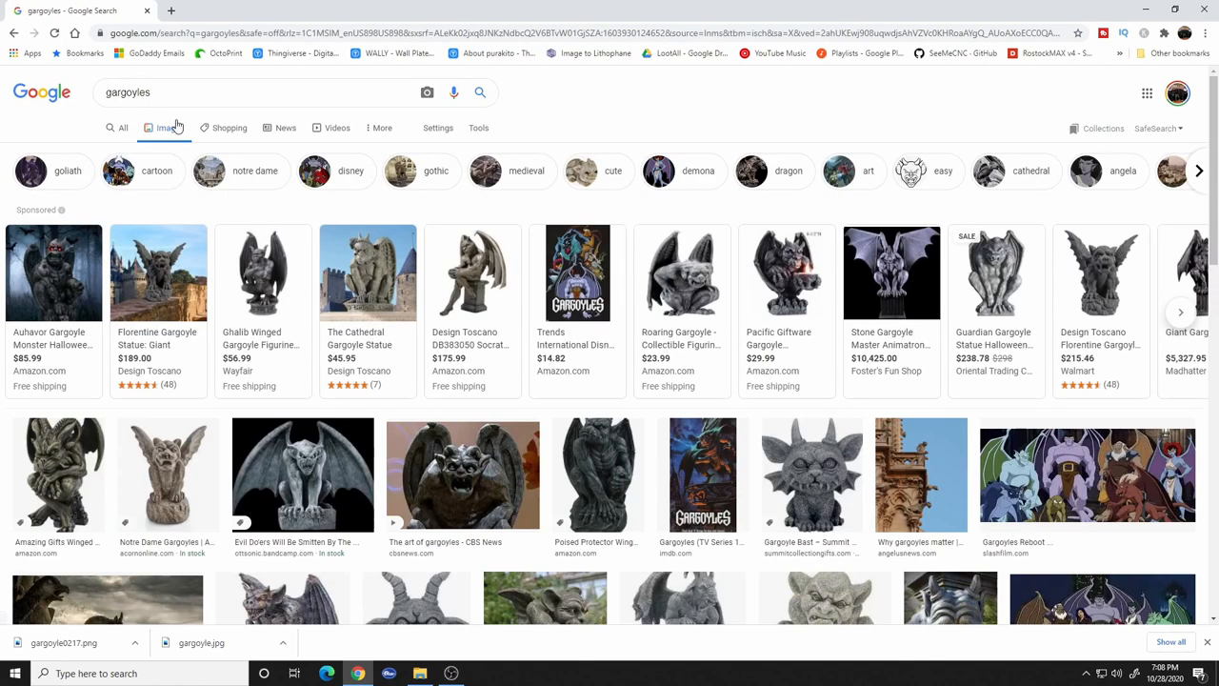
{"action": "mouse_move", "coordinate": [559, 240]}
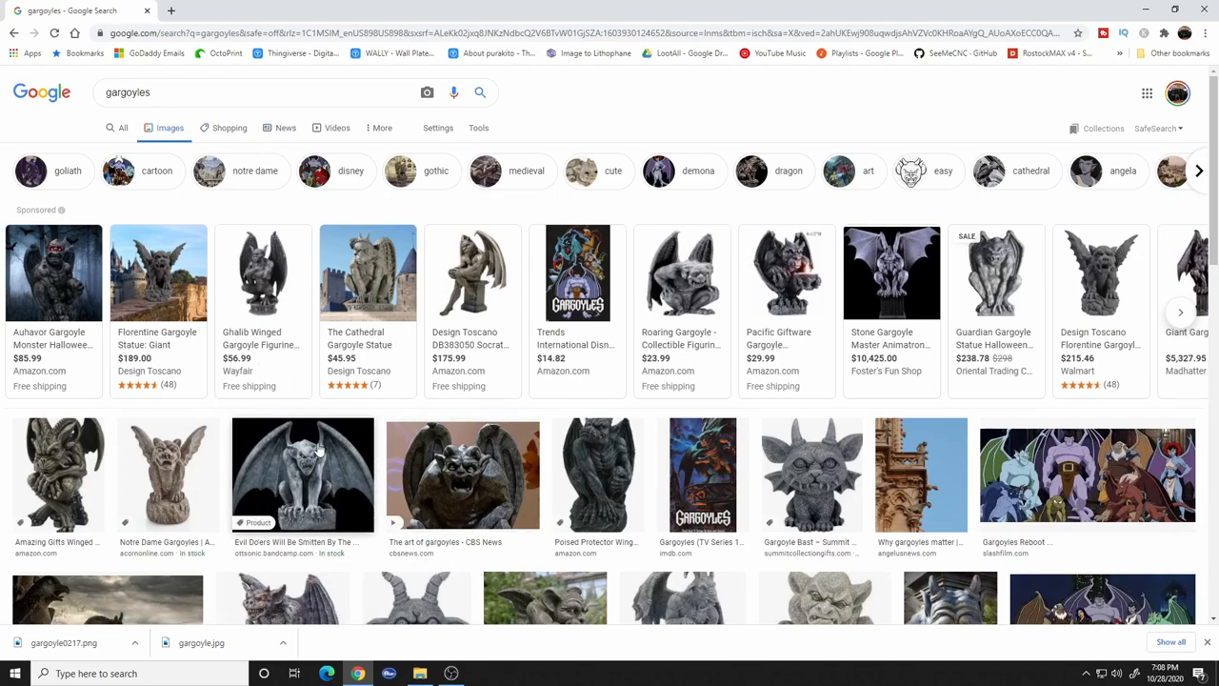
{"action": "mouse_move", "coordinate": [168, 472]}
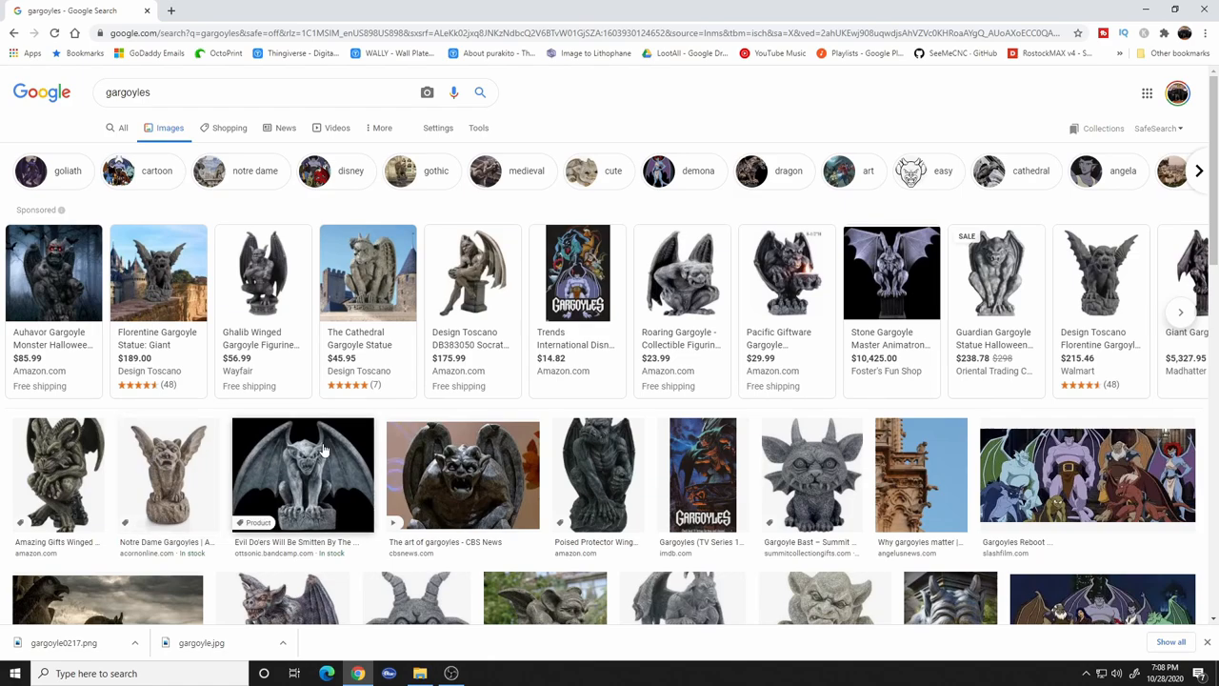
{"action": "left_click", "coordinate": [303, 472]}
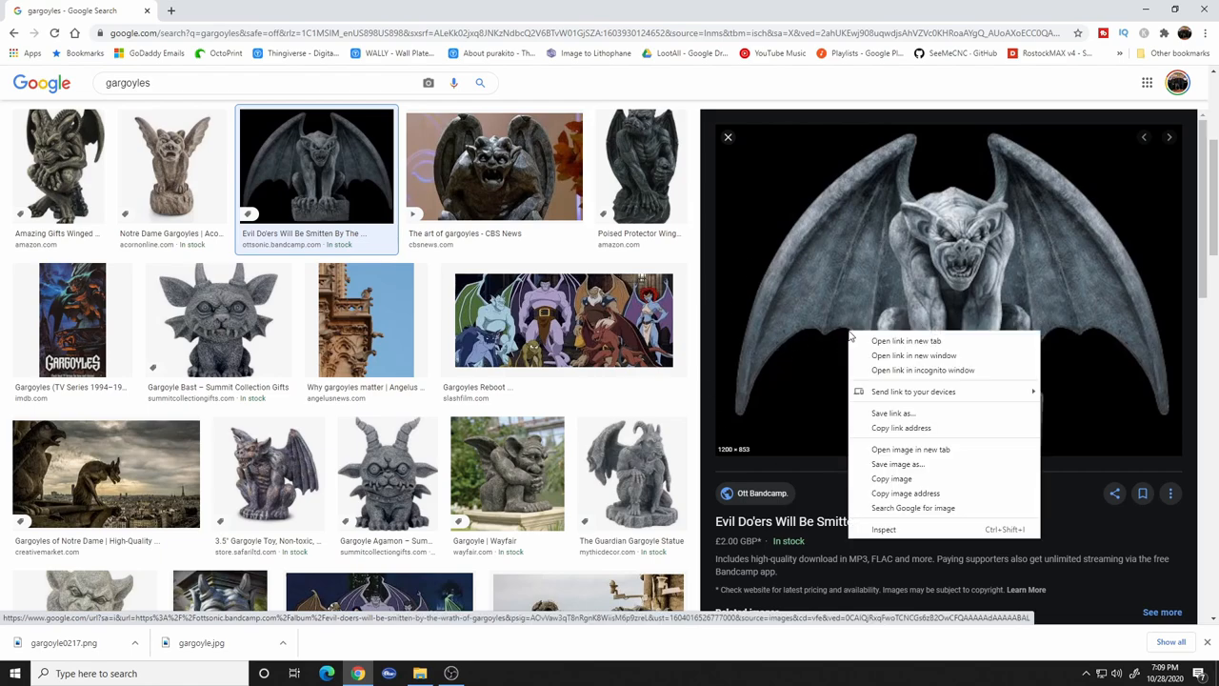
- Save the enlarged picture to Downloads as gargoyle.jpg
{"action": "left_click", "coordinate": [895, 464]}
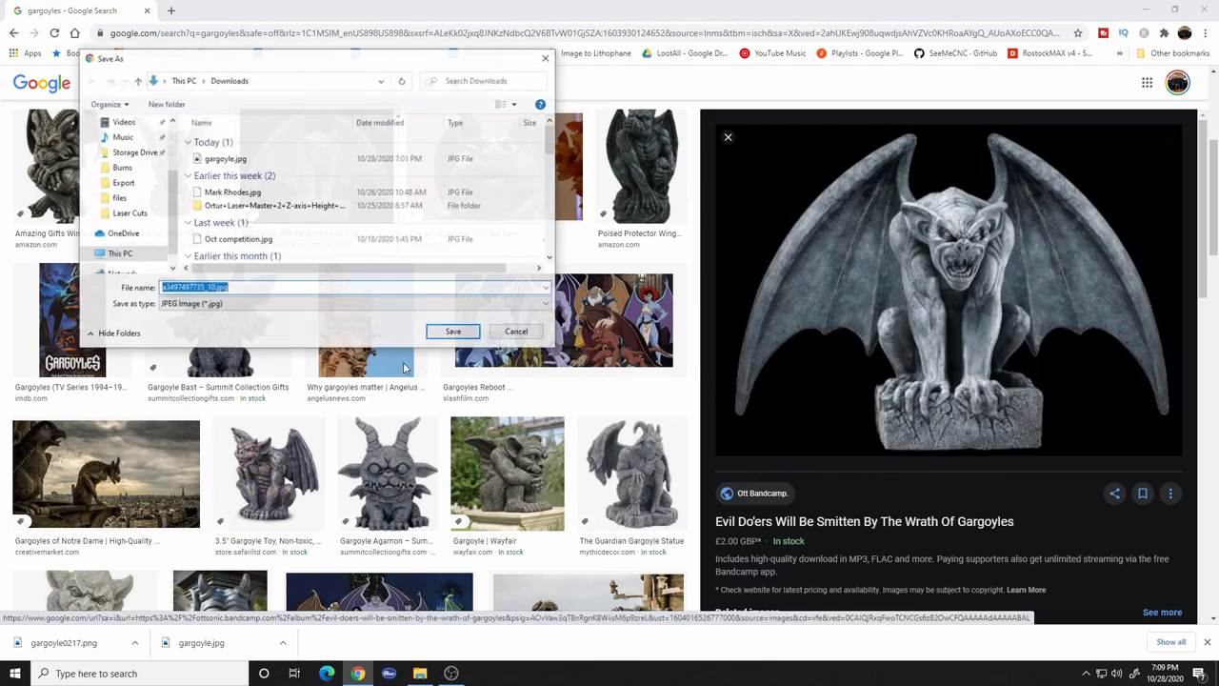
{"action": "type", "text": "gargoyle.jpg"}
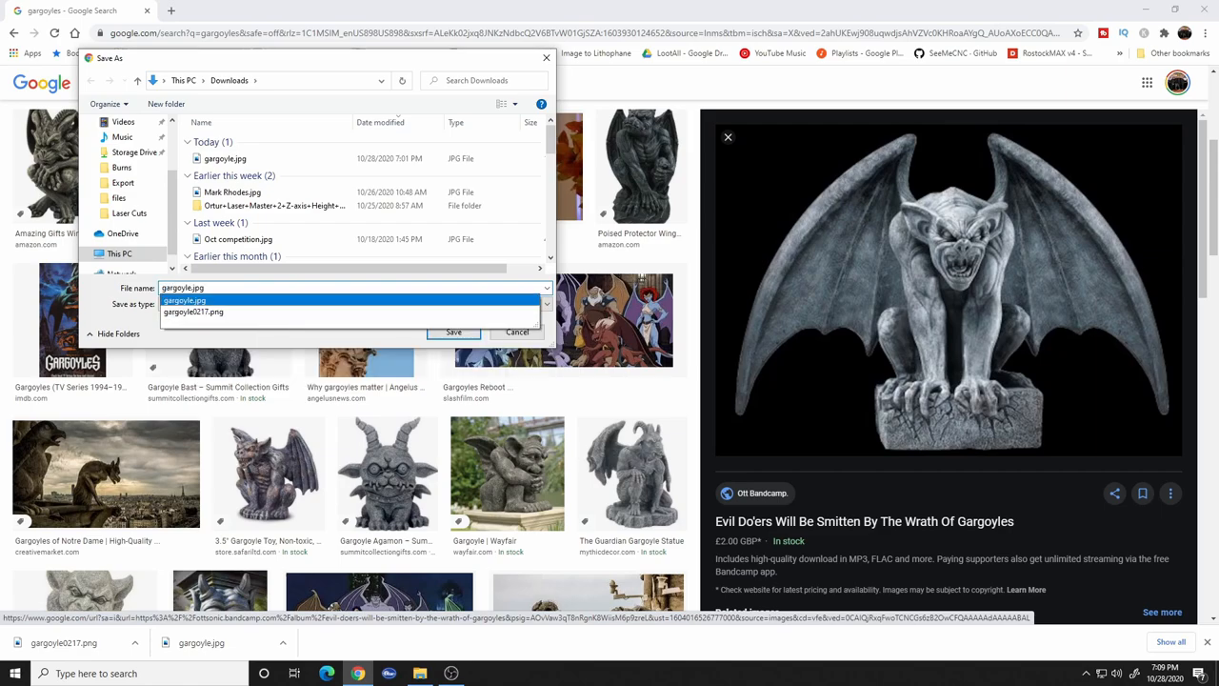
{"action": "left_click", "coordinate": [453, 332]}
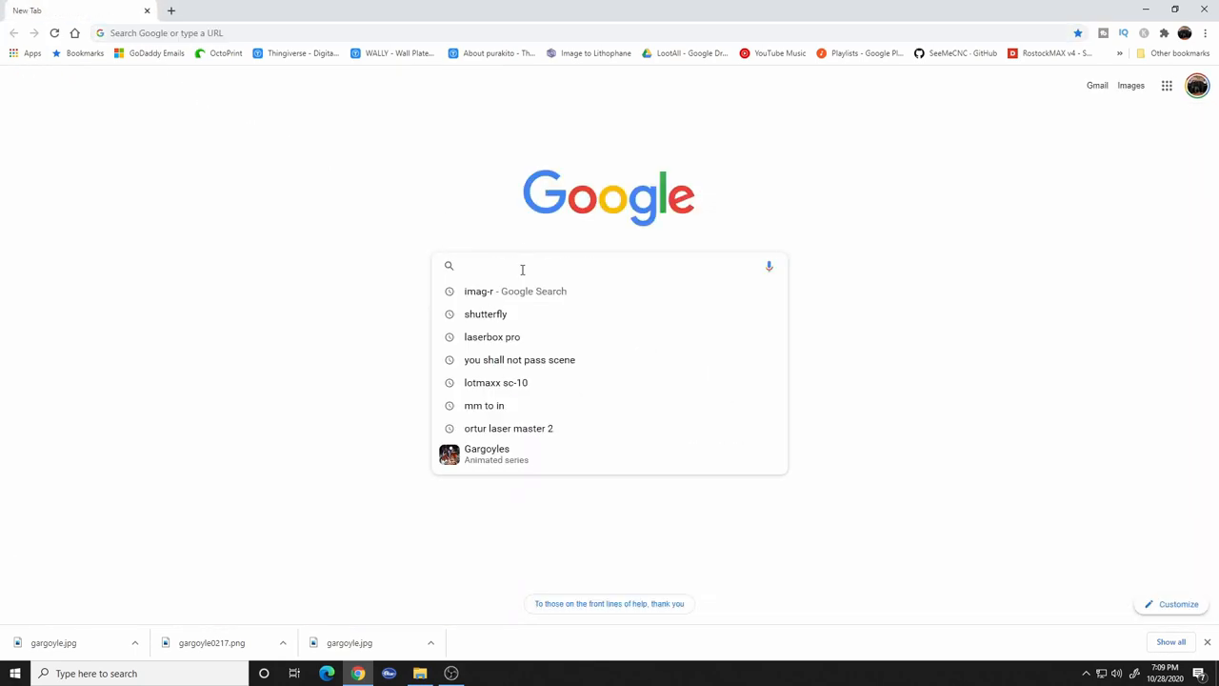
- Search 'imag' in Google and land on the ImagR site, scrolled to its tool buttons
{"action": "type", "text": "imag-r"}
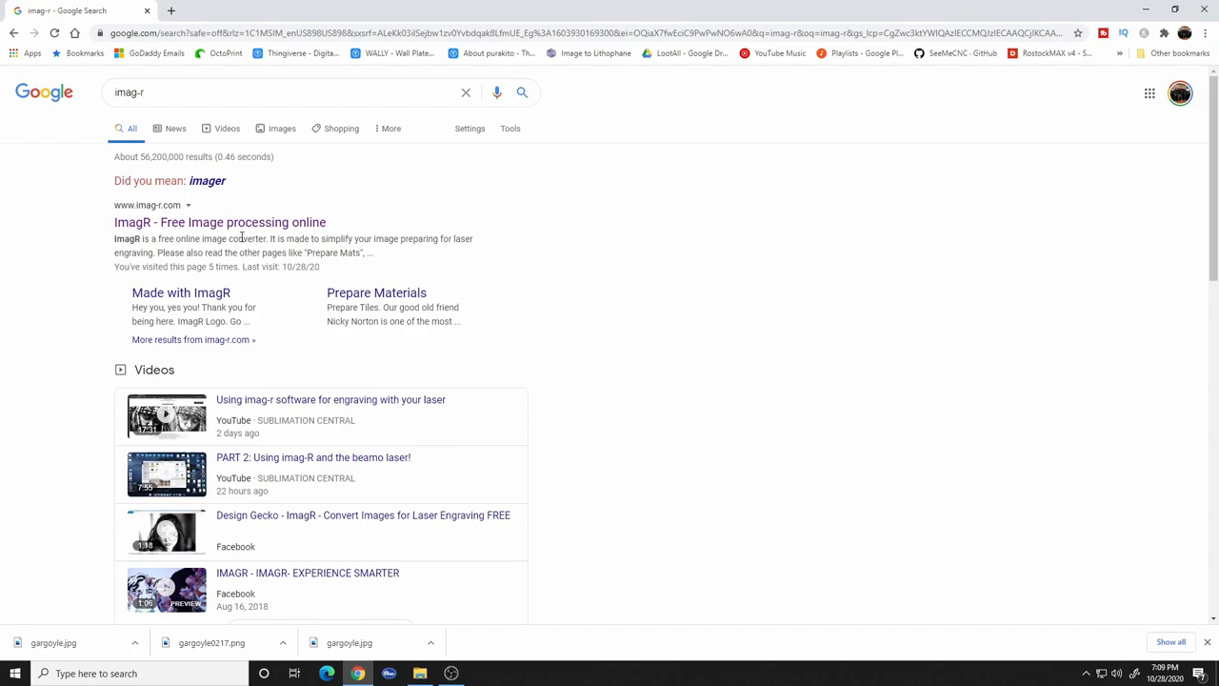
{"action": "left_click", "coordinate": [219, 221]}
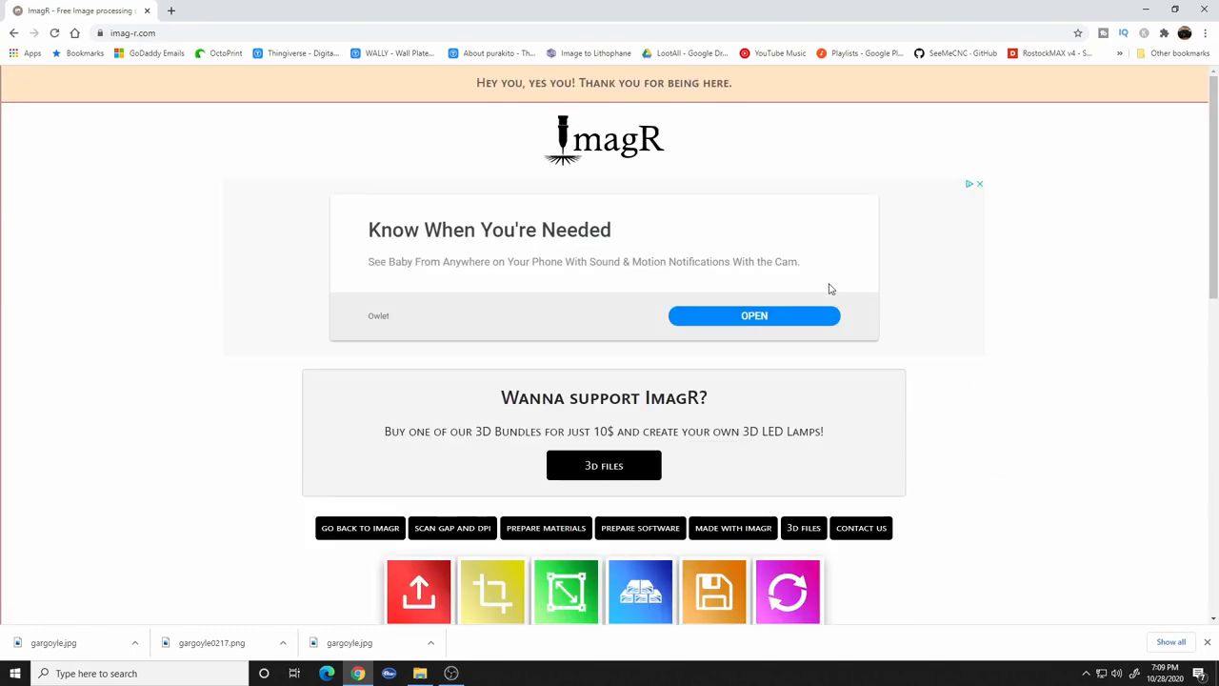
{"action": "mouse_move", "coordinate": [480, 512]}
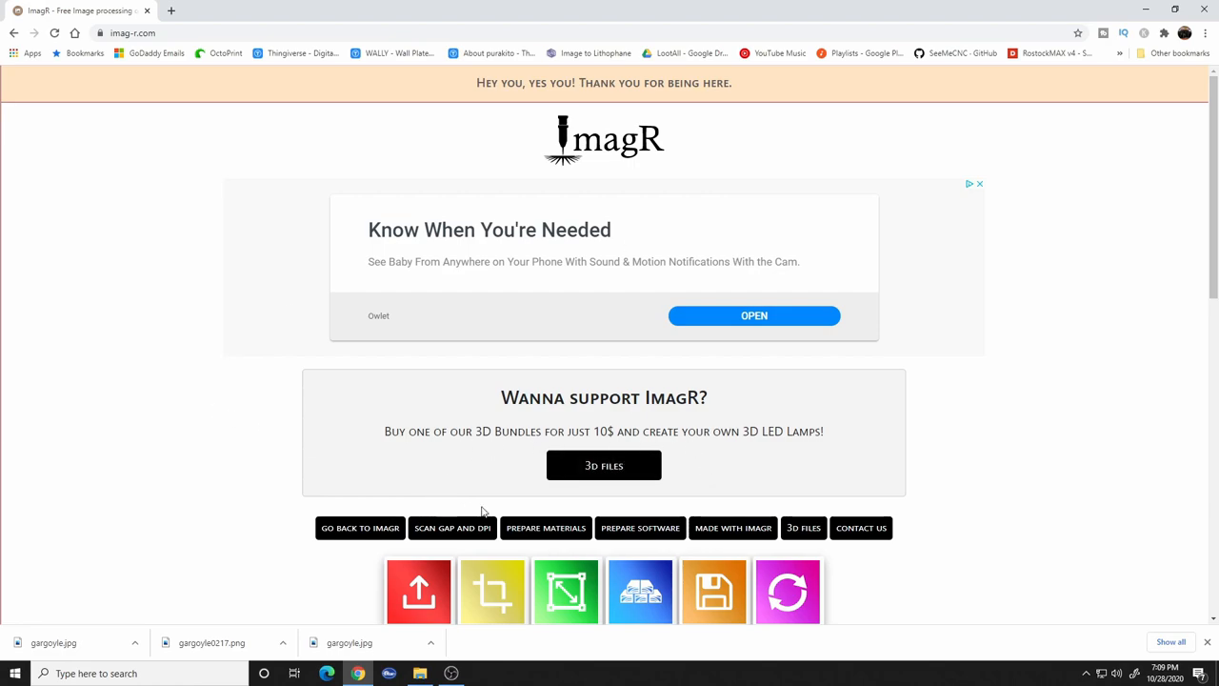
{"action": "mouse_move", "coordinate": [604, 465]}
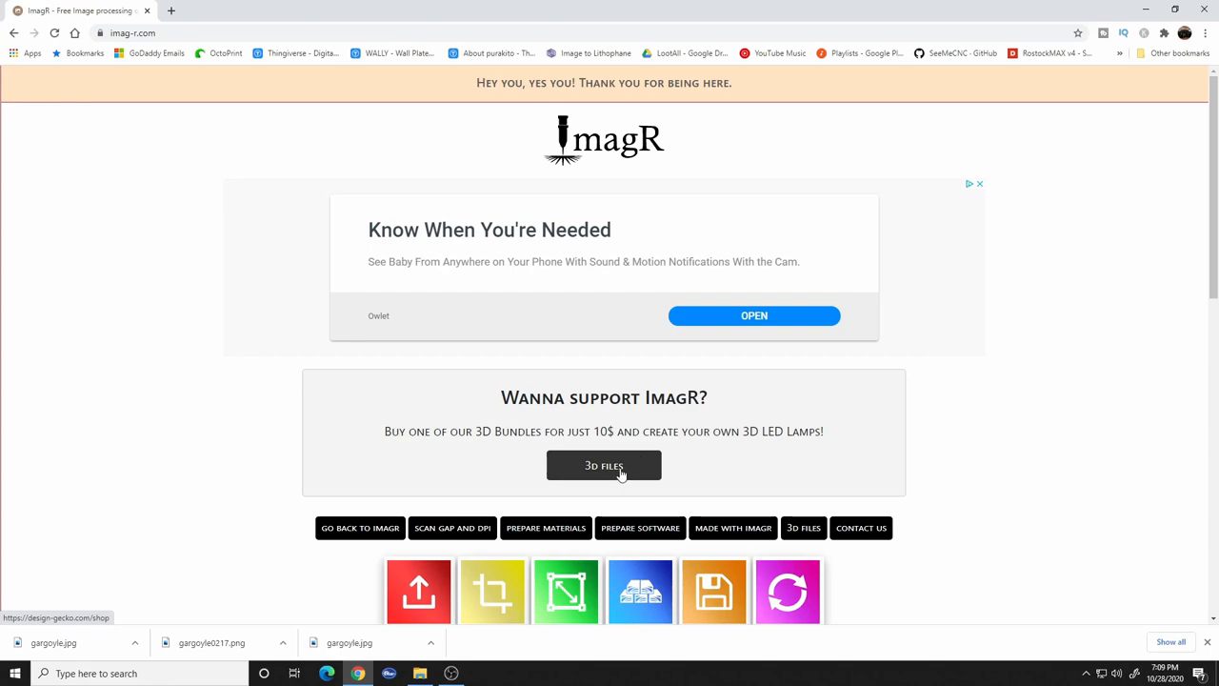
{"action": "scroll", "scroll_direction": "down", "scroll_amount": 3}
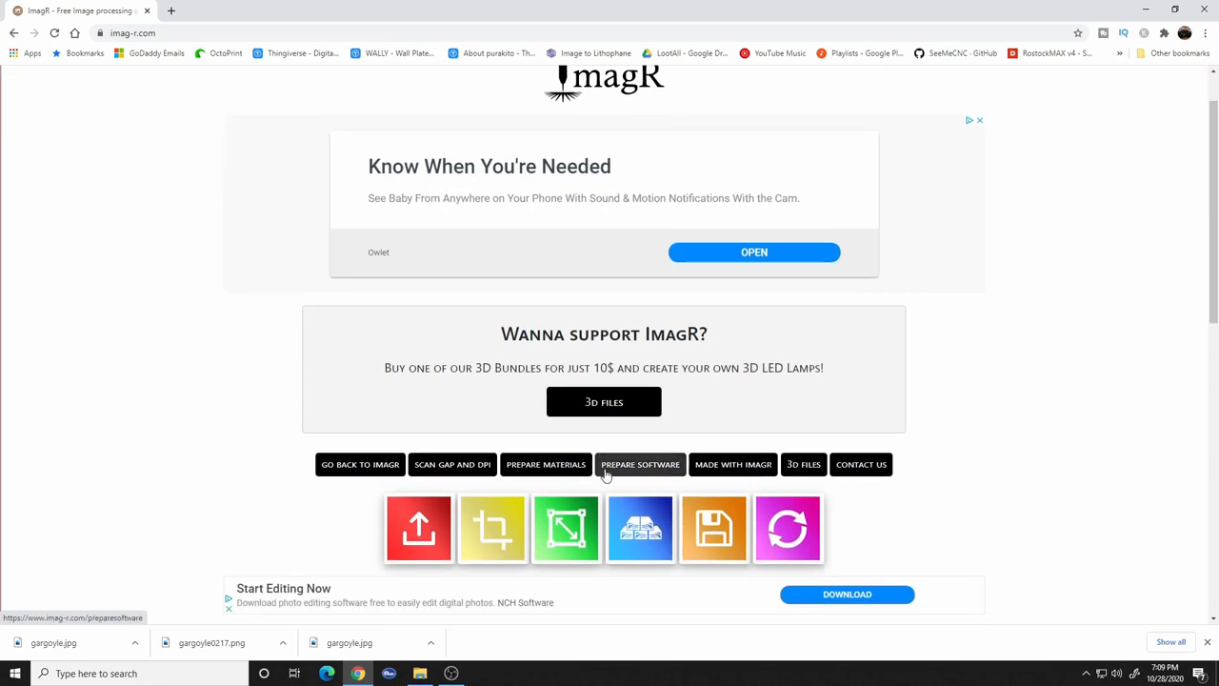
{"action": "mouse_move", "coordinate": [609, 487]}
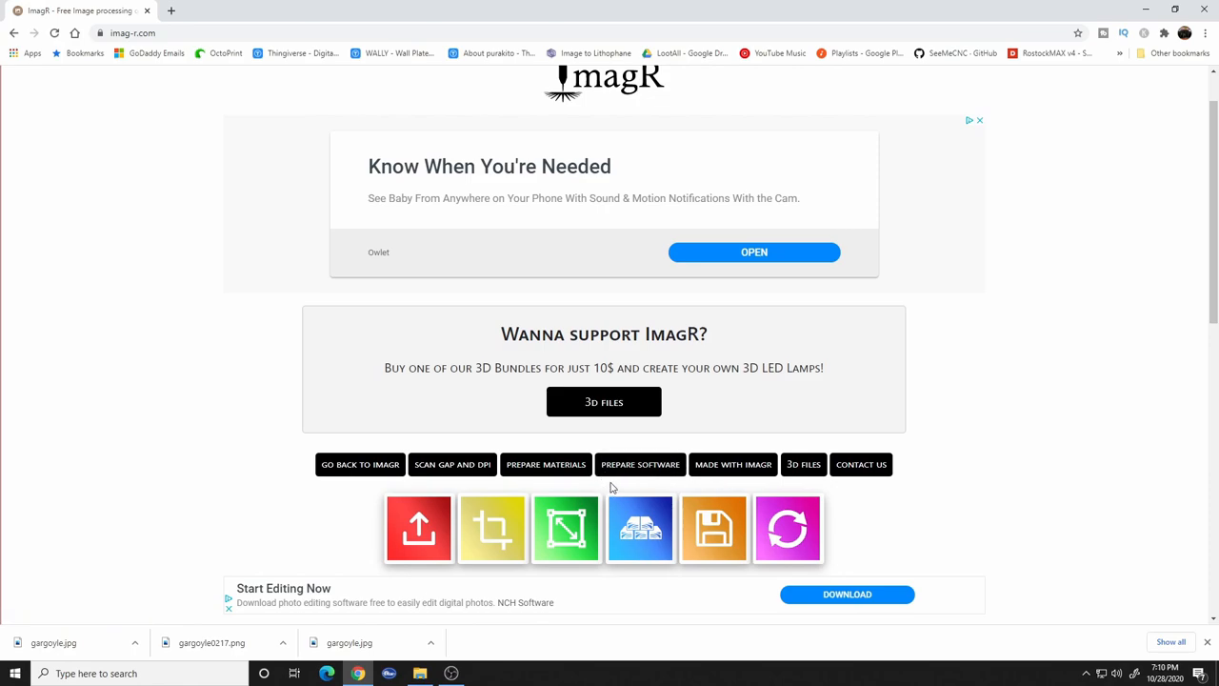
{"action": "scroll", "scroll_direction": "down", "scroll_amount": 3}
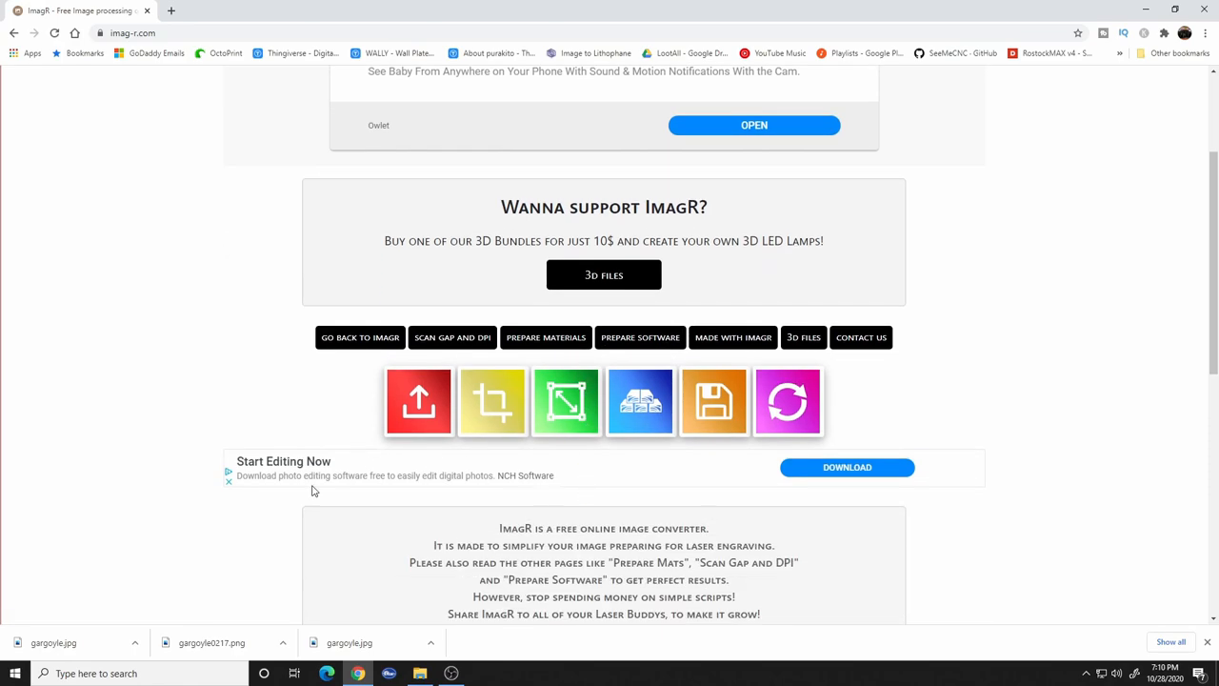
{"action": "mouse_move", "coordinate": [419, 399]}
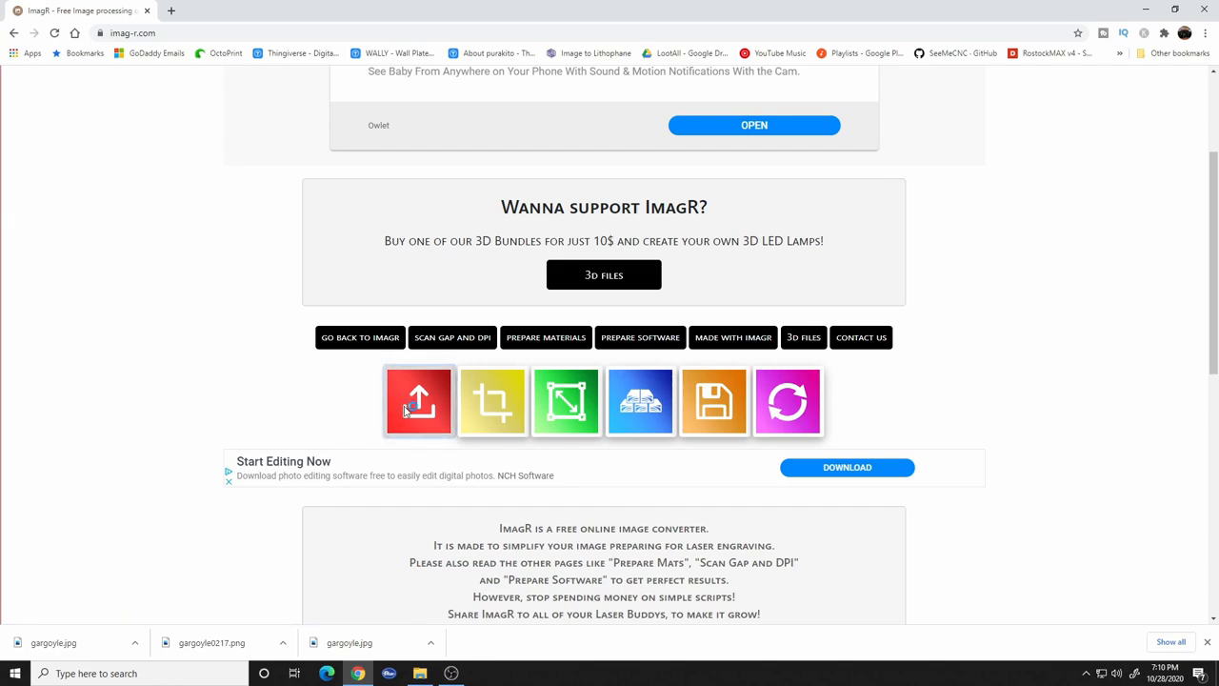
- Upload gargoyle.jpg into ImagR and review its 1200 by 853 pixel, 72 DPI size
{"action": "left_click", "coordinate": [419, 400]}
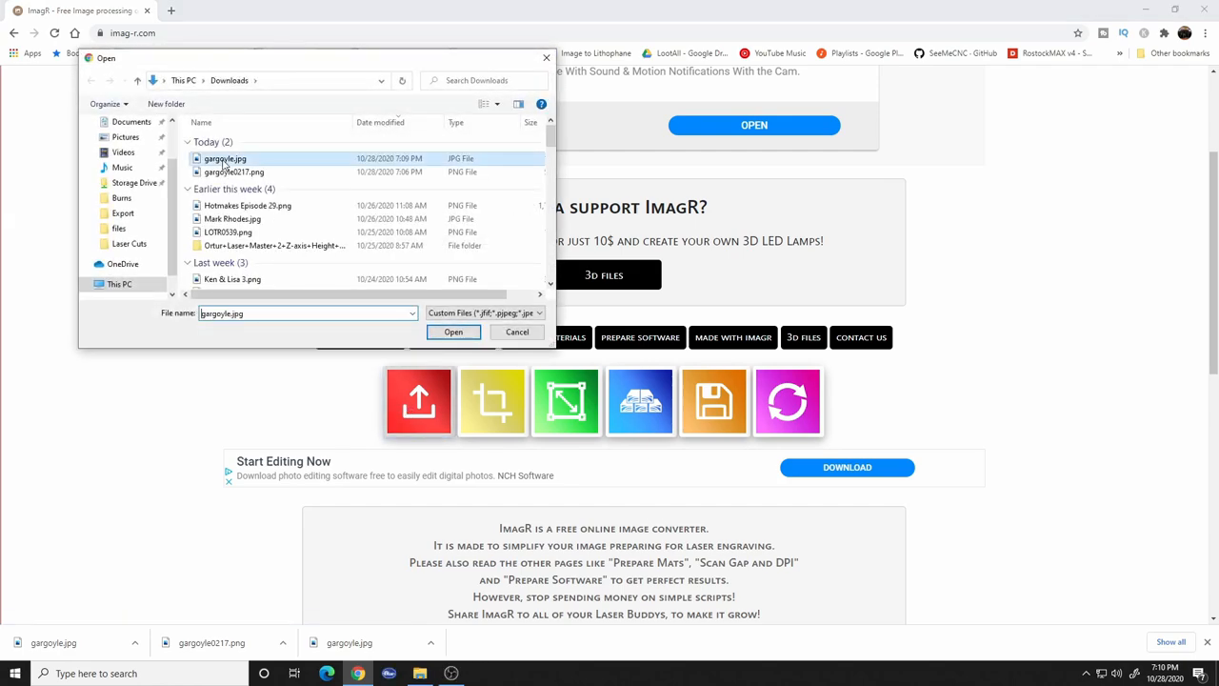
{"action": "left_click", "coordinate": [453, 331]}
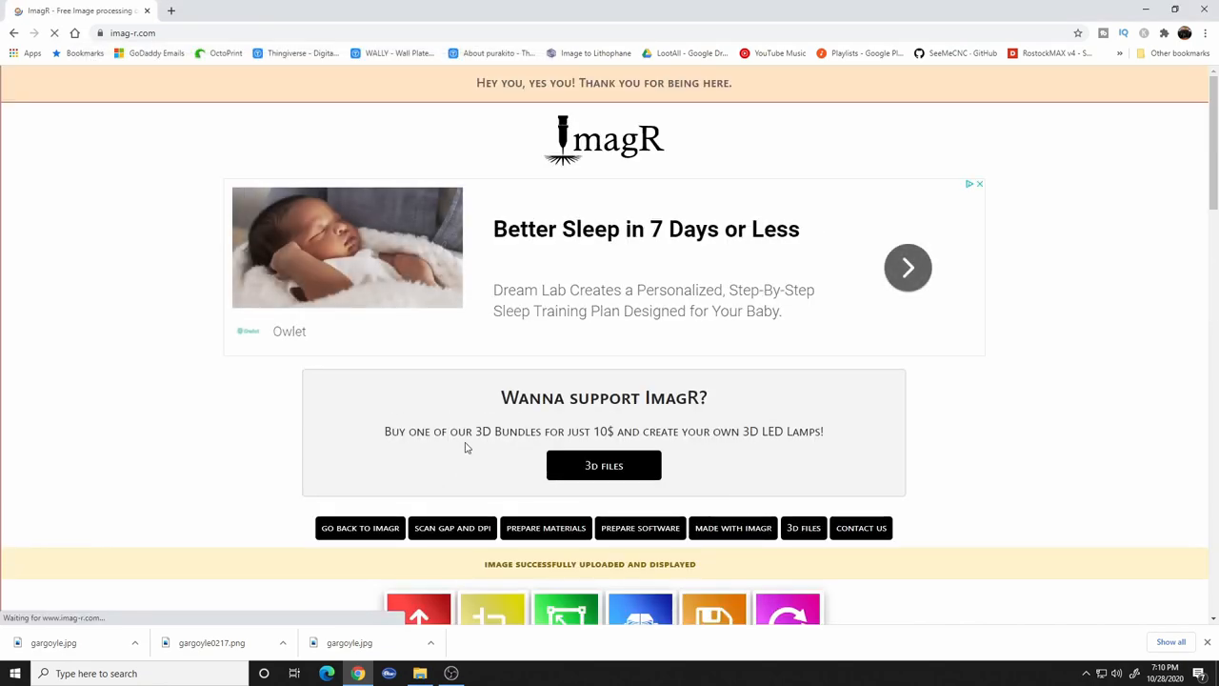
{"action": "scroll", "scroll_direction": "down", "scroll_amount": 3}
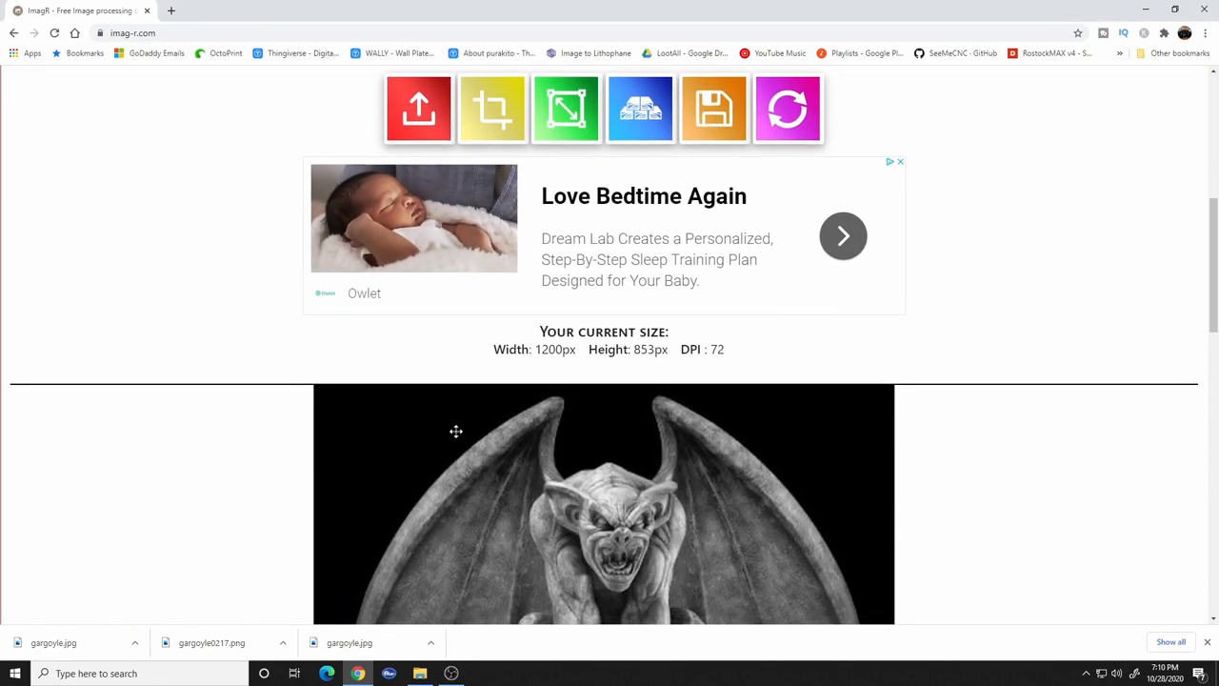
{"action": "scroll", "scroll_direction": "down", "scroll_amount": 3}
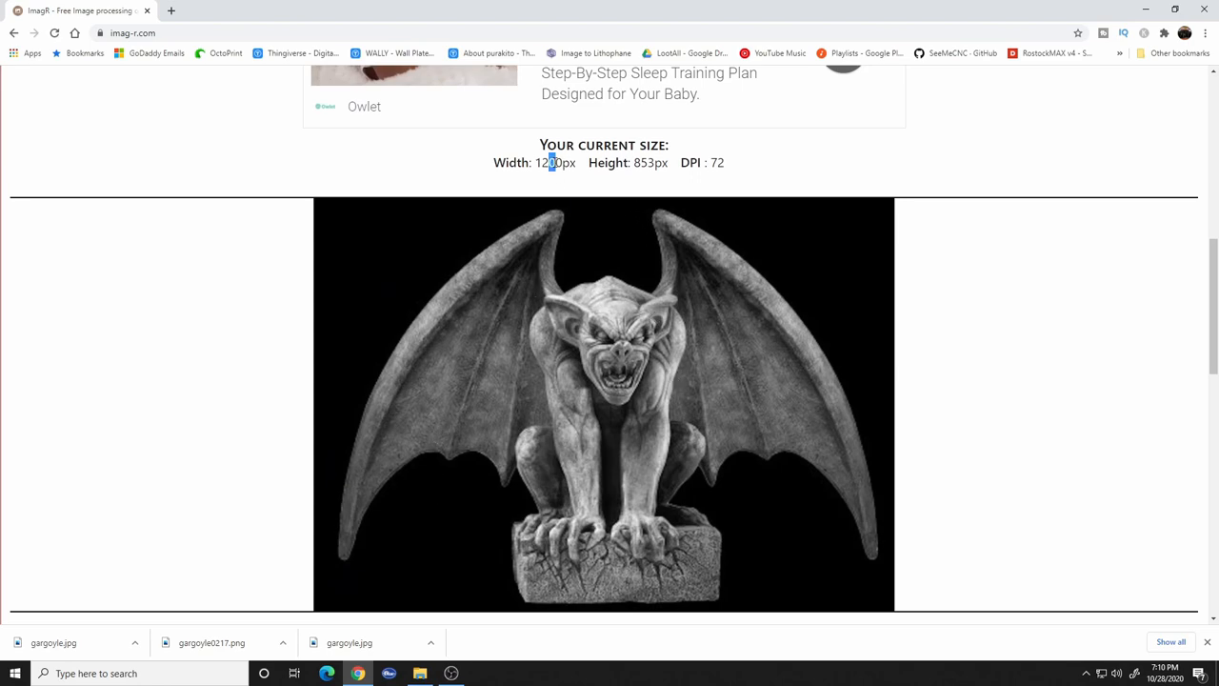
{"action": "double_click", "coordinate": [652, 162]}
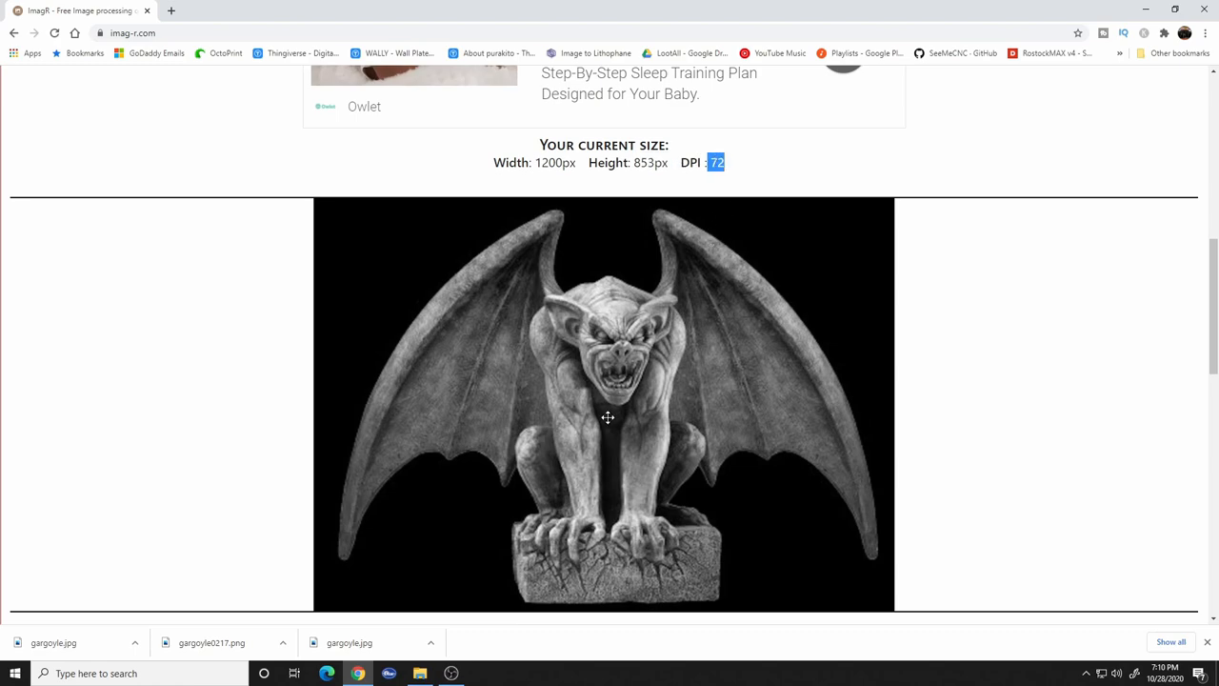
{"action": "scroll", "scroll_direction": "up", "scroll_amount": 3}
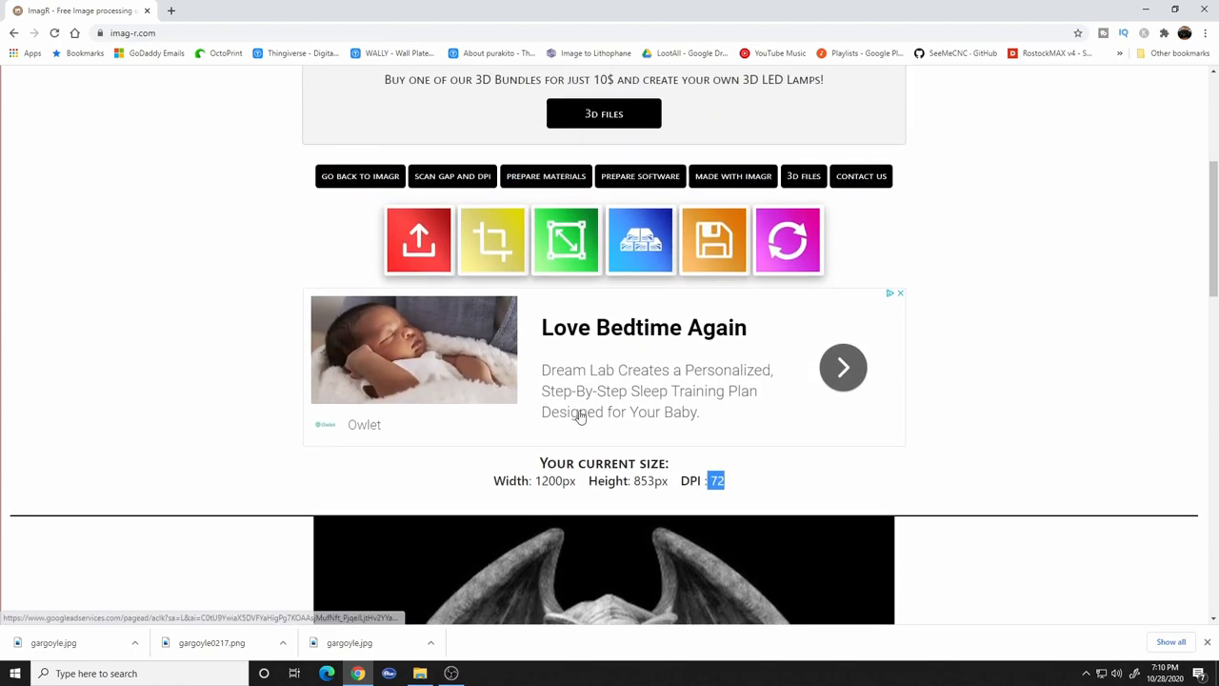
{"action": "scroll", "scroll_direction": "up", "scroll_amount": 3}
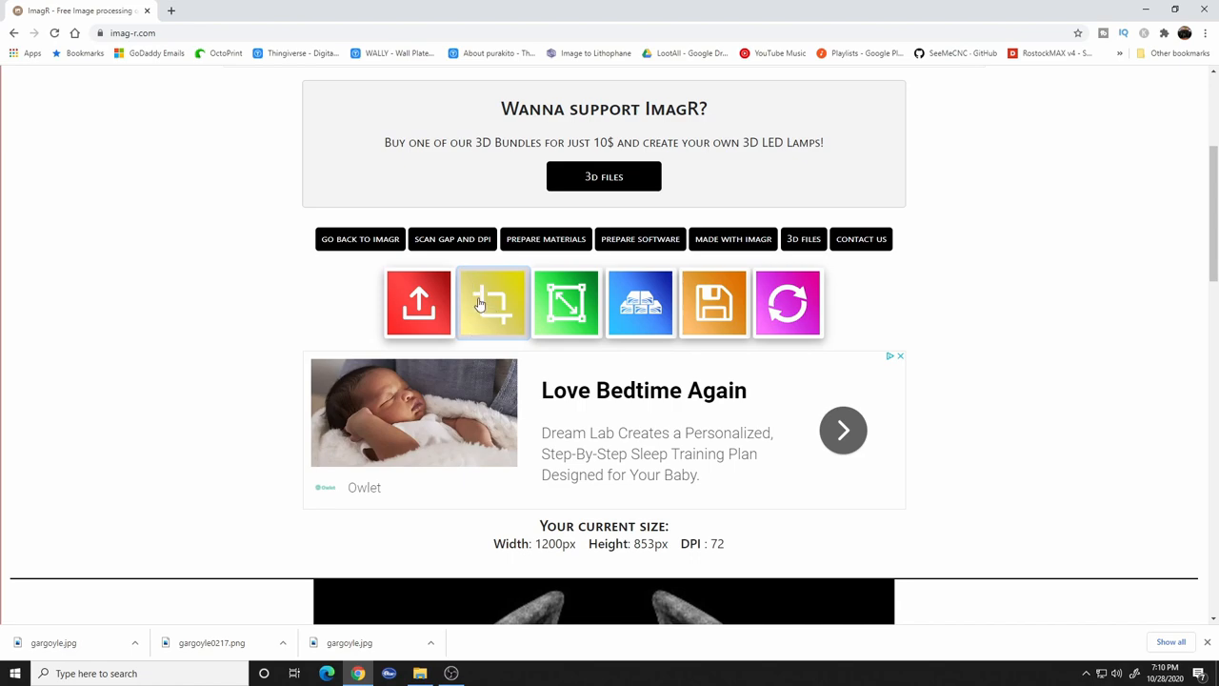
- Try the crop tool's rounded and square options, then close it without cropping
{"action": "left_click", "coordinate": [491, 303]}
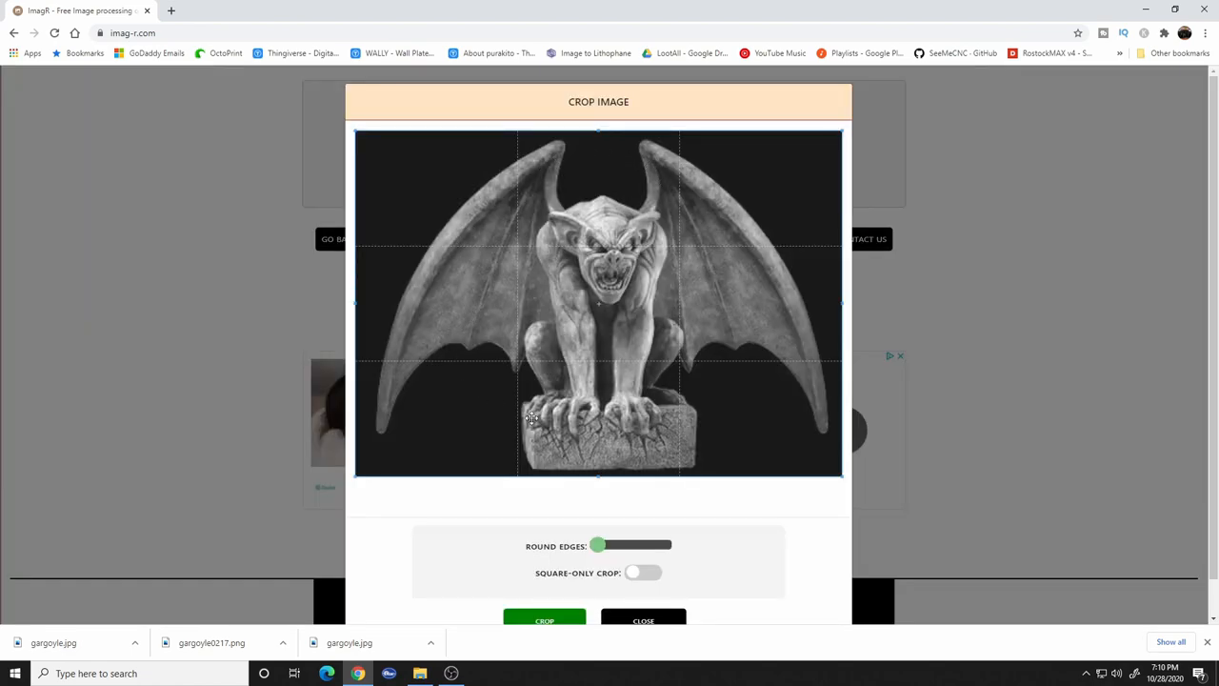
{"action": "mouse_move", "coordinate": [640, 602]}
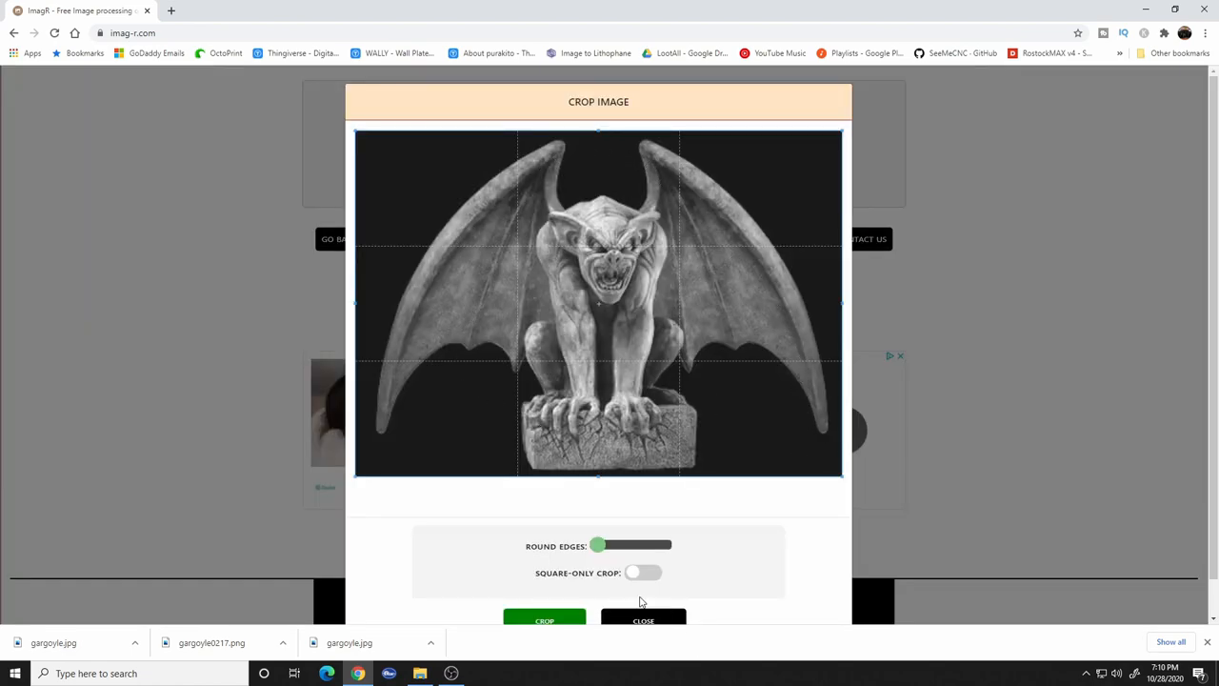
{"action": "left_click_drag", "start_coordinate": [598, 544], "coordinate": [605, 545]}
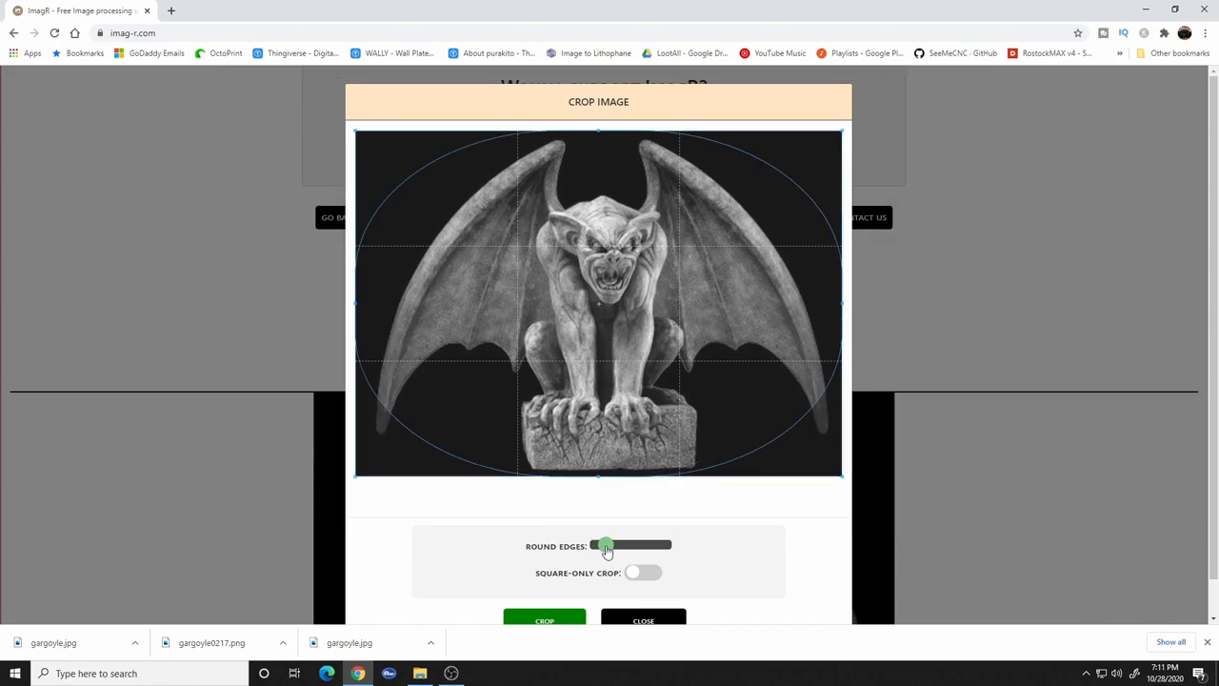
{"action": "left_click", "coordinate": [644, 571]}
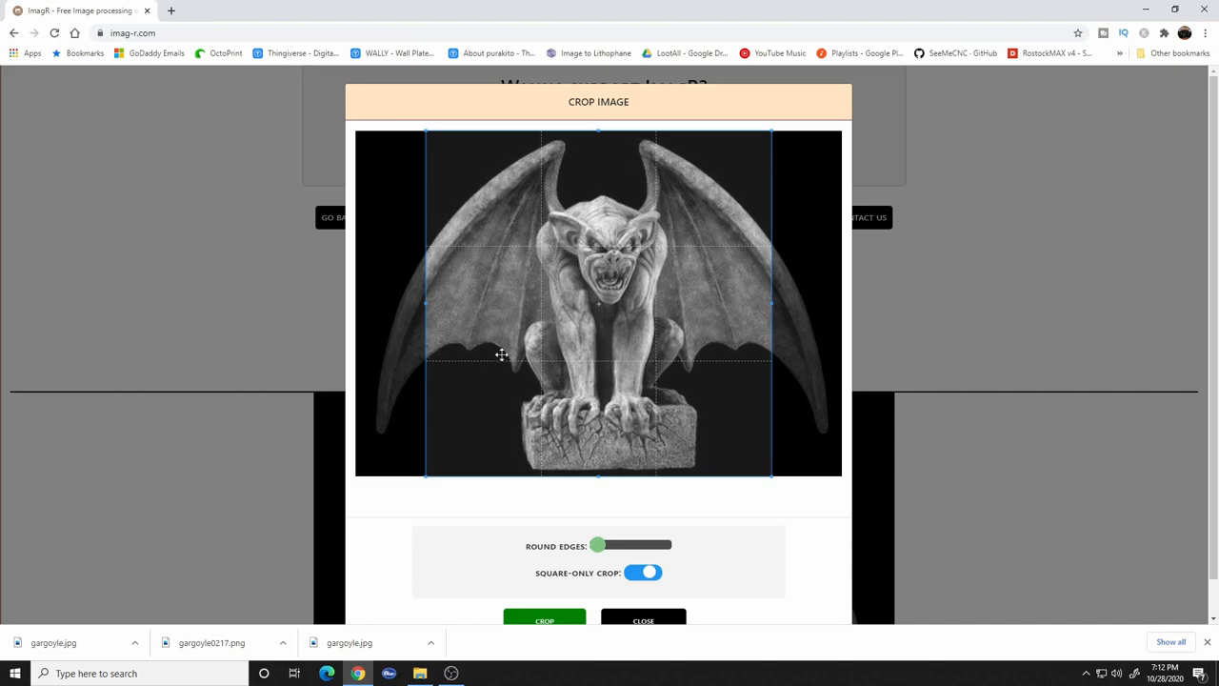
{"action": "mouse_move", "coordinate": [522, 351]}
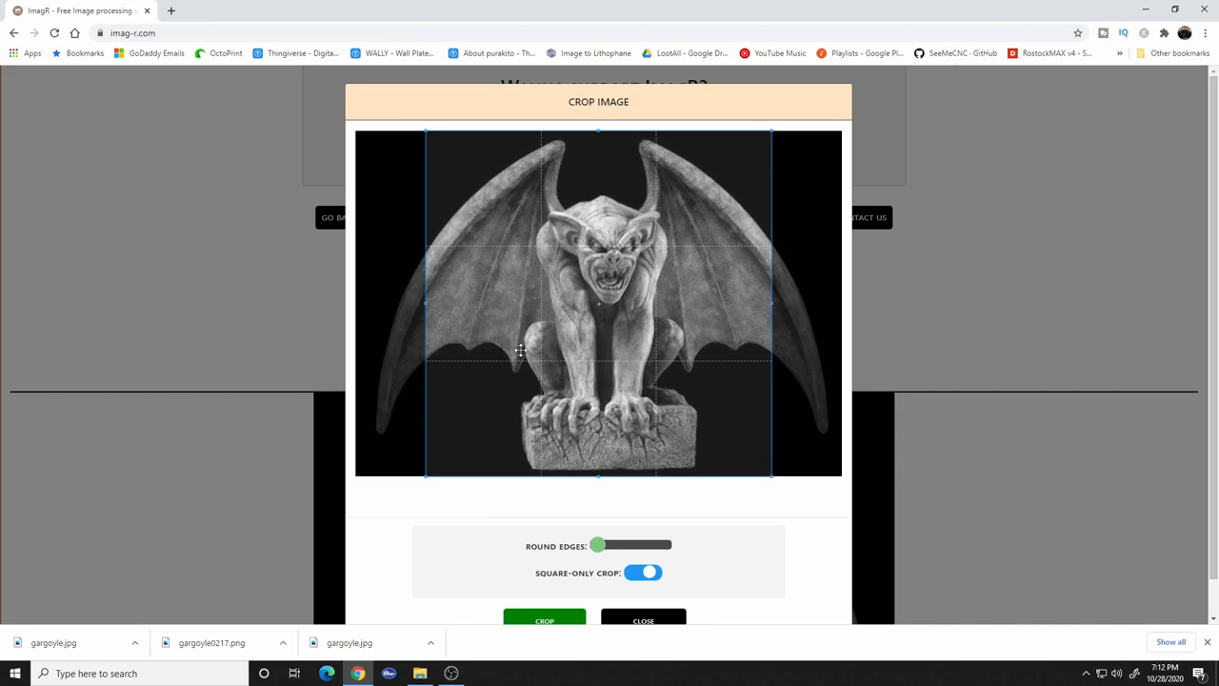
{"action": "mouse_move", "coordinate": [503, 309]}
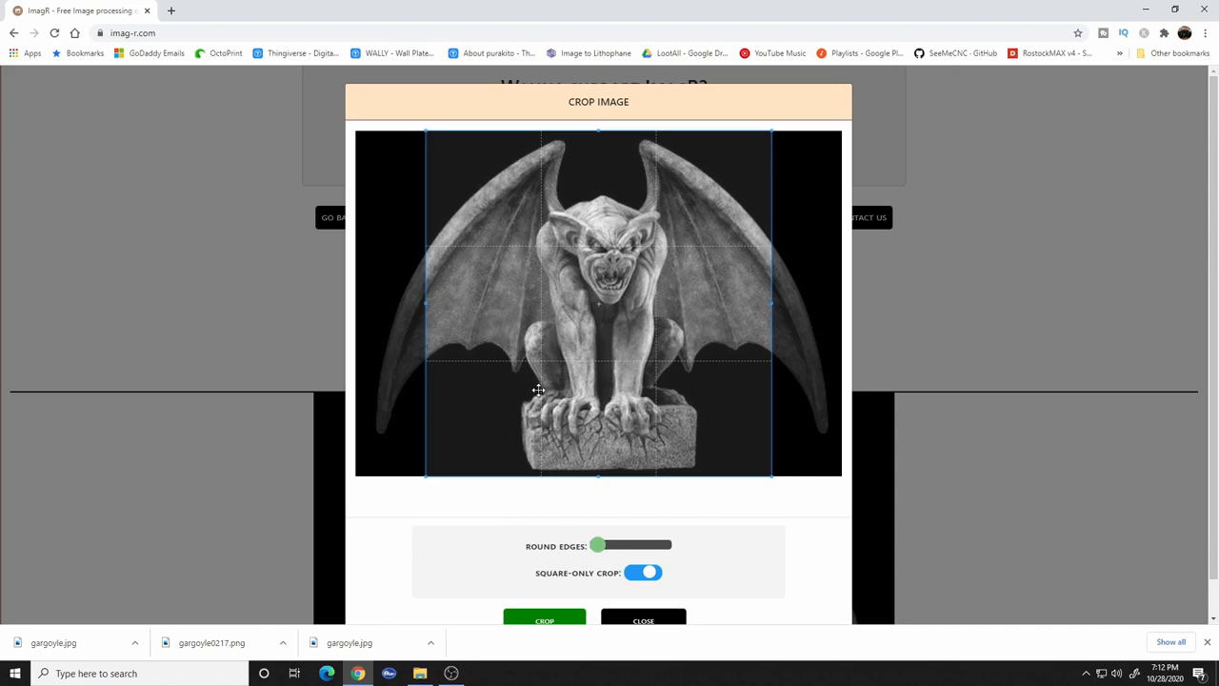
{"action": "left_click", "coordinate": [643, 572]}
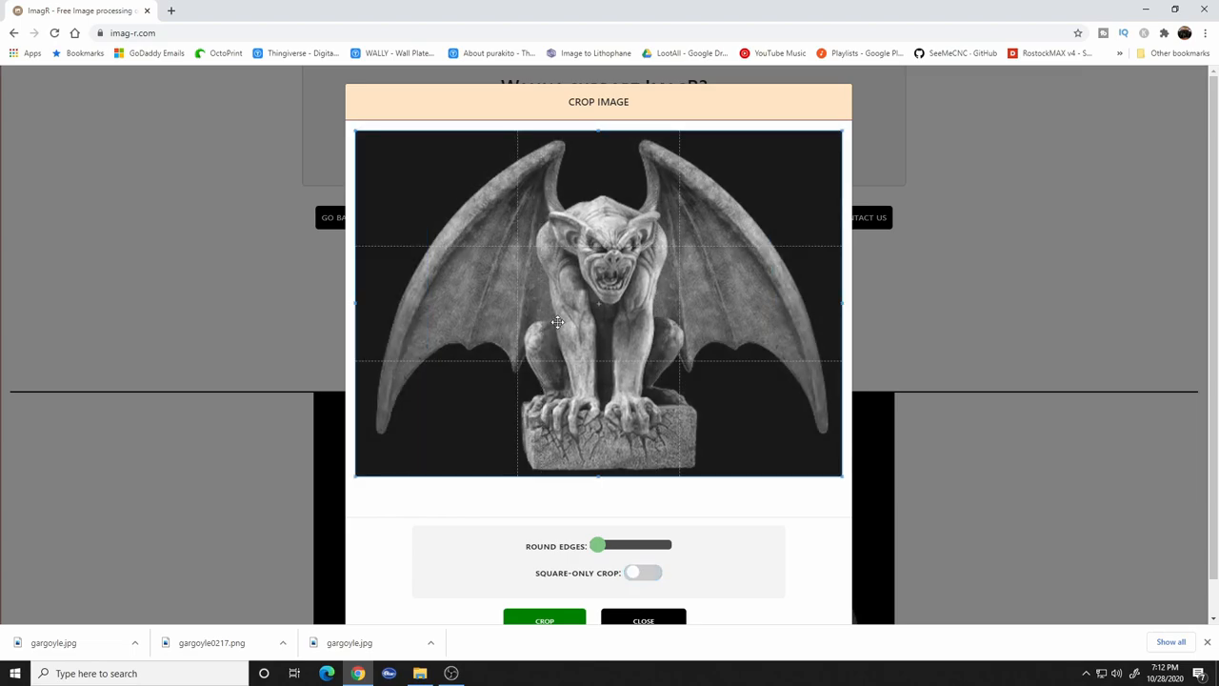
{"action": "mouse_move", "coordinate": [674, 629]}
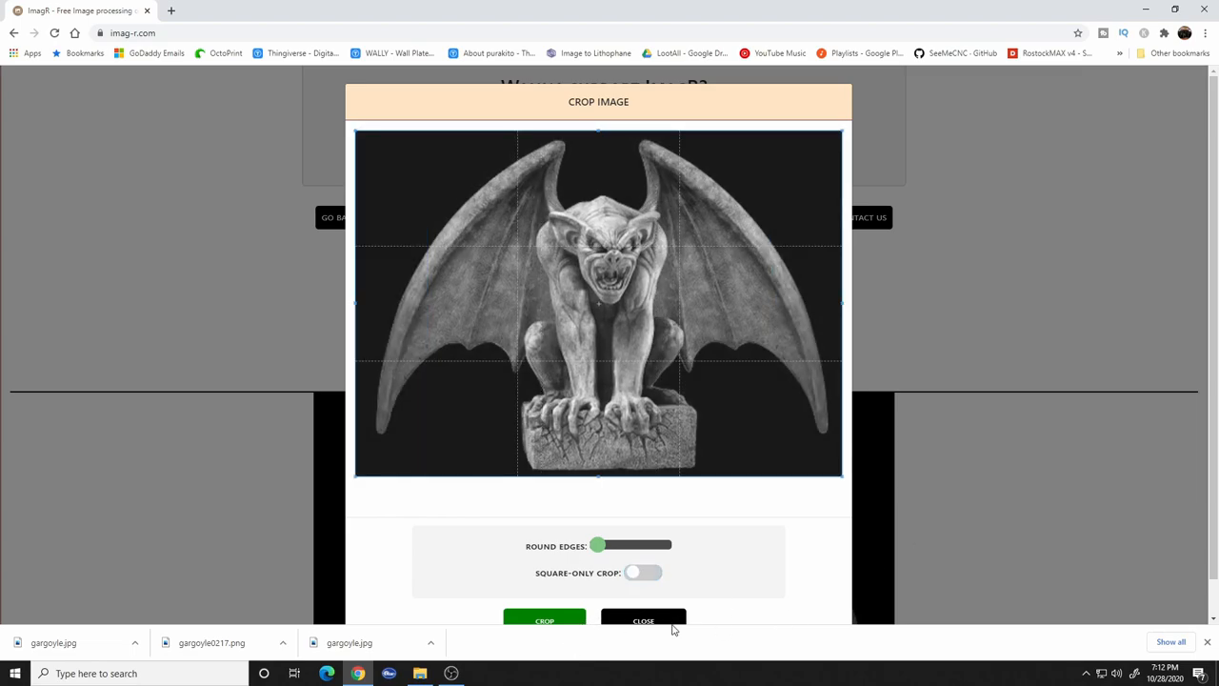
{"action": "left_click", "coordinate": [644, 621]}
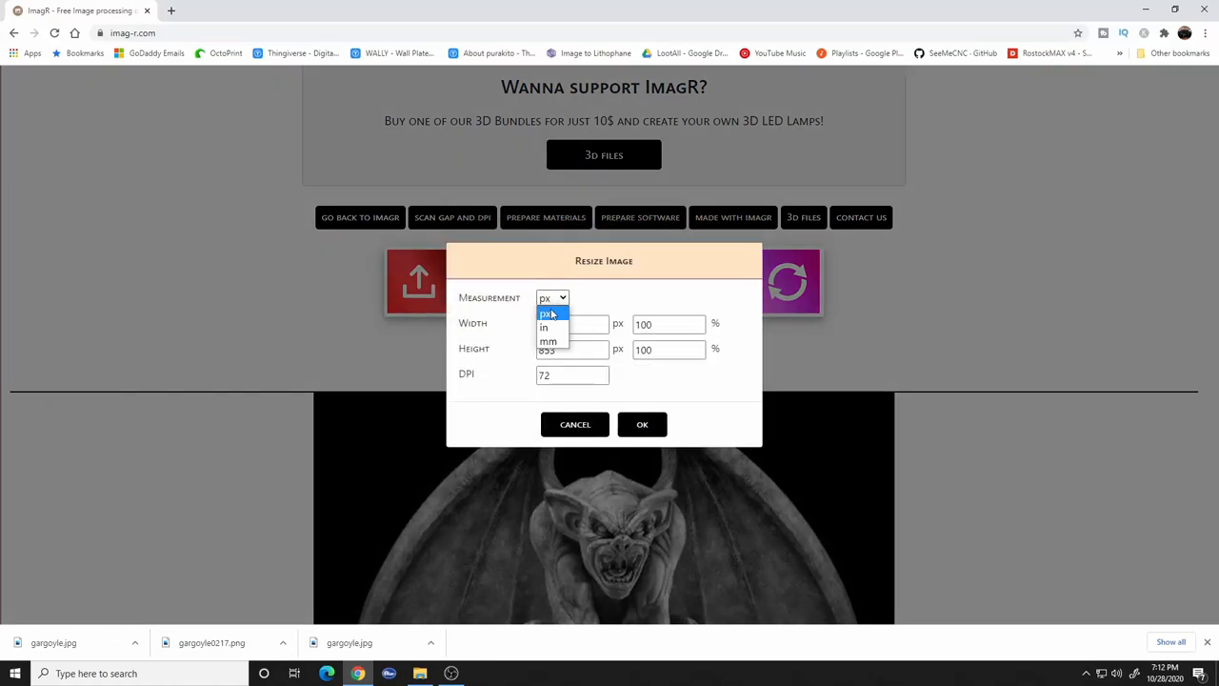
- Enter a resize of 11 by 7.82 inches at 318 DPI
{"action": "left_click", "coordinate": [545, 328]}
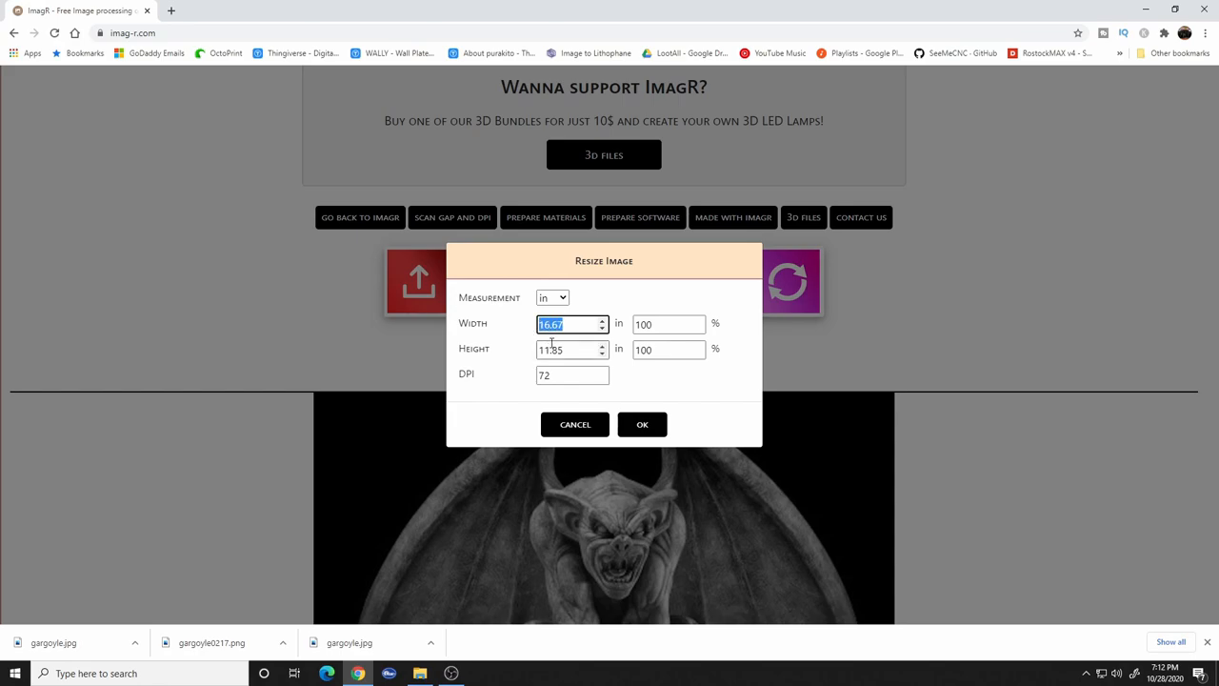
{"action": "type", "text": "11"}
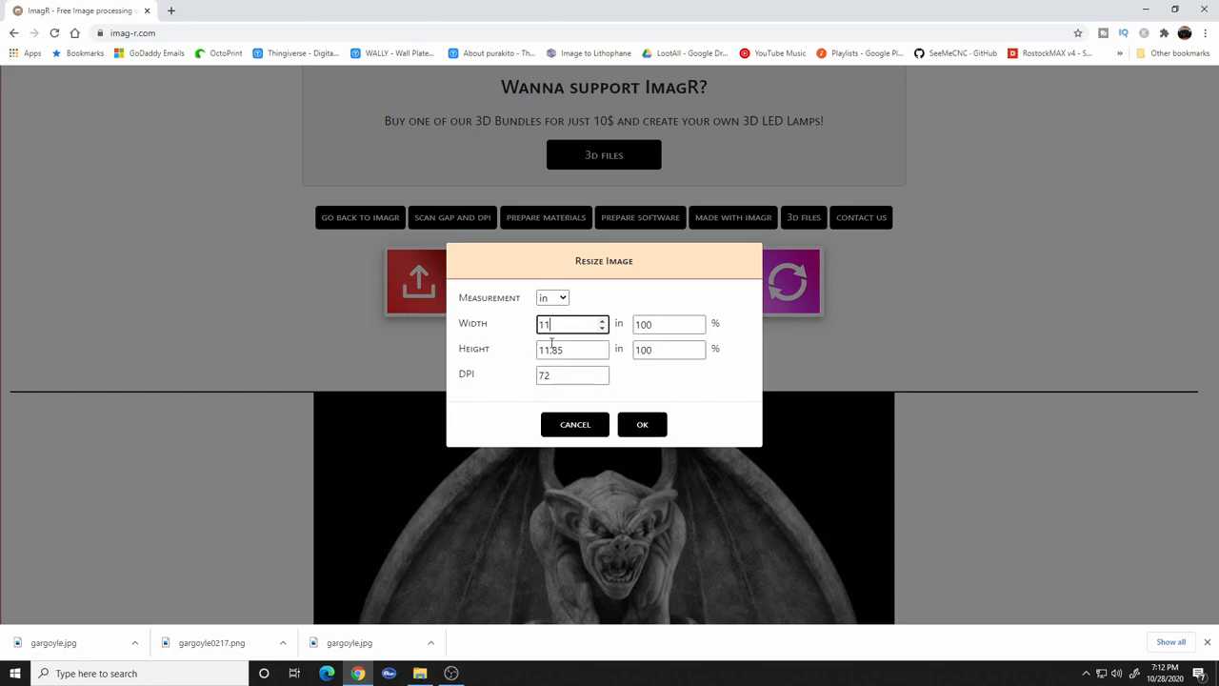
{"action": "type", "text": "7.82"}
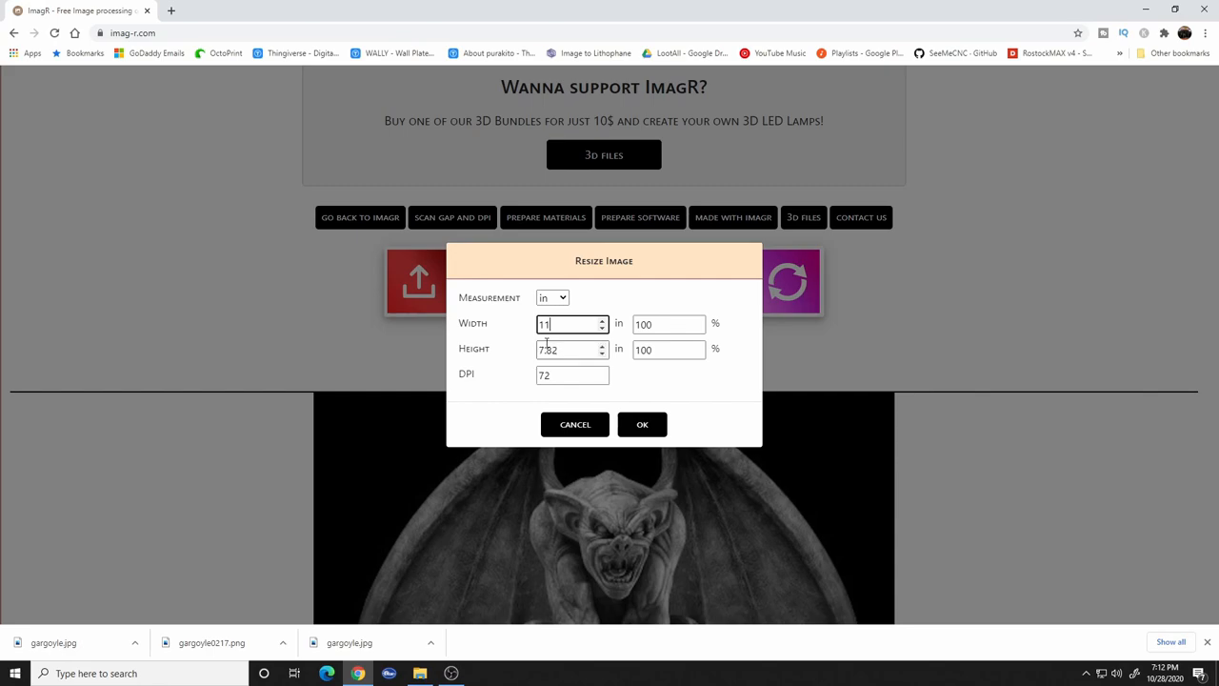
{"action": "mouse_move", "coordinate": [569, 358]}
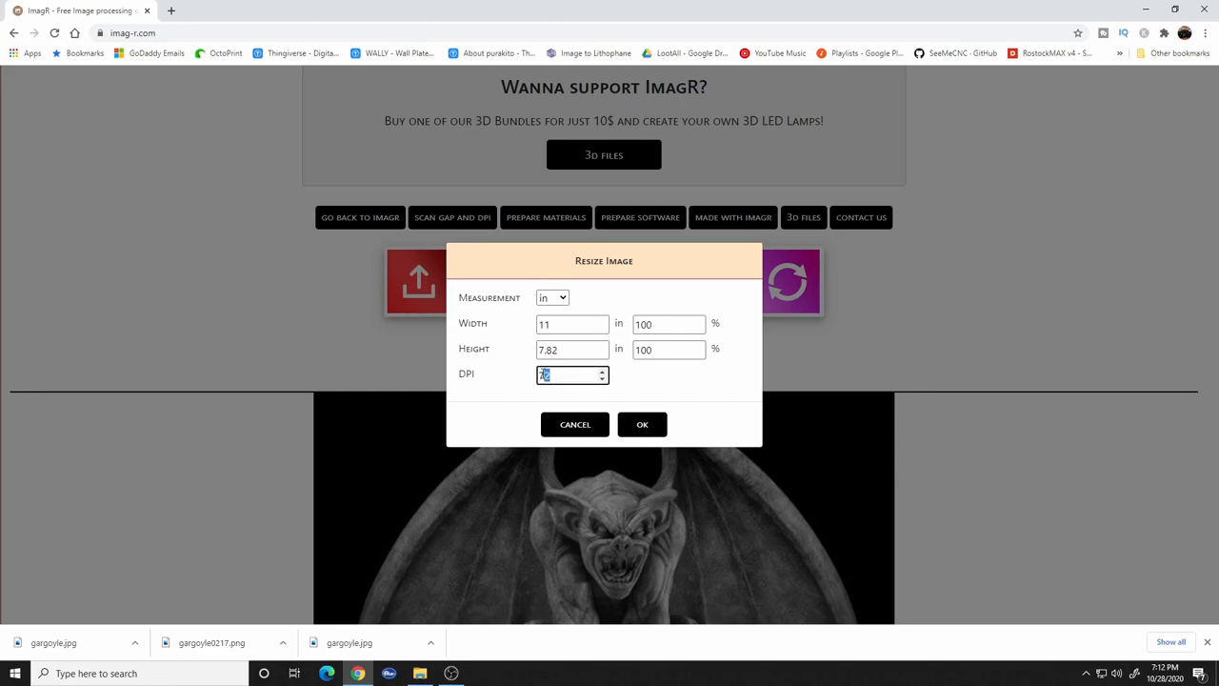
{"action": "type", "text": "318"}
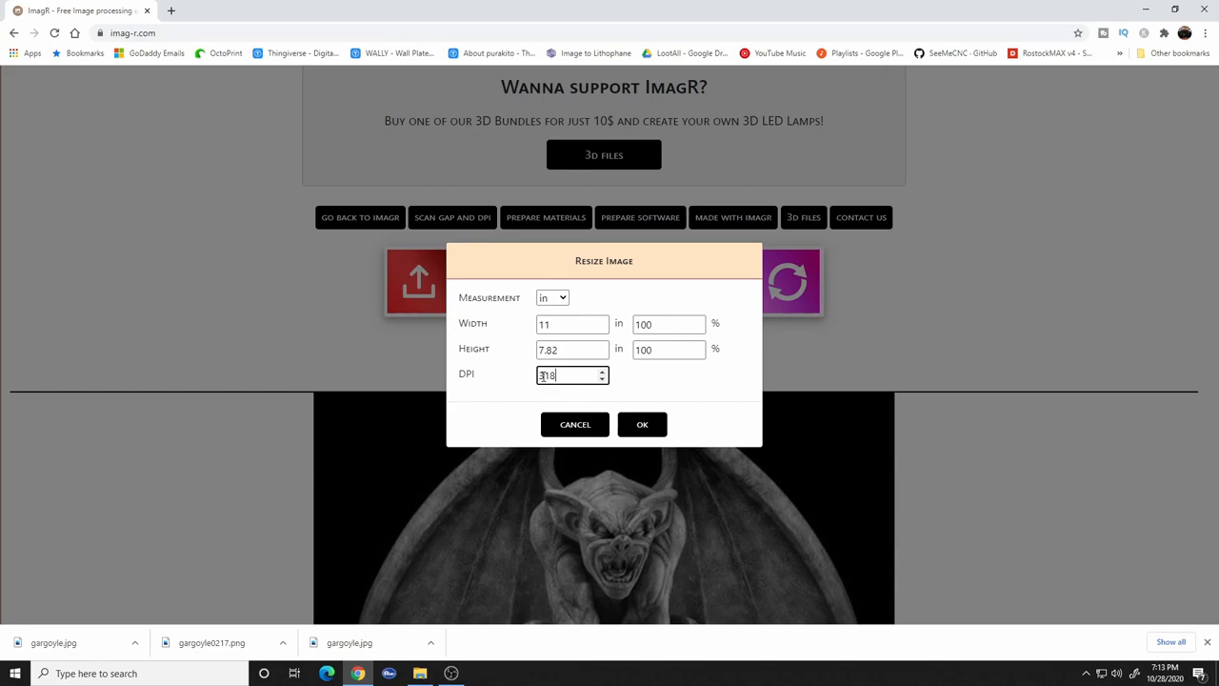
{"action": "left_click", "coordinate": [642, 423]}
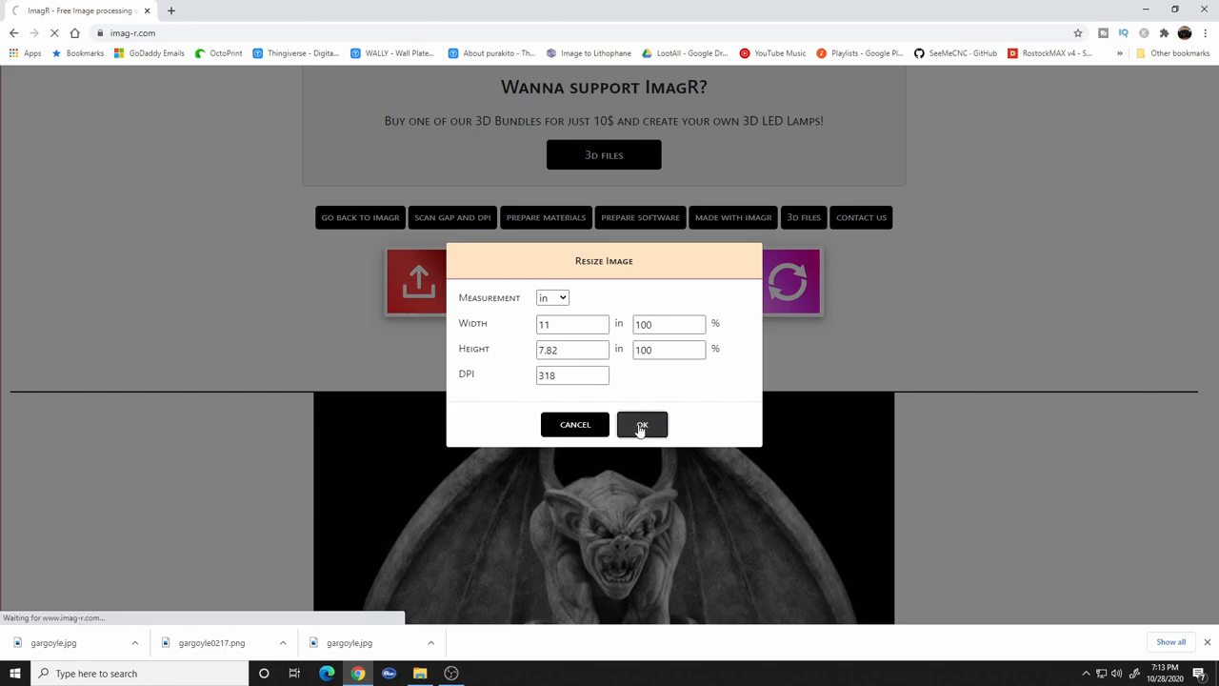
- Confirm the resize and check the image now reads 11.0 by 7.82 inches at 318 DPI
{"action": "left_click", "coordinate": [642, 423]}
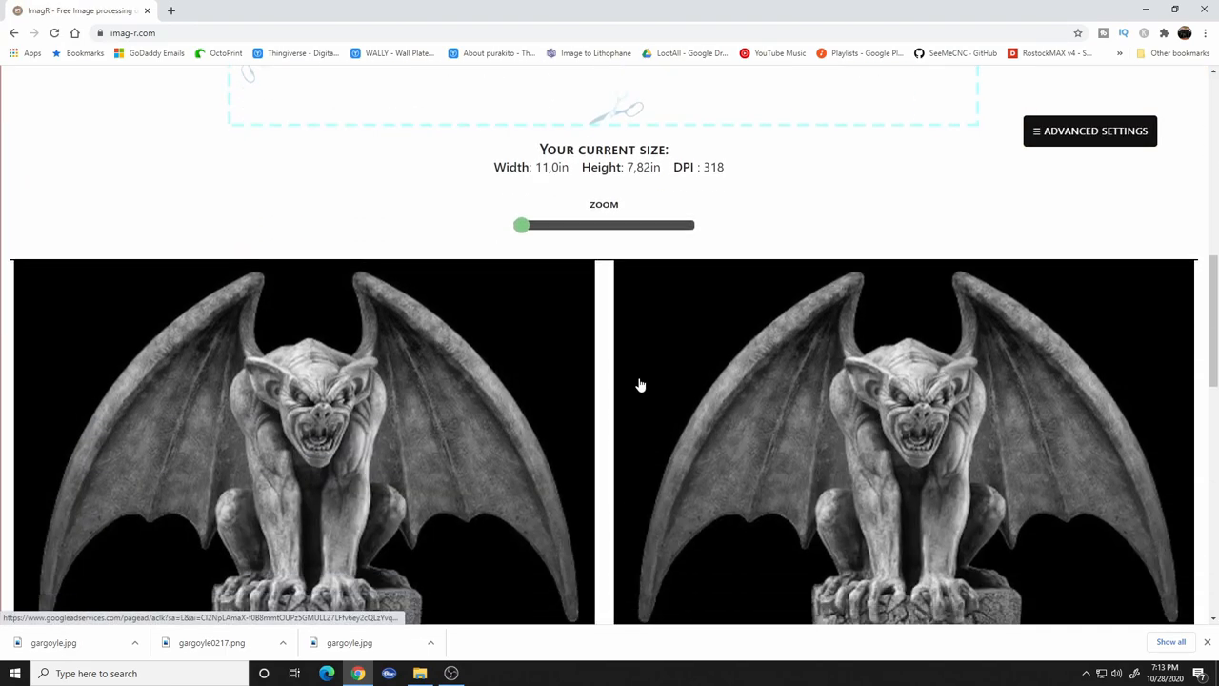
{"action": "scroll", "scroll_direction": "down", "scroll_amount": 3}
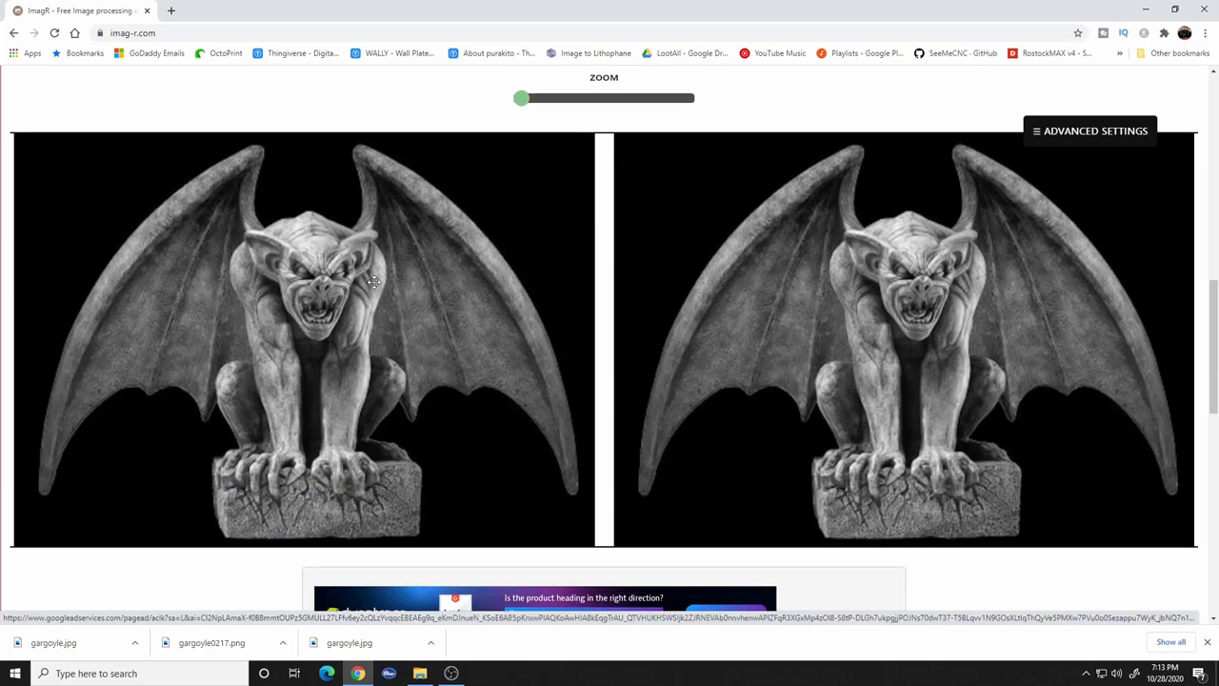
{"action": "mouse_move", "coordinate": [841, 434]}
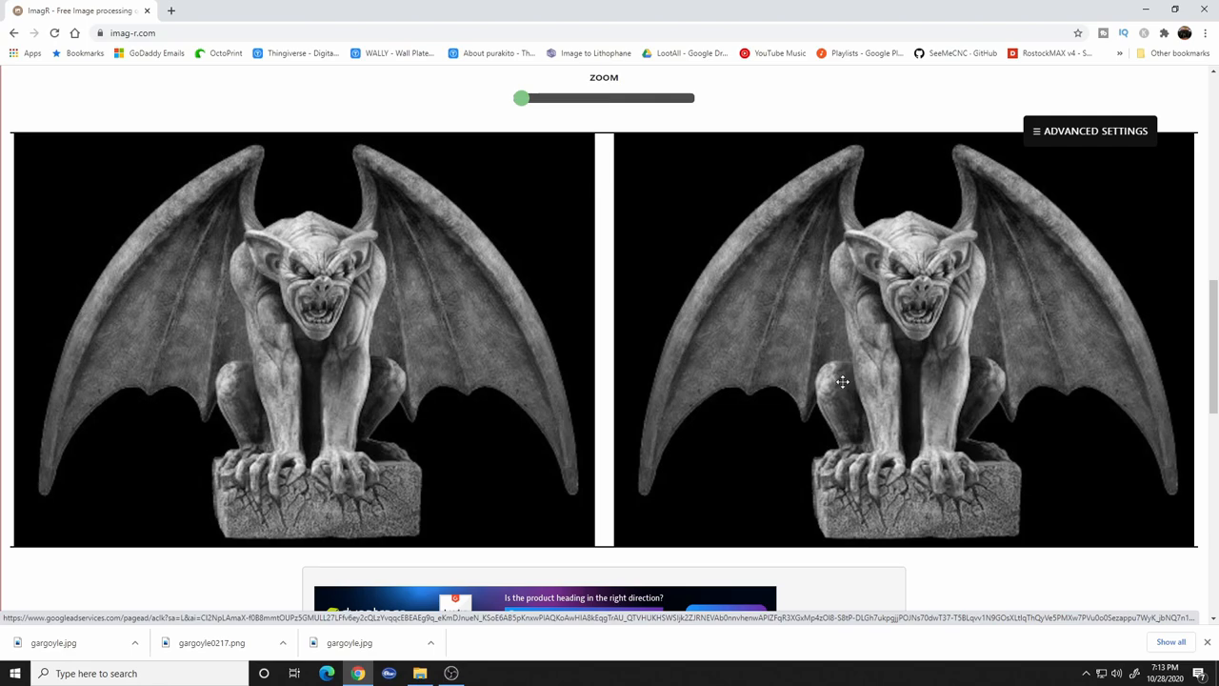
{"action": "scroll", "scroll_direction": "down", "scroll_amount": 3}
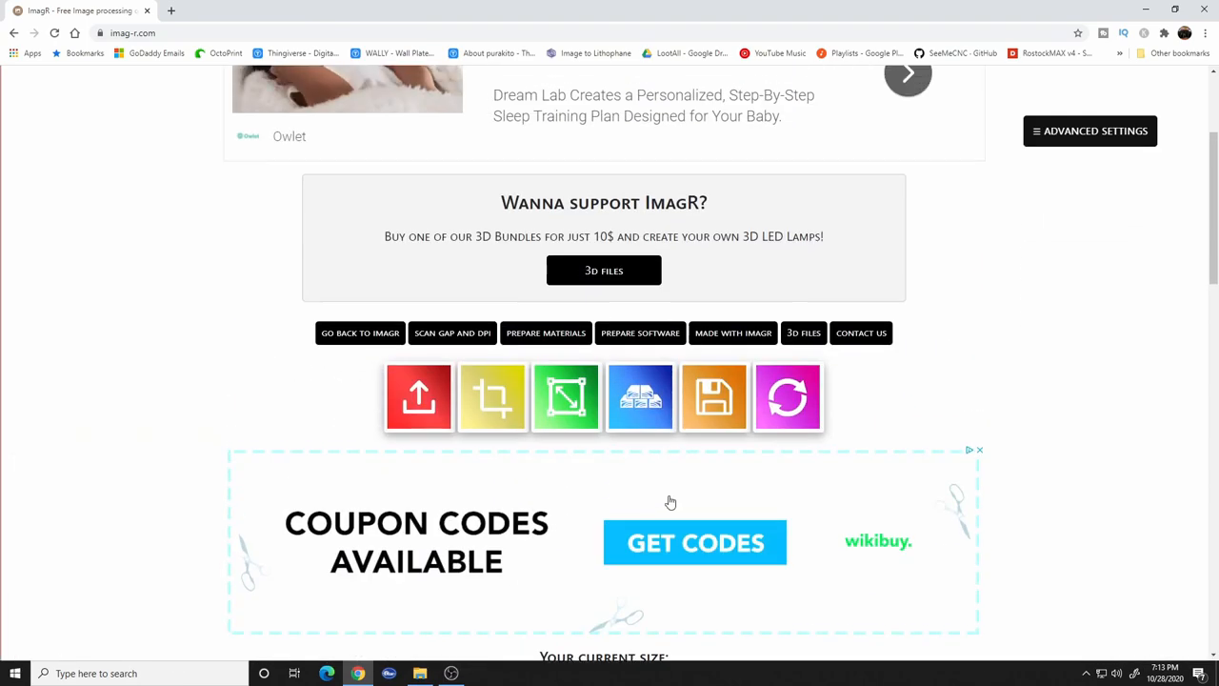
- Choose Norton White Tile painted Black from the NORTON materials and confirm it
{"action": "left_click", "coordinate": [640, 396]}
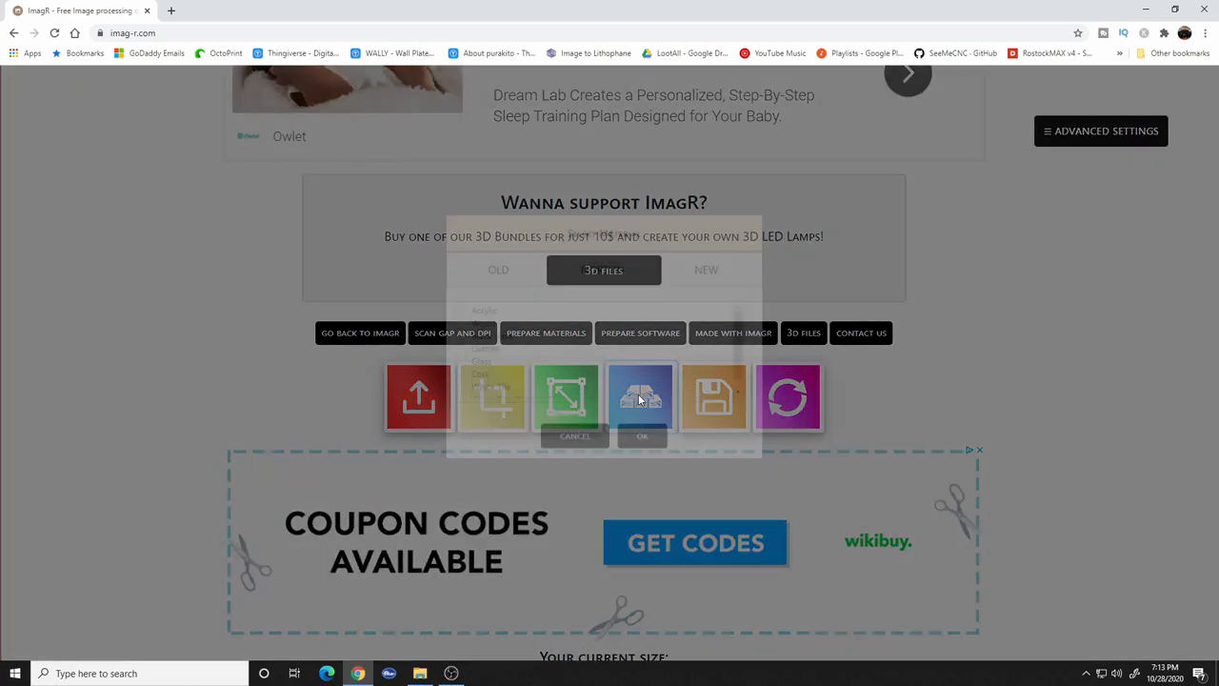
{"action": "left_click", "coordinate": [602, 288]}
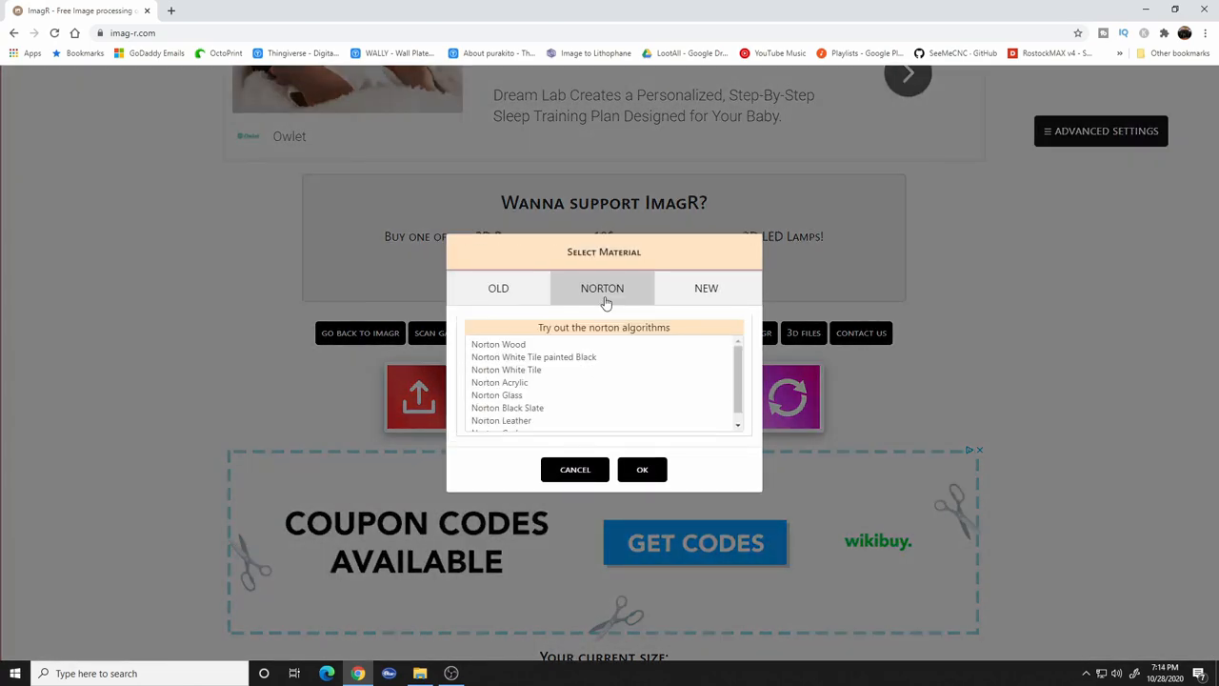
{"action": "mouse_move", "coordinate": [358, 291]}
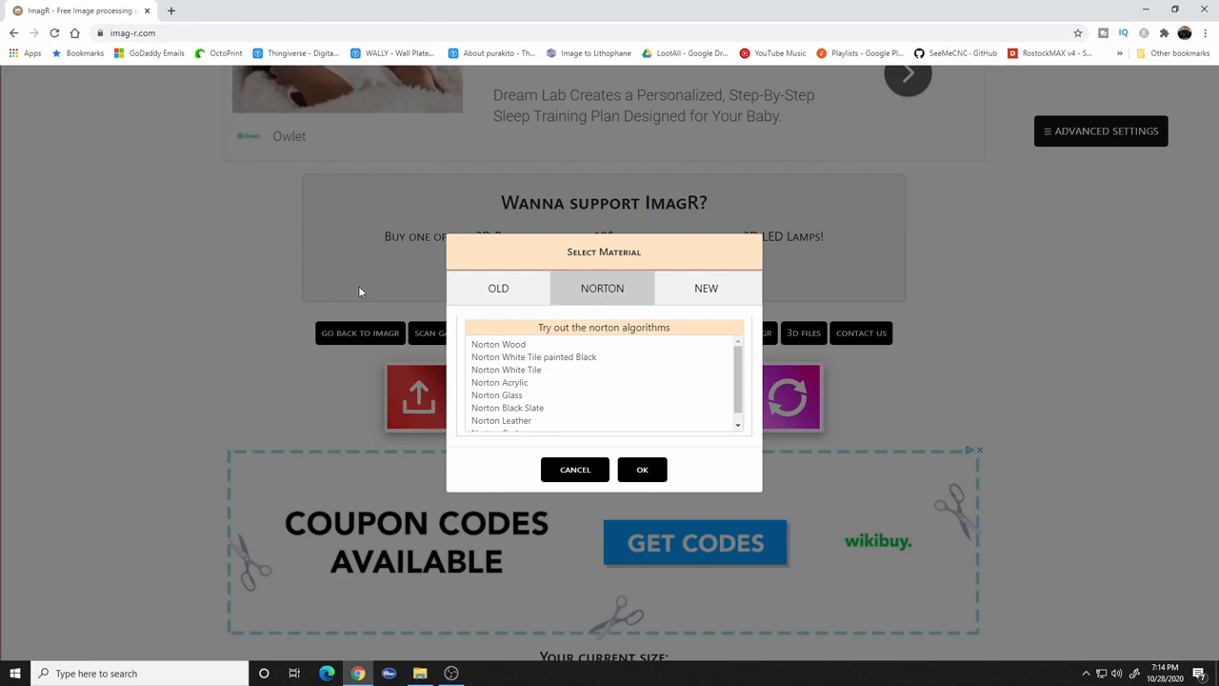
{"action": "mouse_move", "coordinate": [415, 297]}
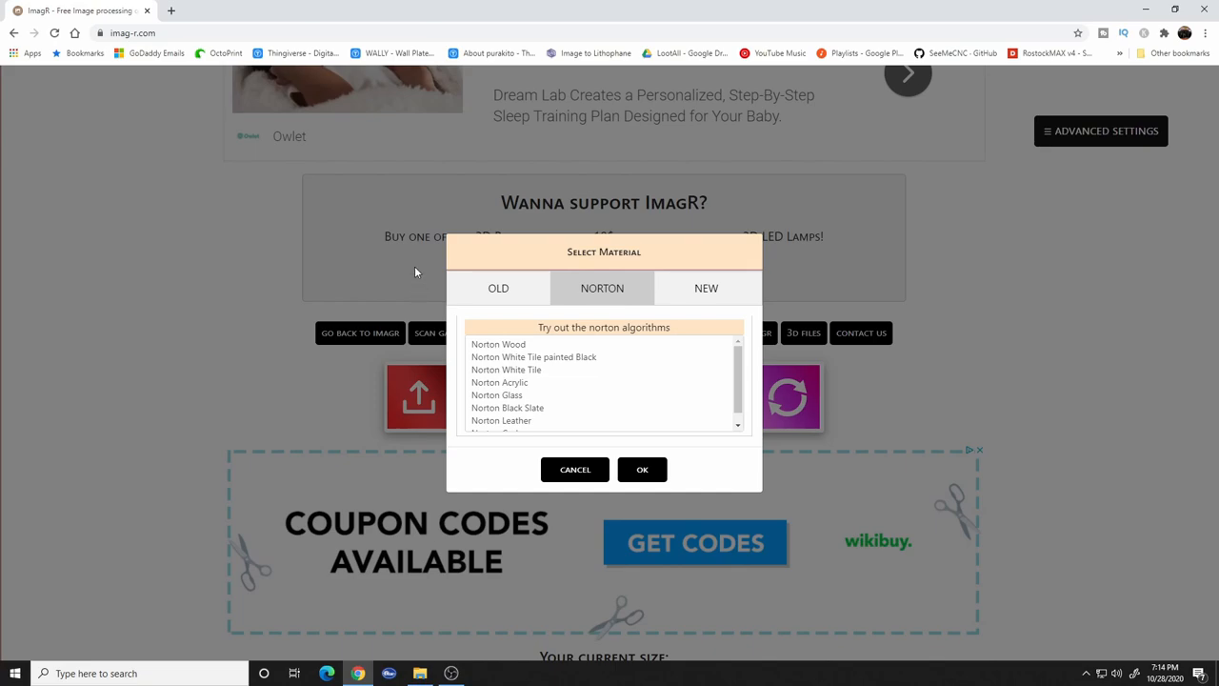
{"action": "mouse_move", "coordinate": [552, 294]}
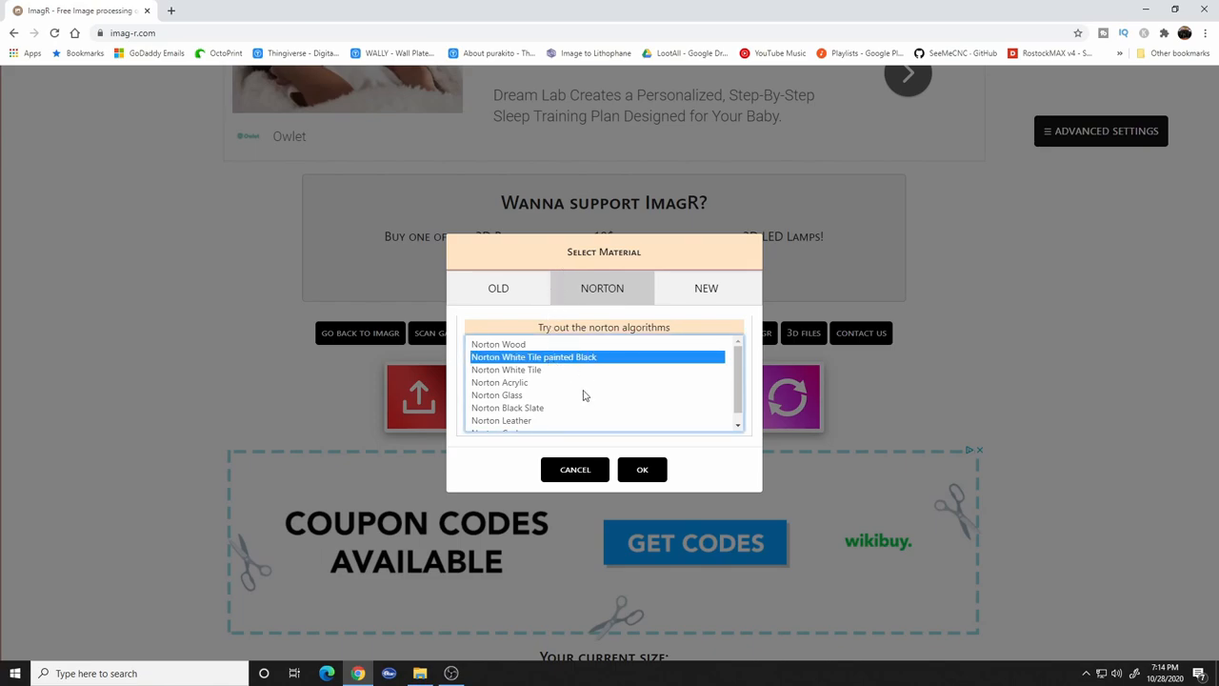
{"action": "mouse_move", "coordinate": [539, 424]}
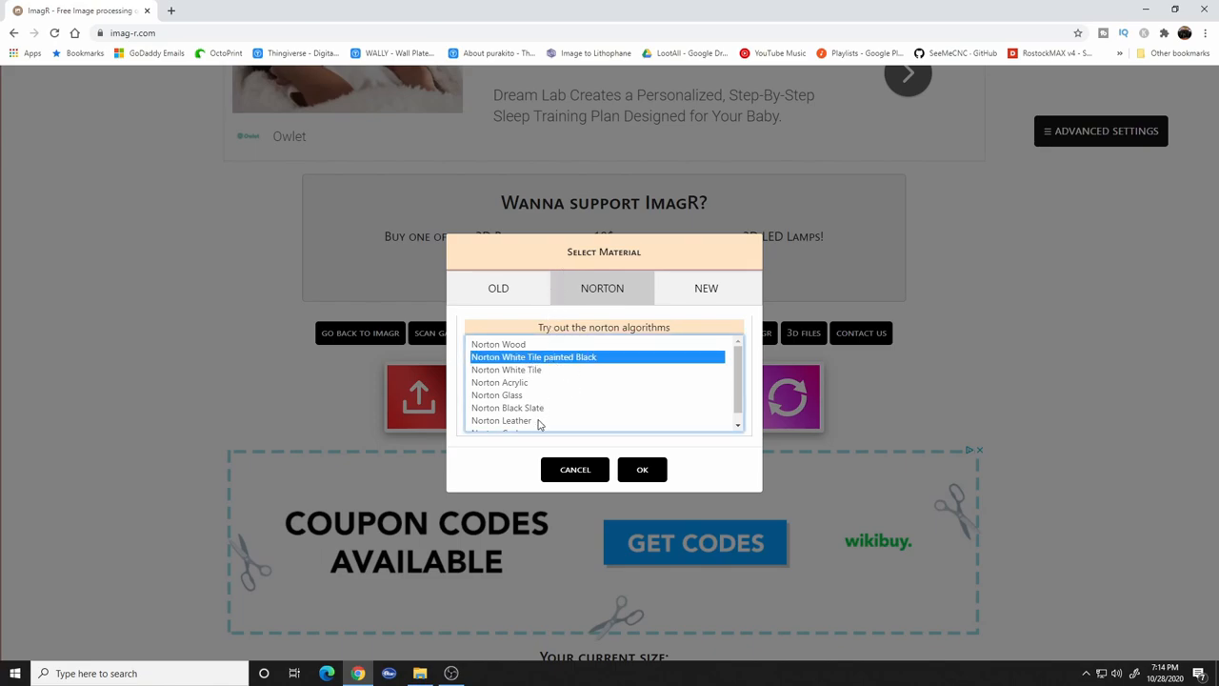
{"action": "mouse_move", "coordinate": [545, 427]}
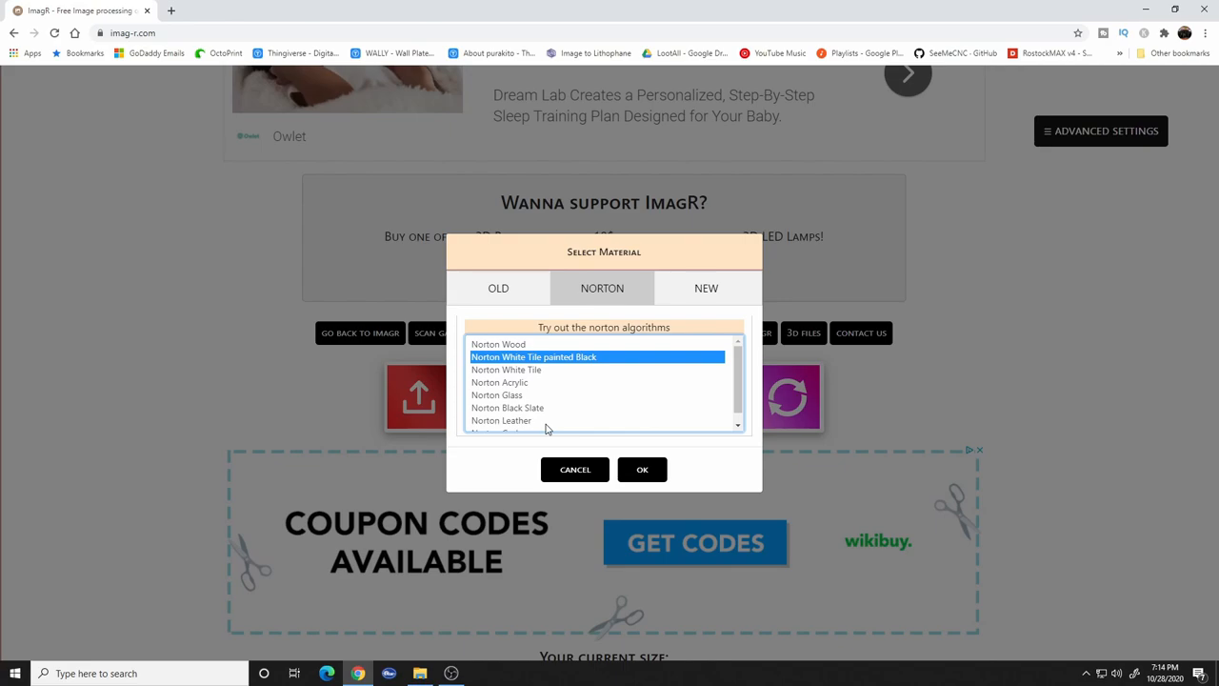
{"action": "mouse_move", "coordinate": [521, 374]}
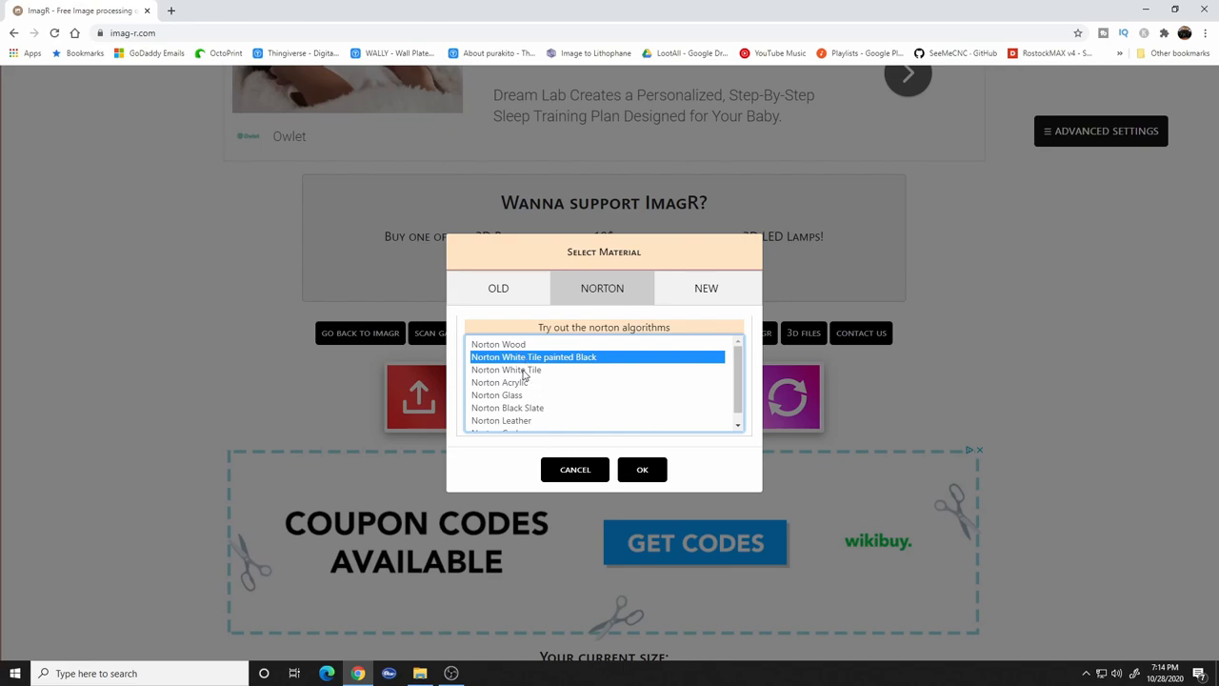
{"action": "mouse_move", "coordinate": [529, 385]}
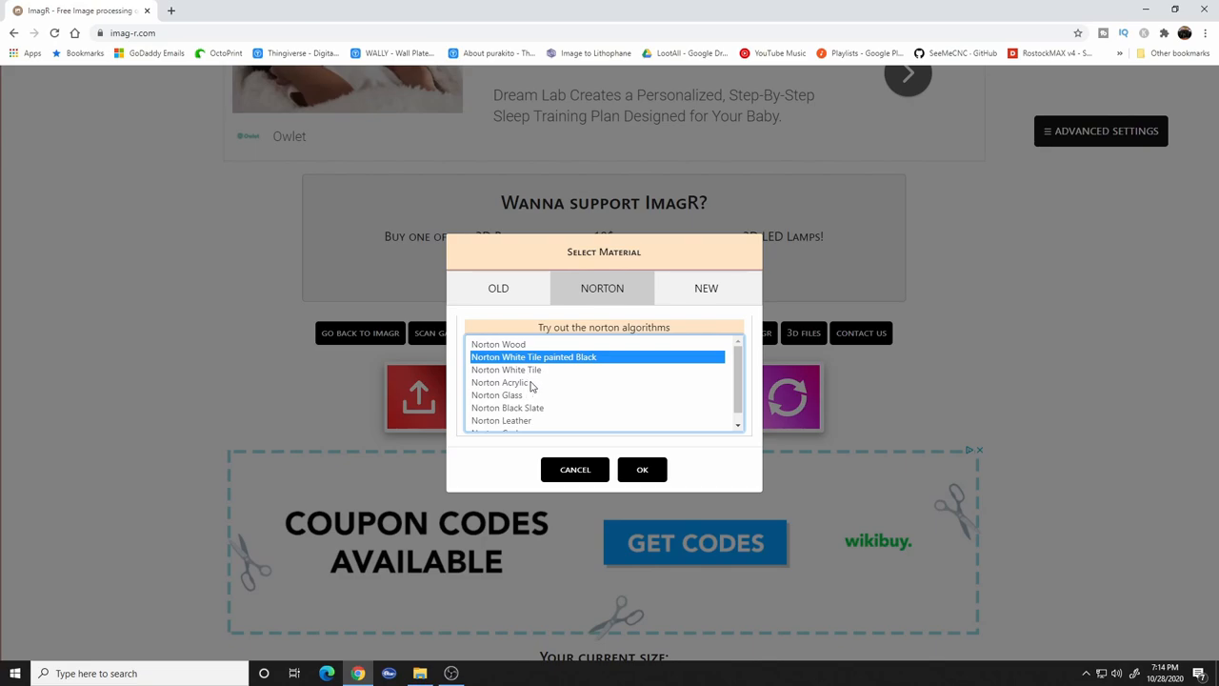
{"action": "mouse_move", "coordinate": [494, 365]}
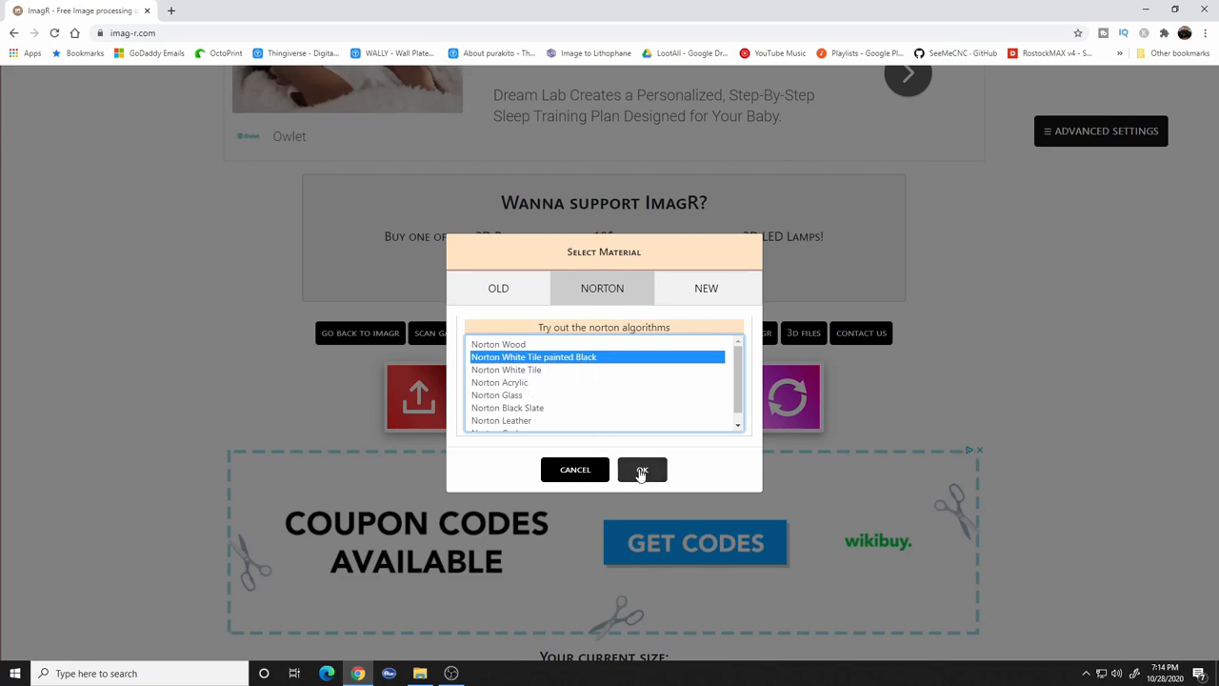
{"action": "left_click", "coordinate": [640, 468]}
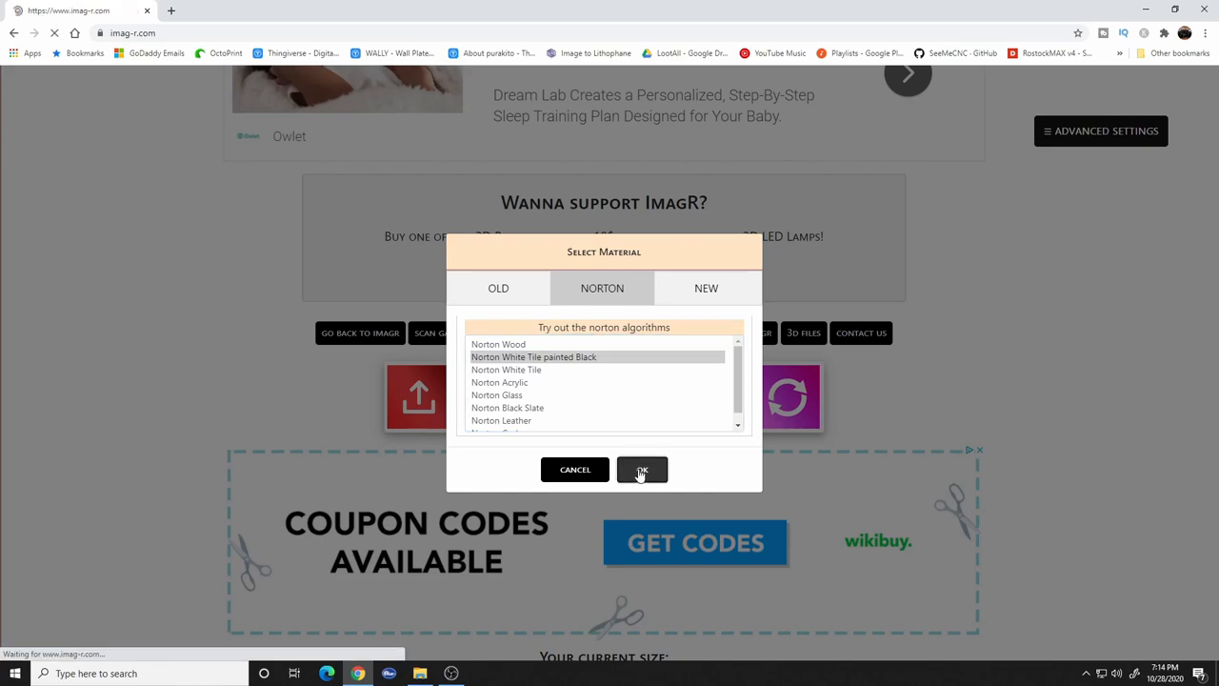
{"action": "left_click", "coordinate": [640, 469]}
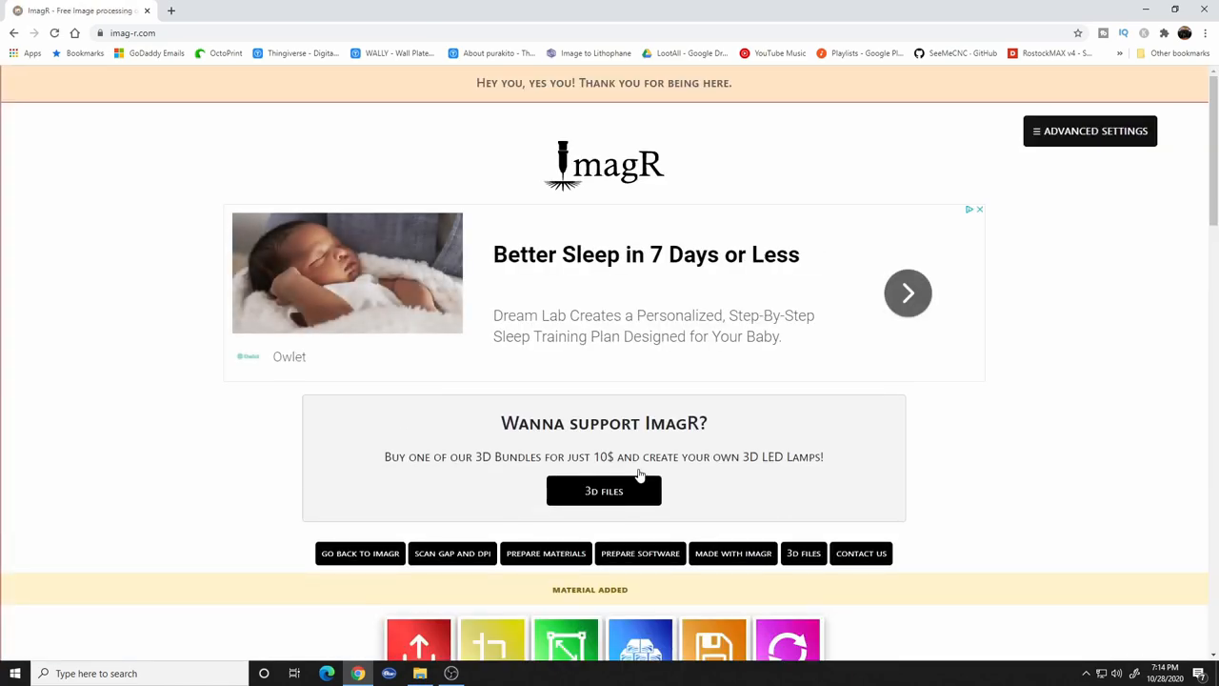
{"action": "scroll", "scroll_direction": "down", "scroll_amount": 3}
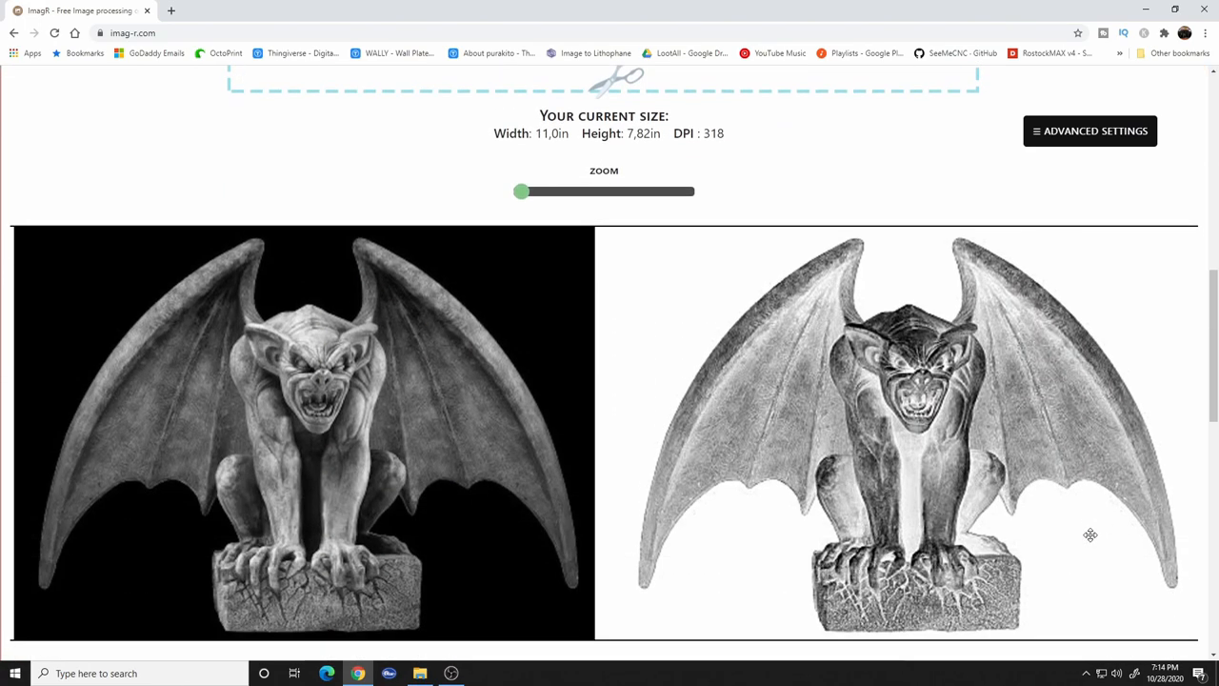
{"action": "mouse_move", "coordinate": [1047, 533]}
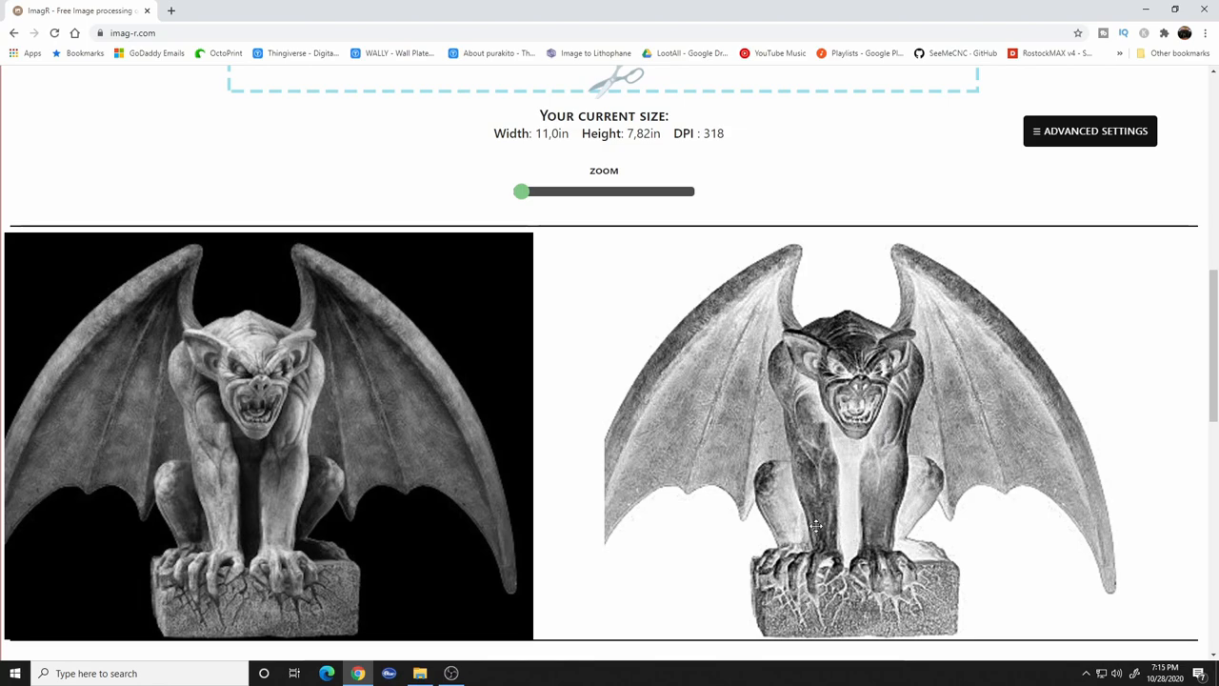
{"action": "mouse_move", "coordinate": [842, 453]}
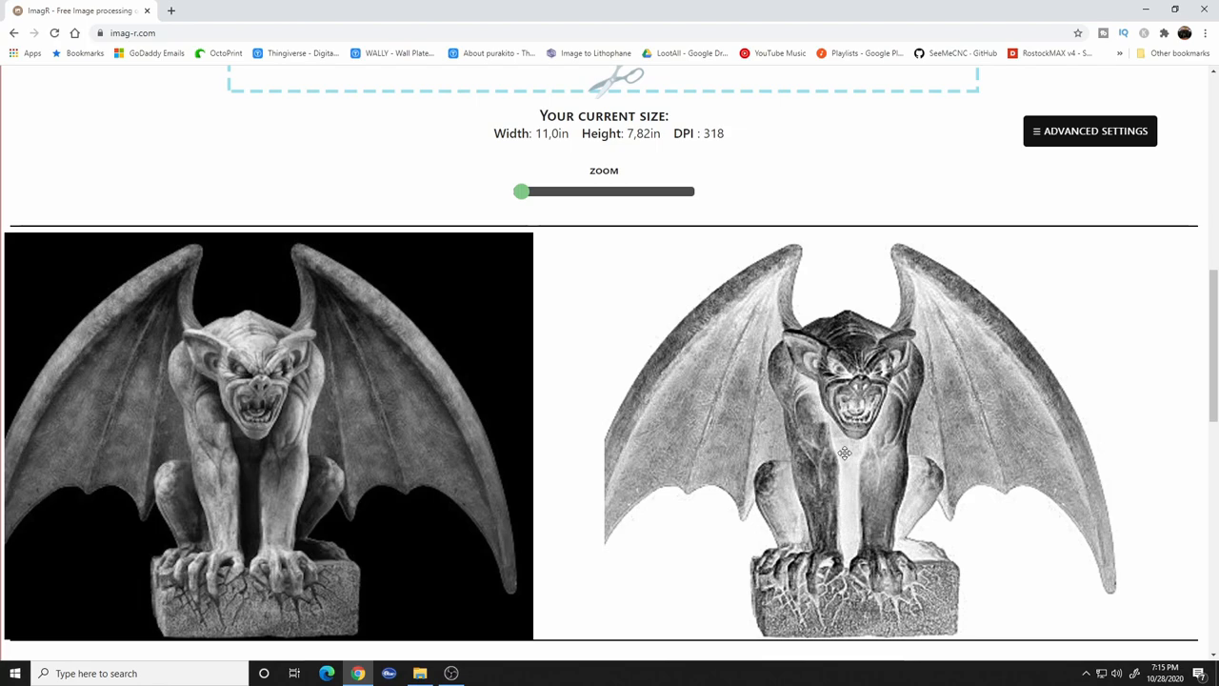
{"action": "mouse_move", "coordinate": [960, 621]}
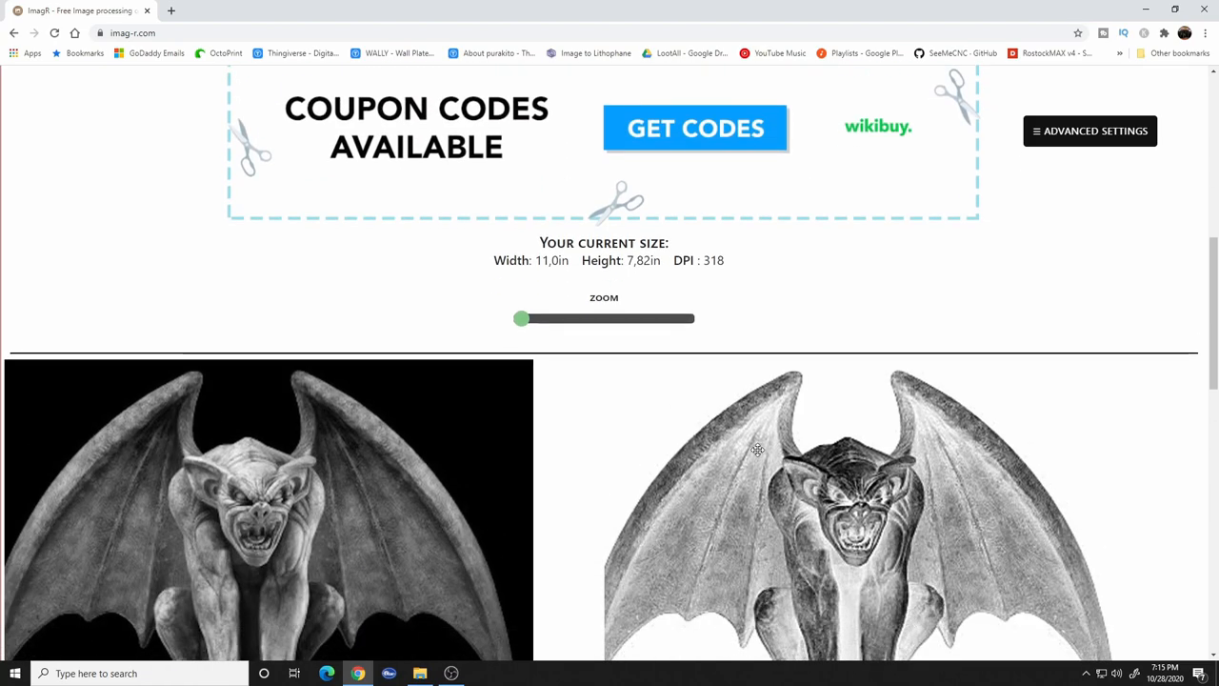
{"action": "mouse_move", "coordinate": [682, 495]}
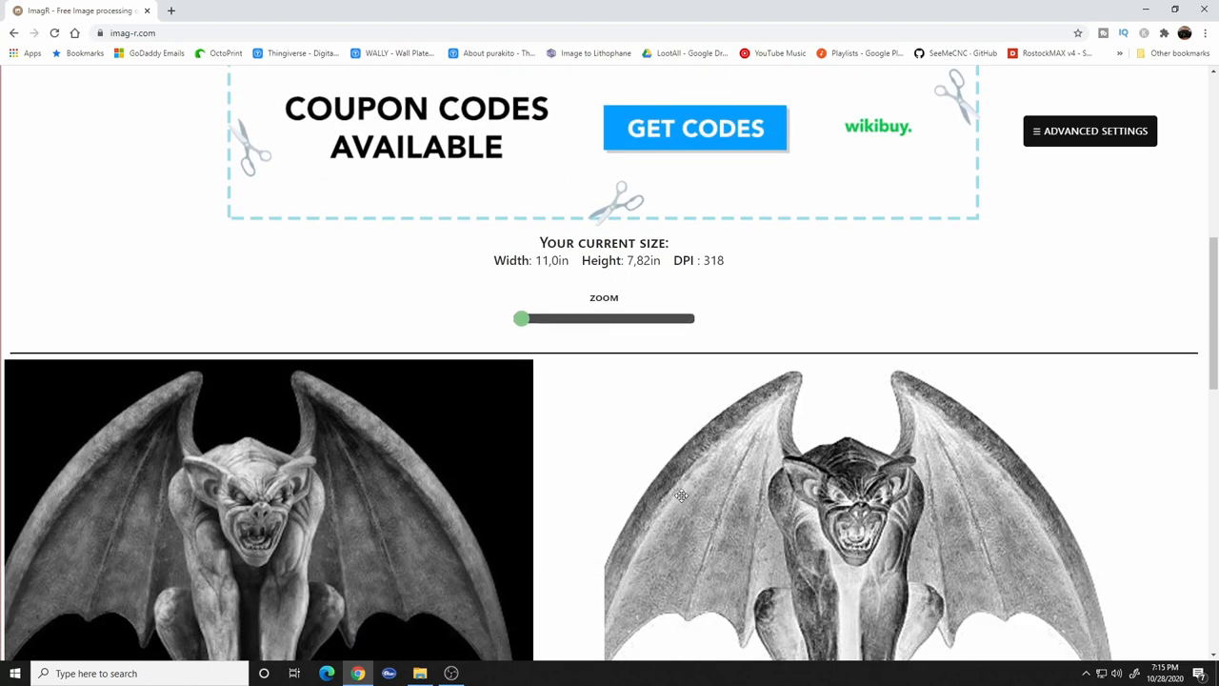
{"action": "mouse_move", "coordinate": [817, 592]}
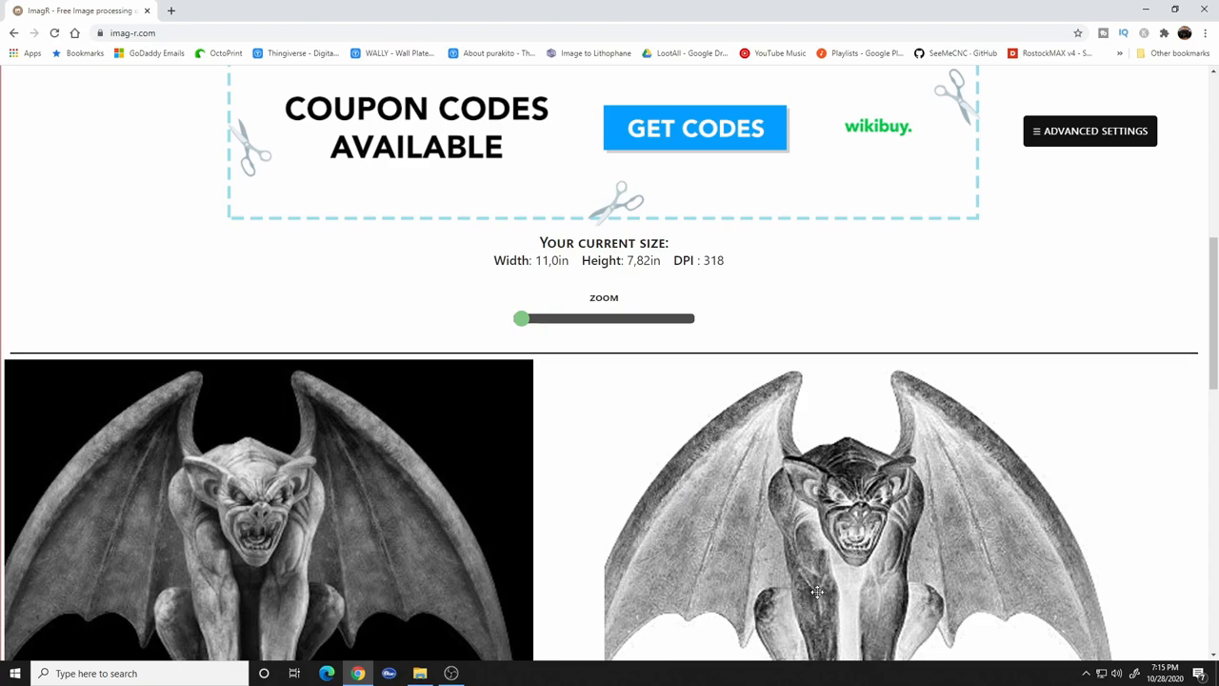
{"action": "scroll", "scroll_direction": "down", "scroll_amount": 3}
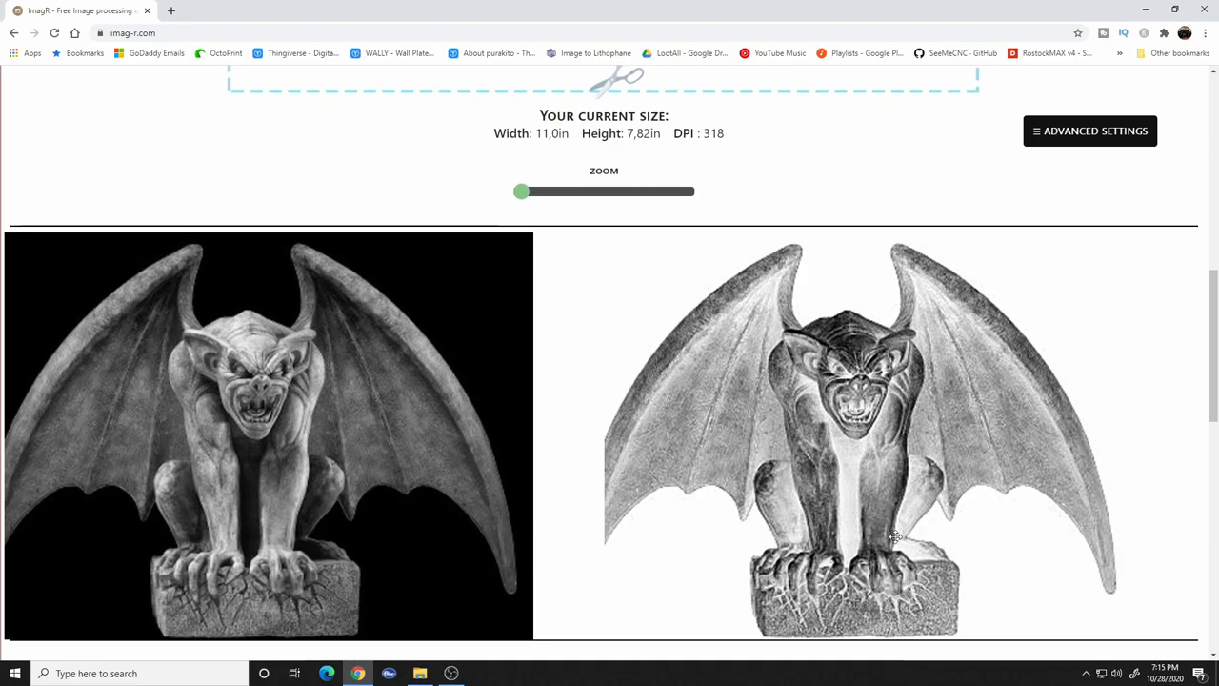
{"action": "scroll", "scroll_direction": "up", "scroll_amount": 3}
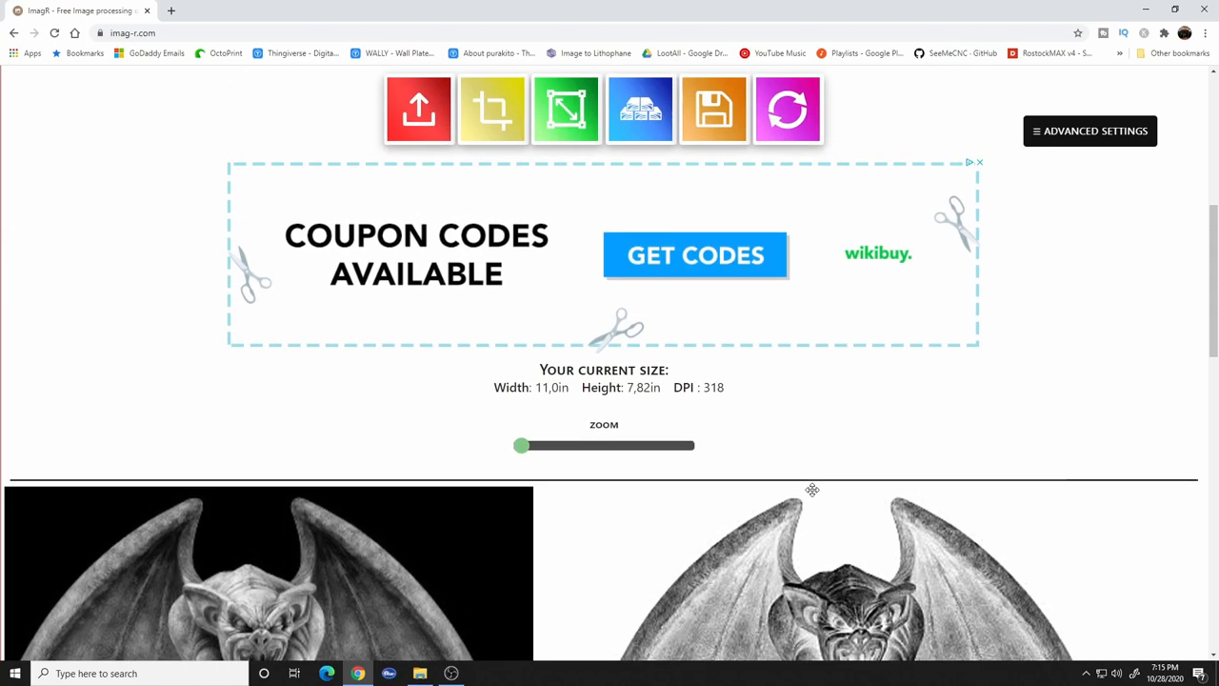
- Bring up the download options and save the processed gargoyle as a PNG
{"action": "scroll", "scroll_direction": "up", "scroll_amount": 3}
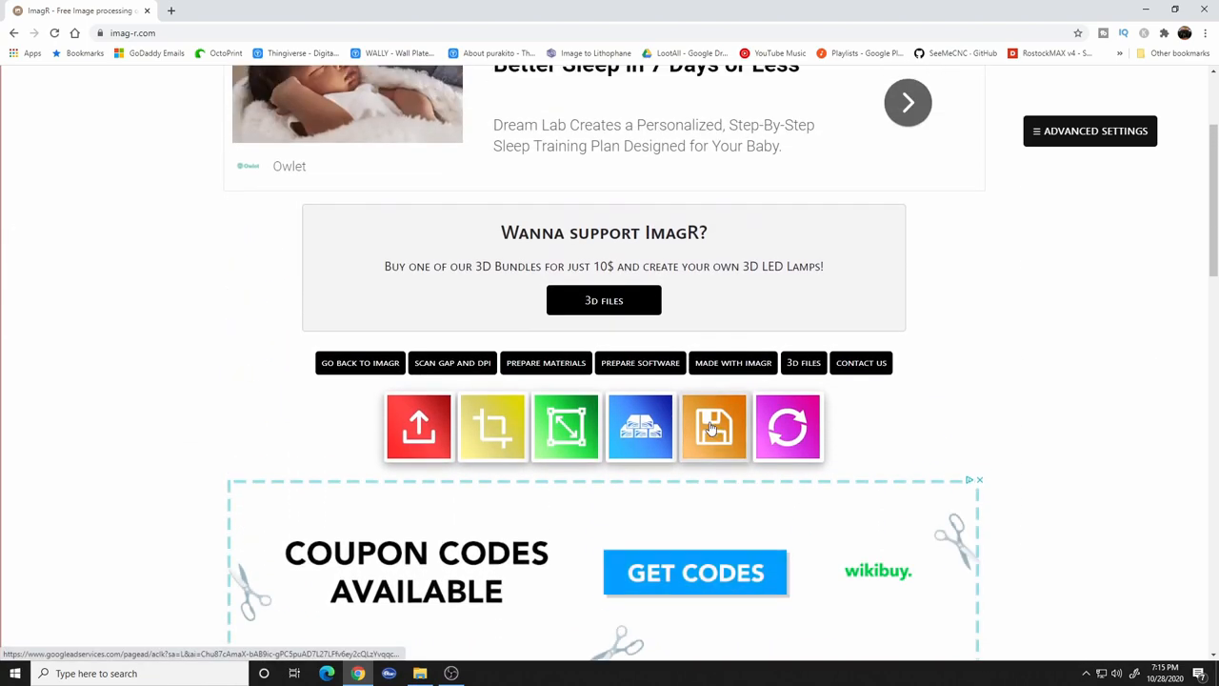
{"action": "left_click", "coordinate": [714, 426]}
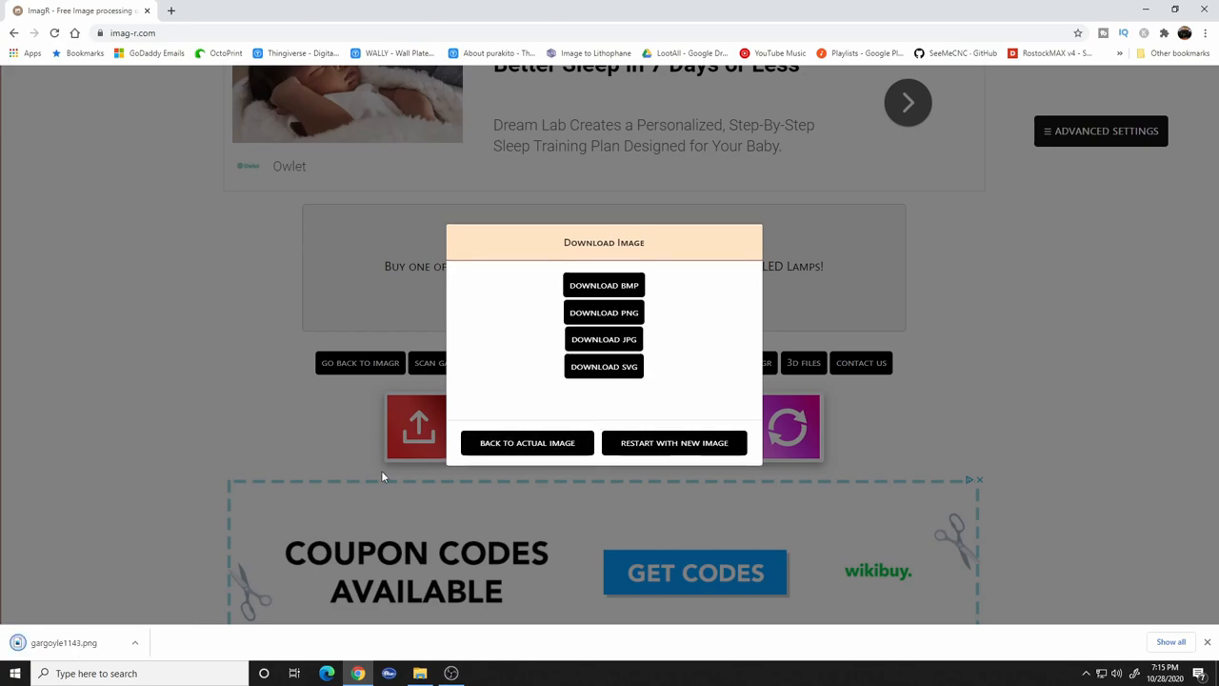
{"action": "mouse_move", "coordinate": [874, 440]}
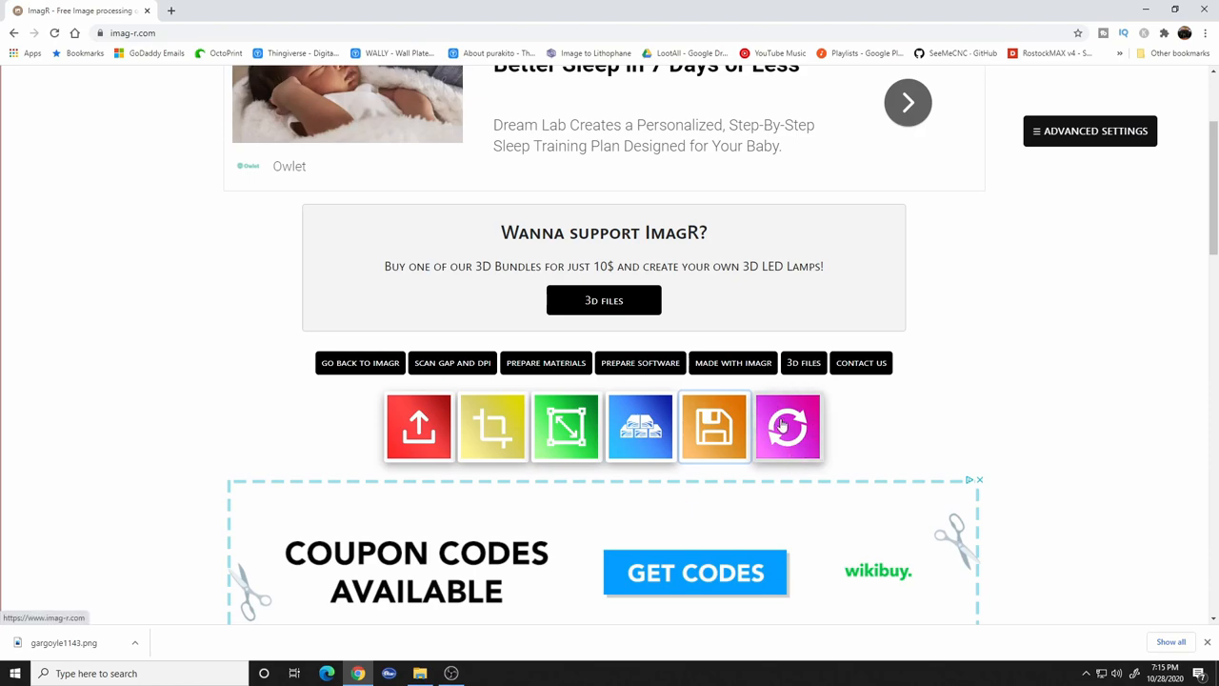
{"action": "scroll", "scroll_direction": "up", "scroll_amount": 3}
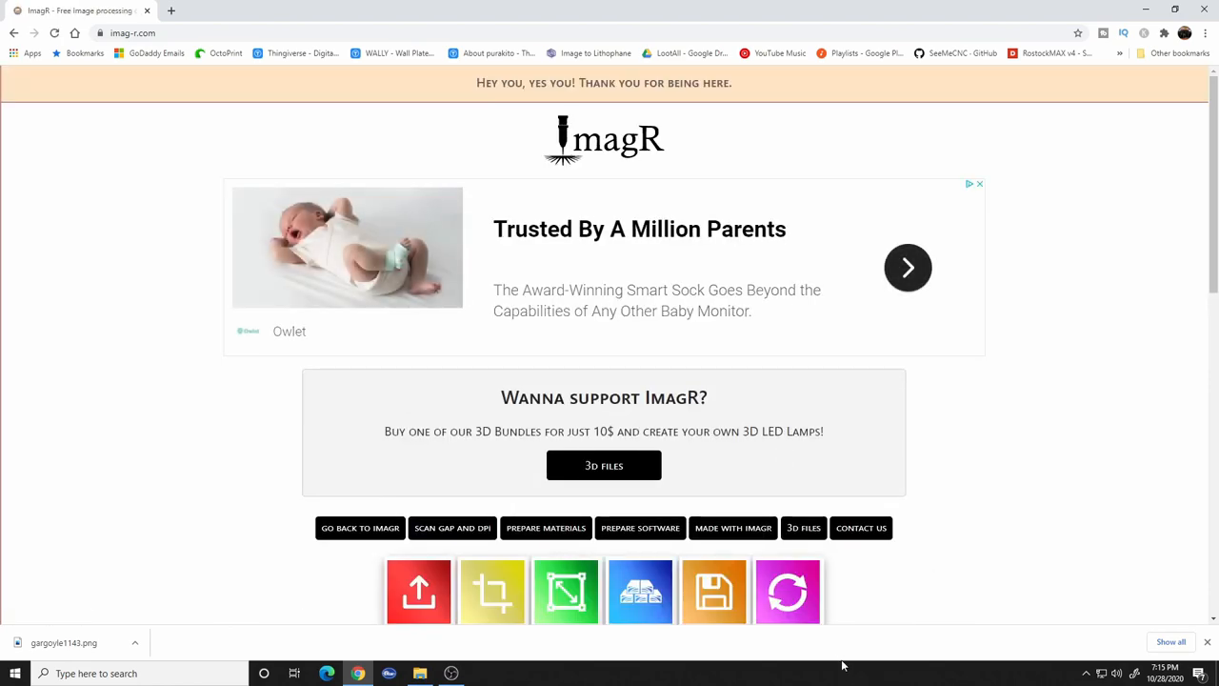
{"action": "mouse_move", "coordinate": [866, 592]}
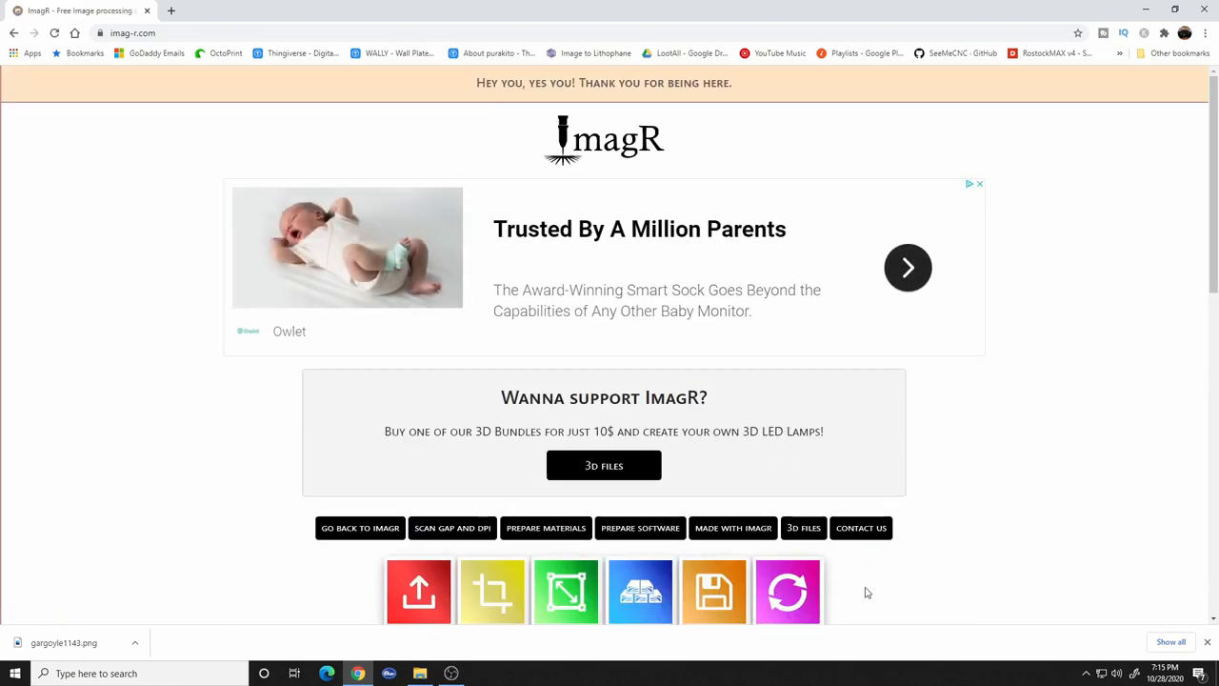
{"action": "scroll", "scroll_direction": "down", "scroll_amount": 3}
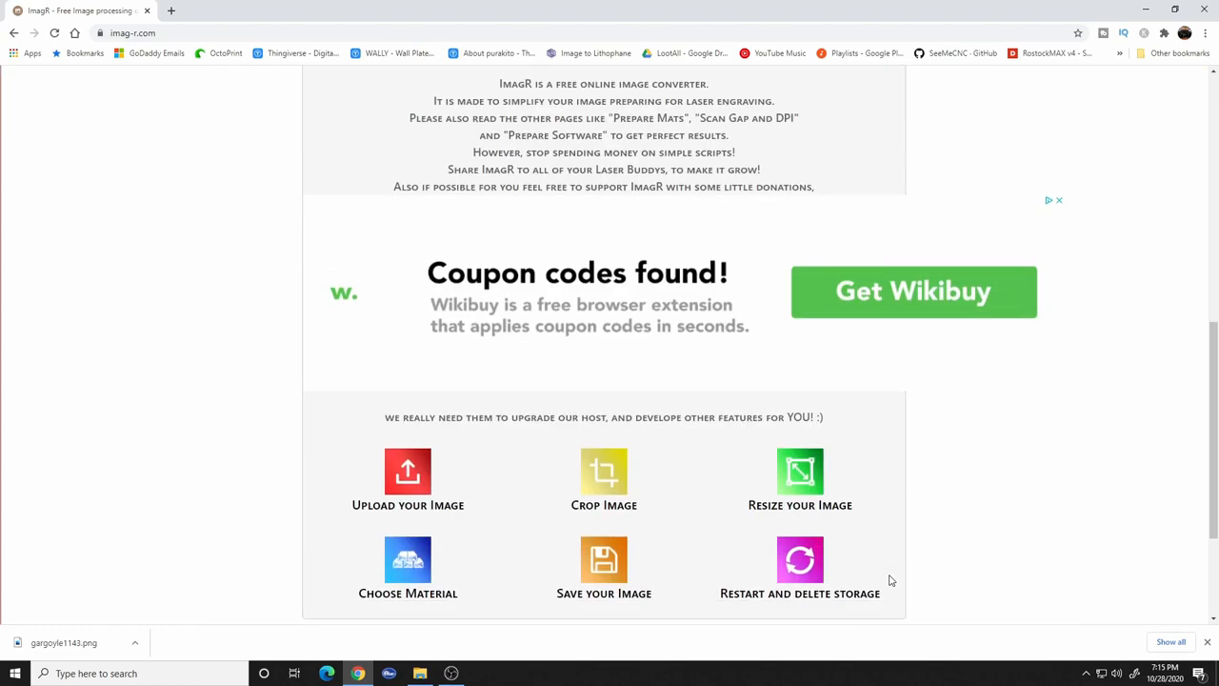
{"action": "scroll", "scroll_direction": "up", "scroll_amount": 3}
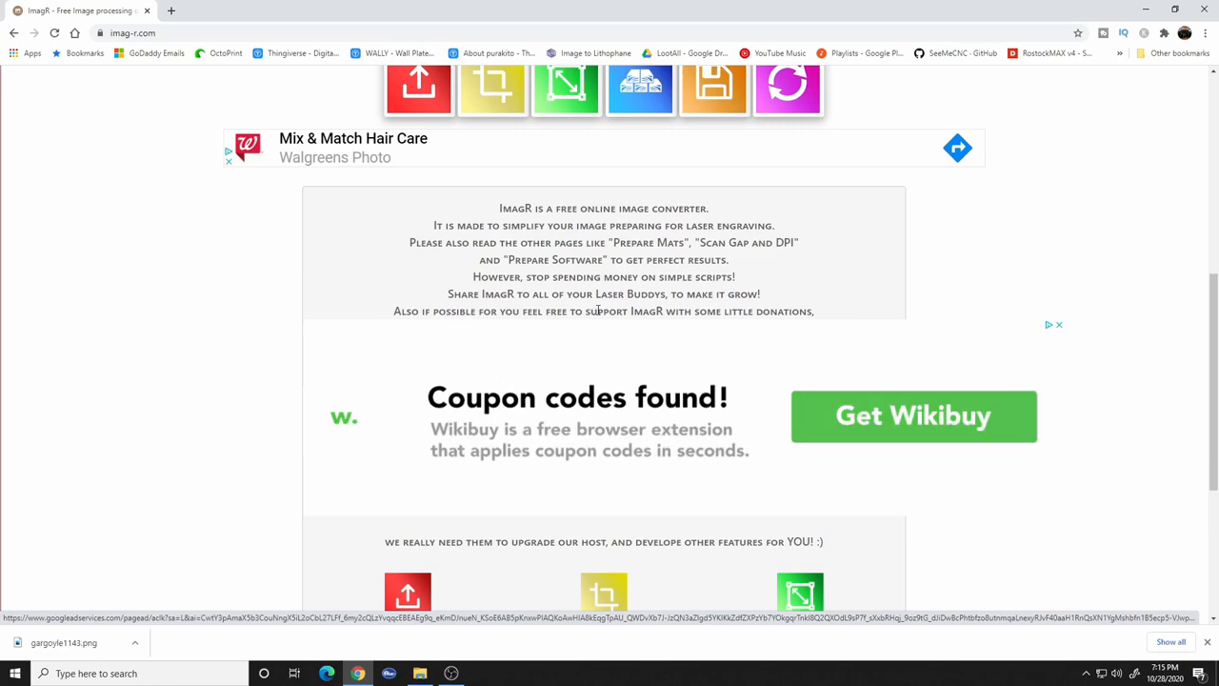
{"action": "scroll", "scroll_direction": "down", "scroll_amount": 3}
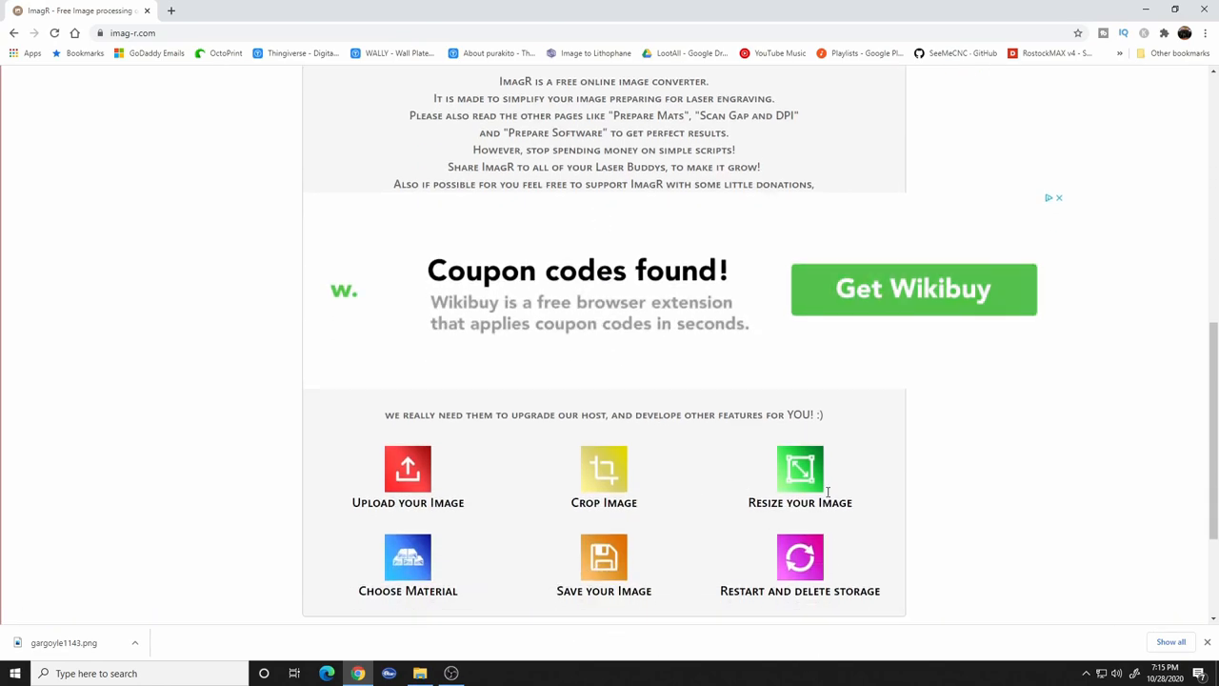
{"action": "scroll", "scroll_direction": "up", "scroll_amount": 3}
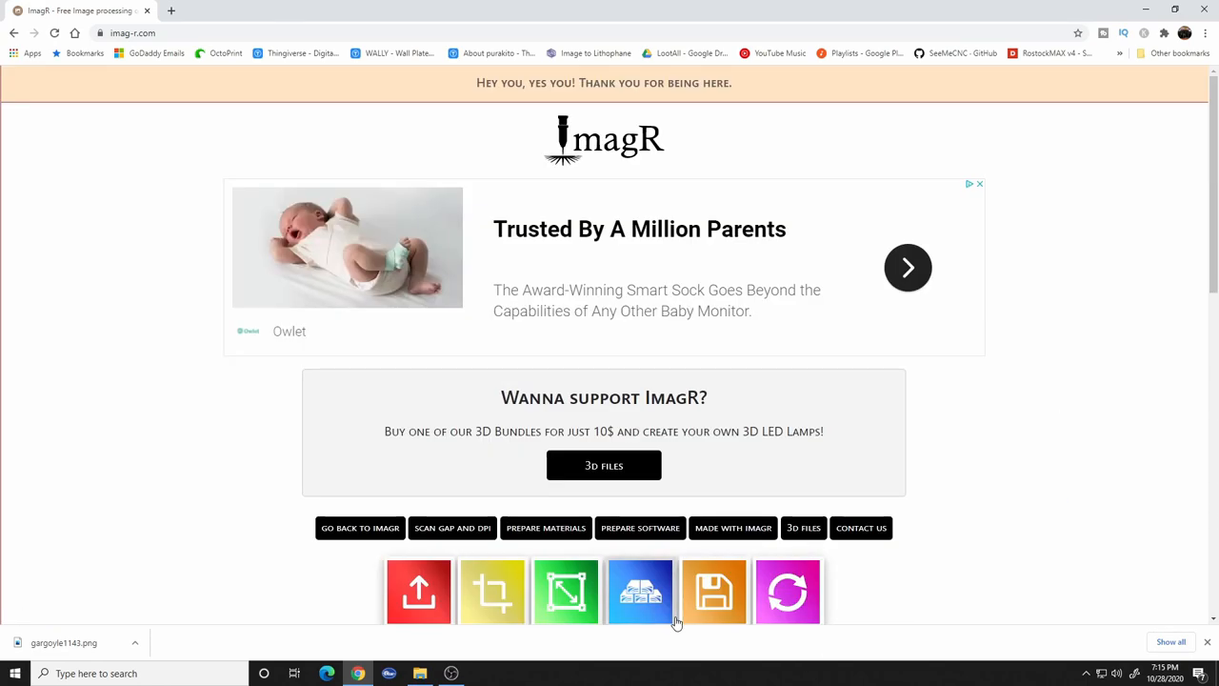
{"action": "mouse_move", "coordinate": [937, 468]}
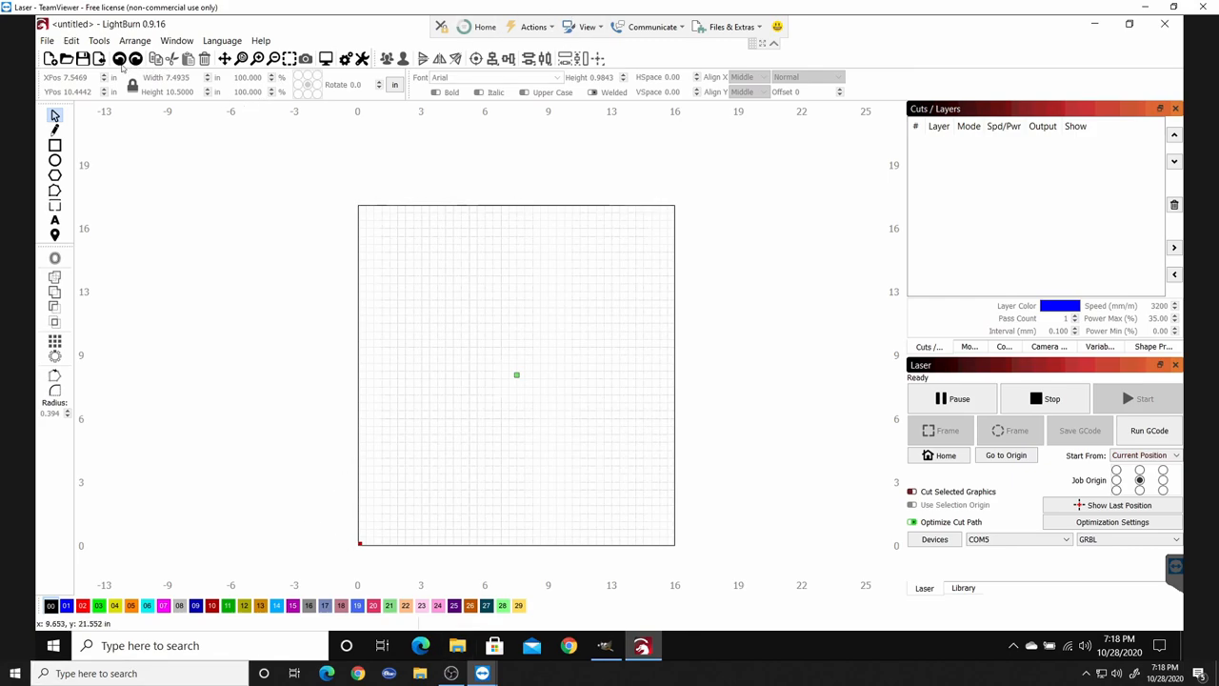
- Select the Rectangle tool in LightBurn's empty workspace
{"action": "left_click", "coordinate": [53, 145]}
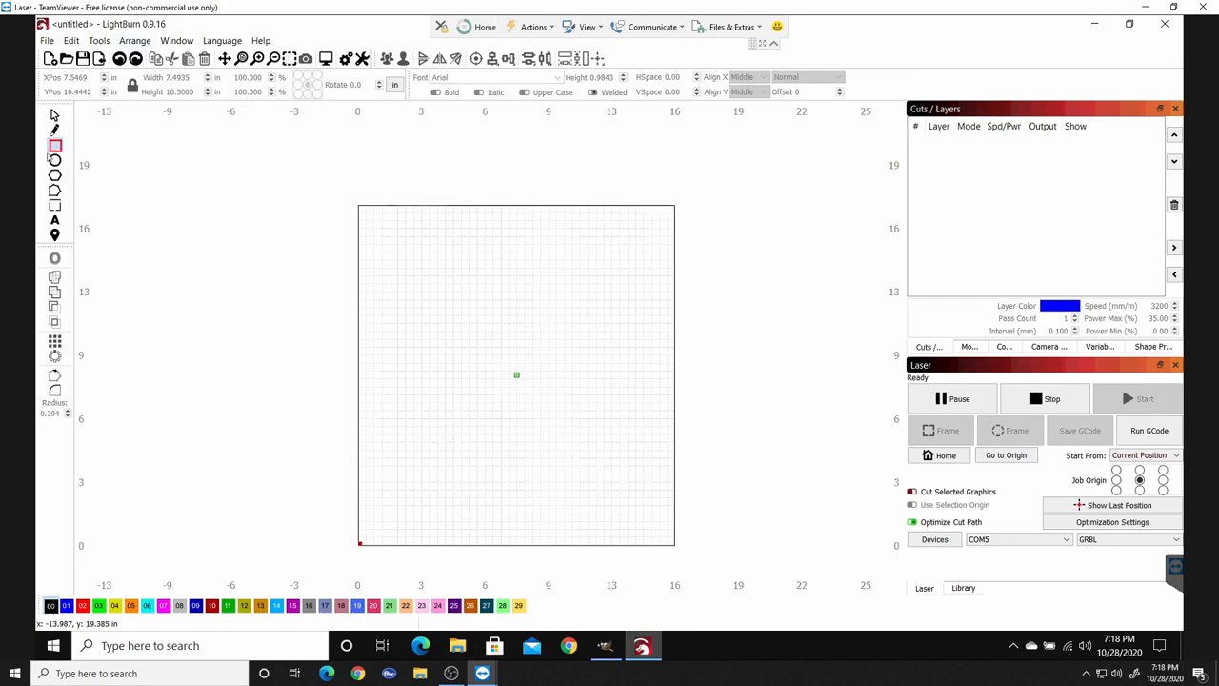
{"action": "mouse_move", "coordinate": [436, 257]}
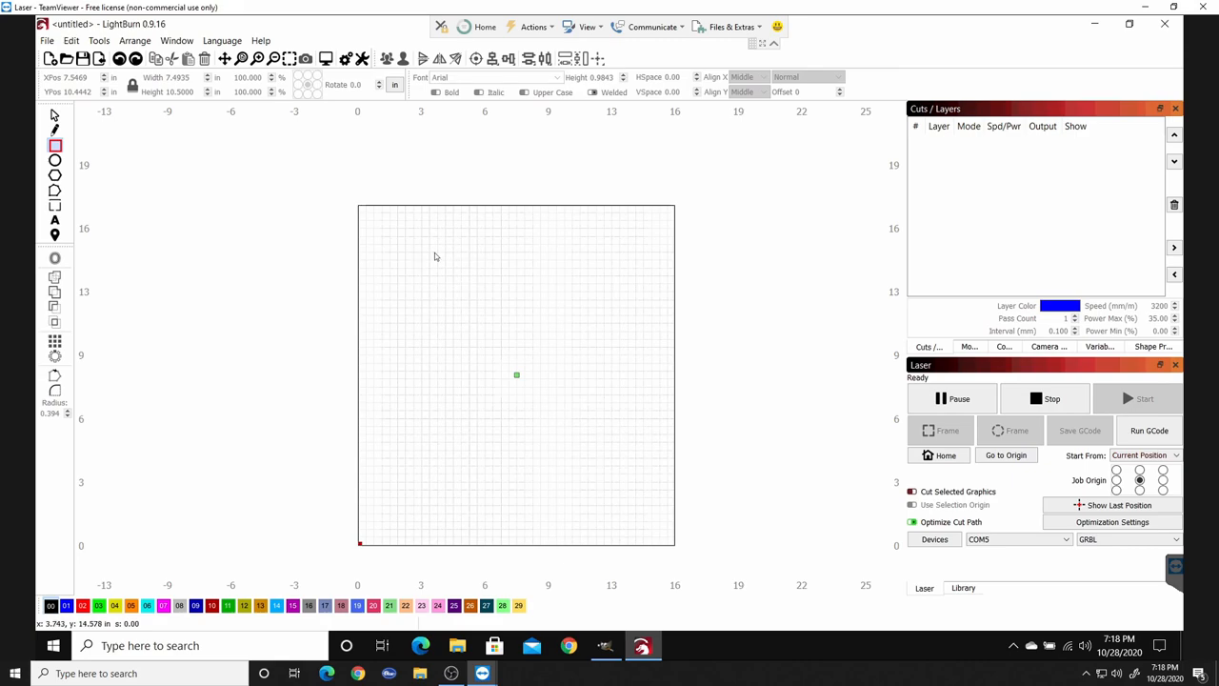
- Drag out a sheet rectangle and start editing its width toward 8.5 by 11 inches
{"action": "left_click_drag", "start_coordinate": [434, 253], "coordinate": [617, 487]}
{"action": "type", "text": "11.0000"}
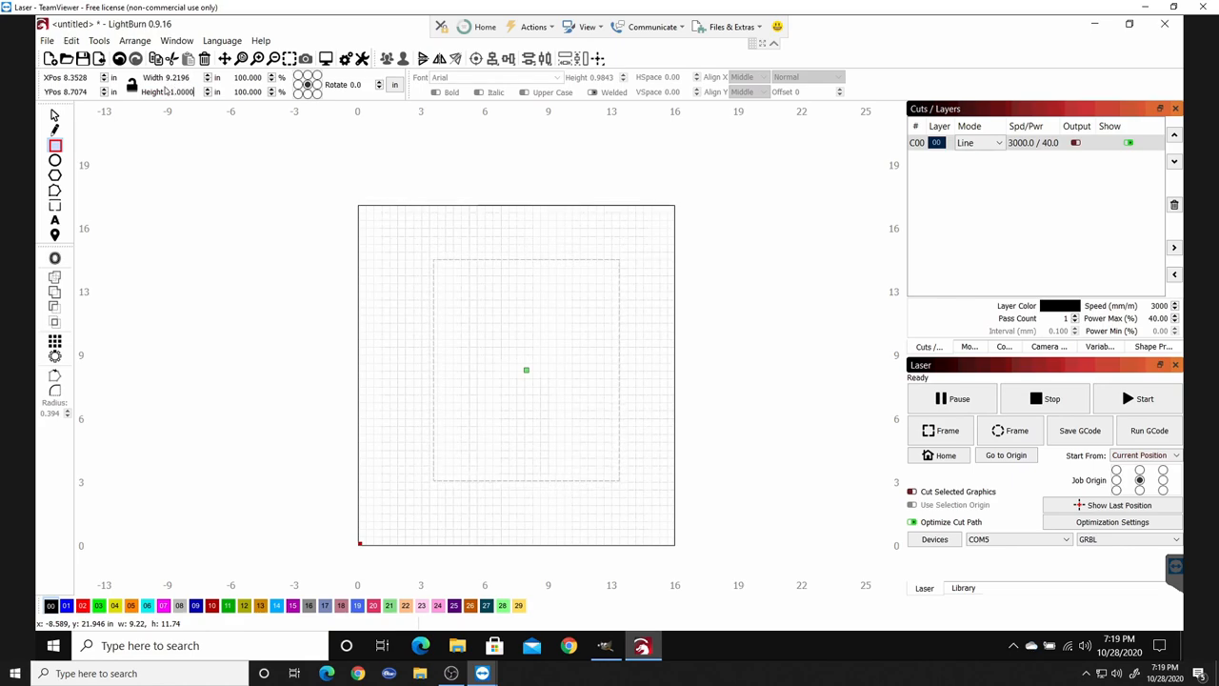
{"action": "triple_click", "coordinate": [172, 76]}
{"action": "type", "text": "8.5000"}
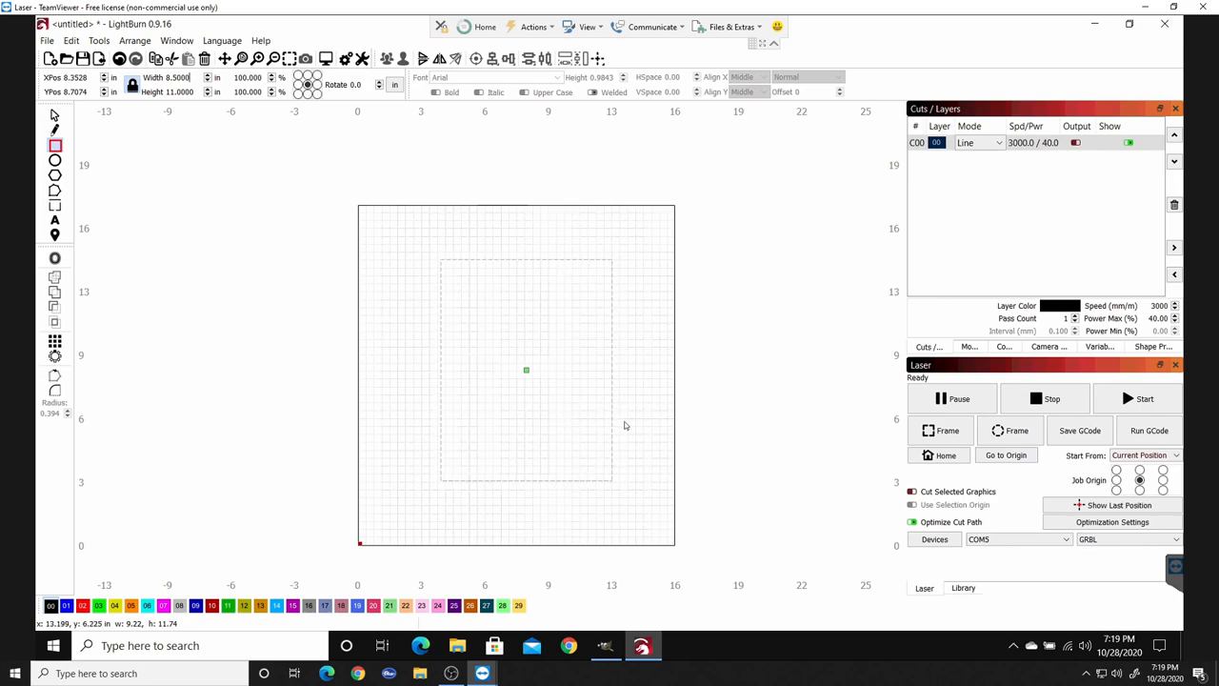
{"action": "mouse_move", "coordinate": [518, 388]}
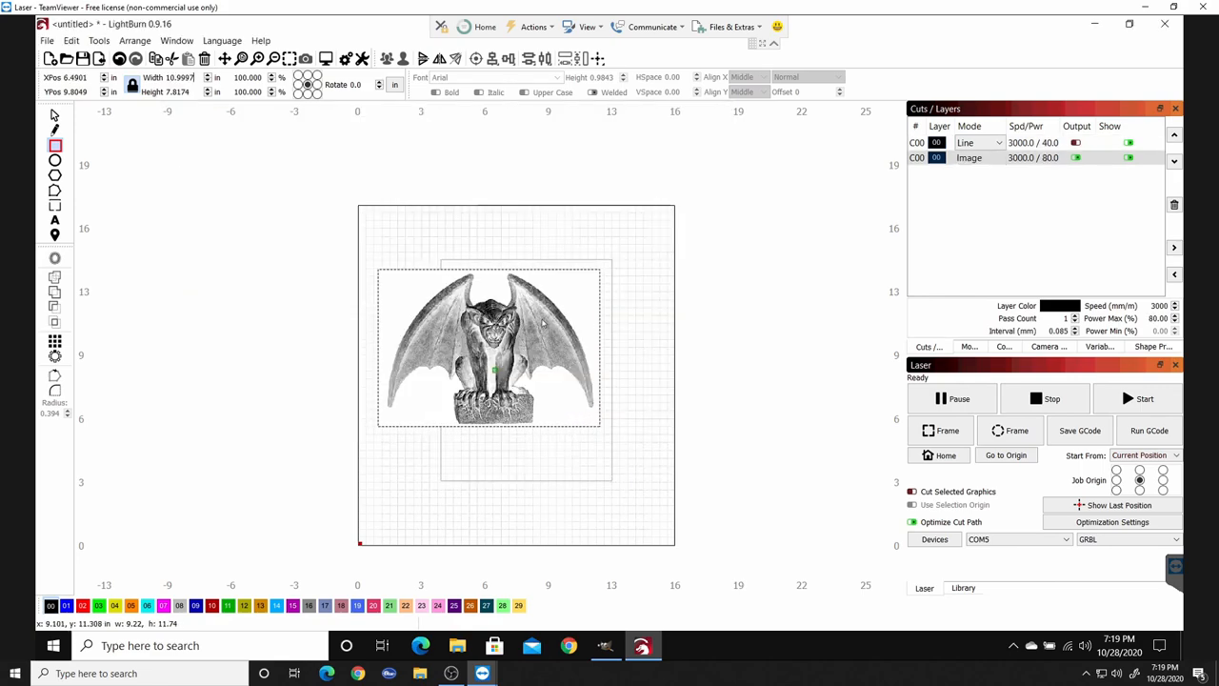
{"action": "mouse_move", "coordinate": [507, 333]}
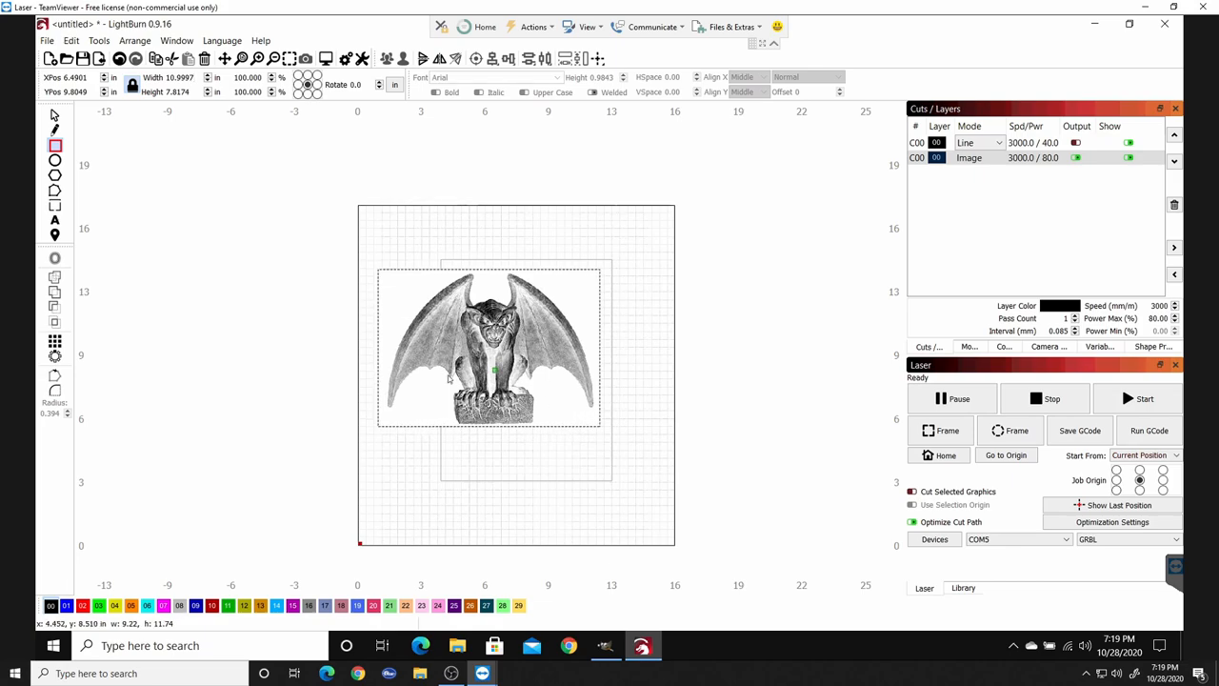
- Rotate the imported gargoyle image 90 degrees so it sits sideways on the sheet
{"action": "left_click", "coordinate": [487, 347]}
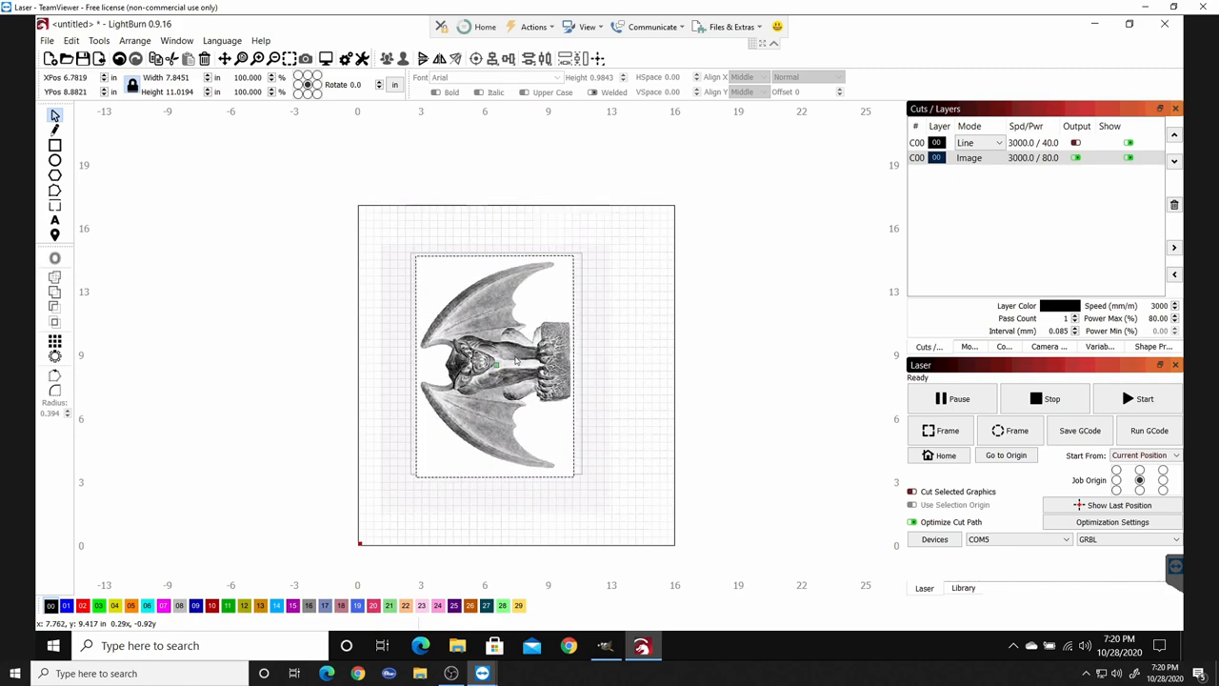
- Align the gargoyle image to the center of the 8.5 by 11 inch rectangle
{"action": "left_click", "coordinate": [495, 365]}
{"action": "type", "text": "8.5000"}
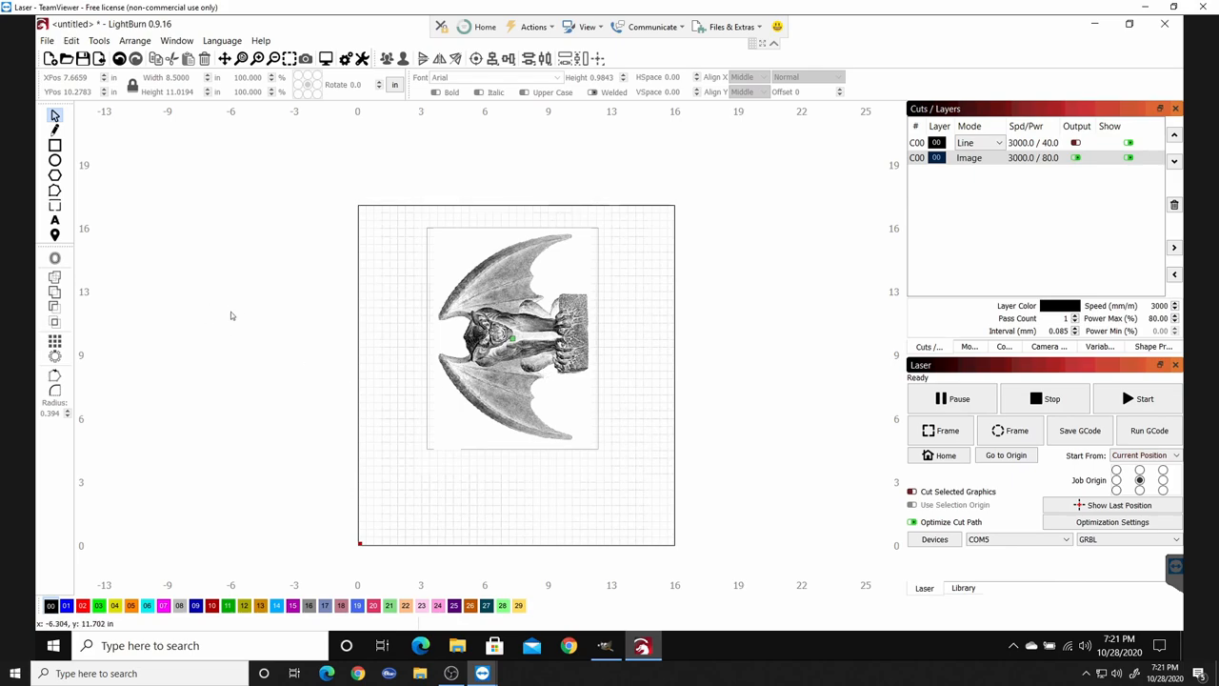
{"action": "mouse_move", "coordinate": [225, 318]}
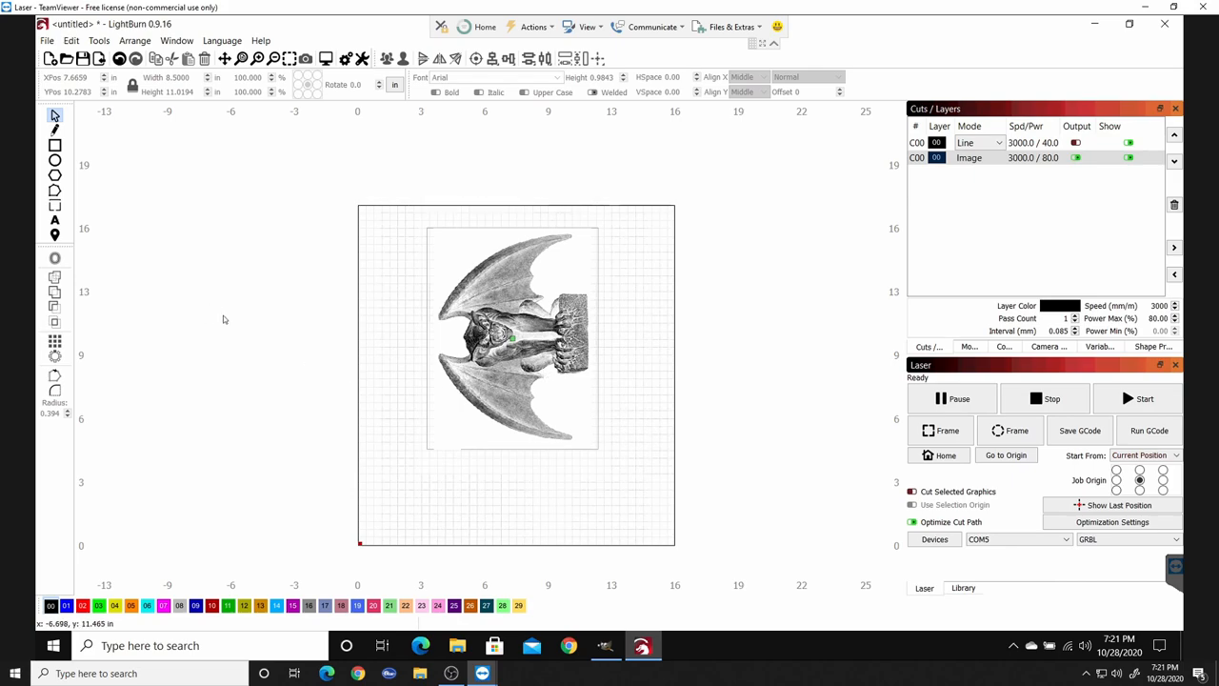
{"action": "mouse_move", "coordinate": [219, 327]}
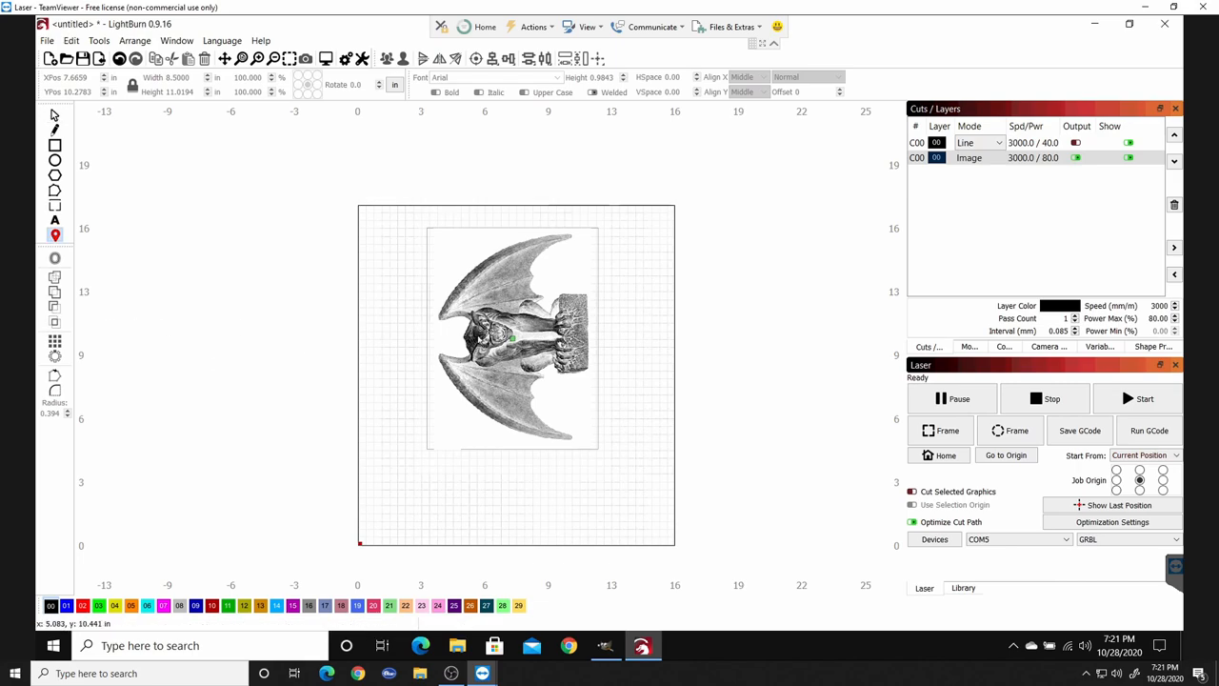
{"action": "mouse_move", "coordinate": [514, 341]}
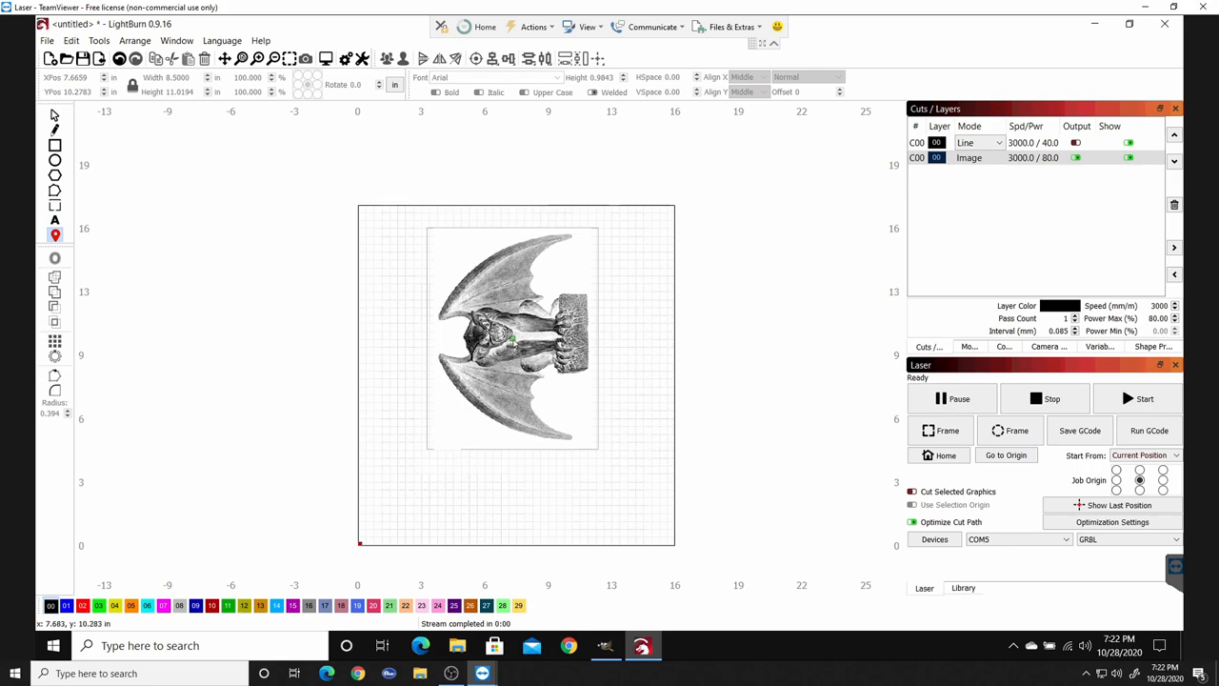
{"action": "mouse_move", "coordinate": [512, 347]}
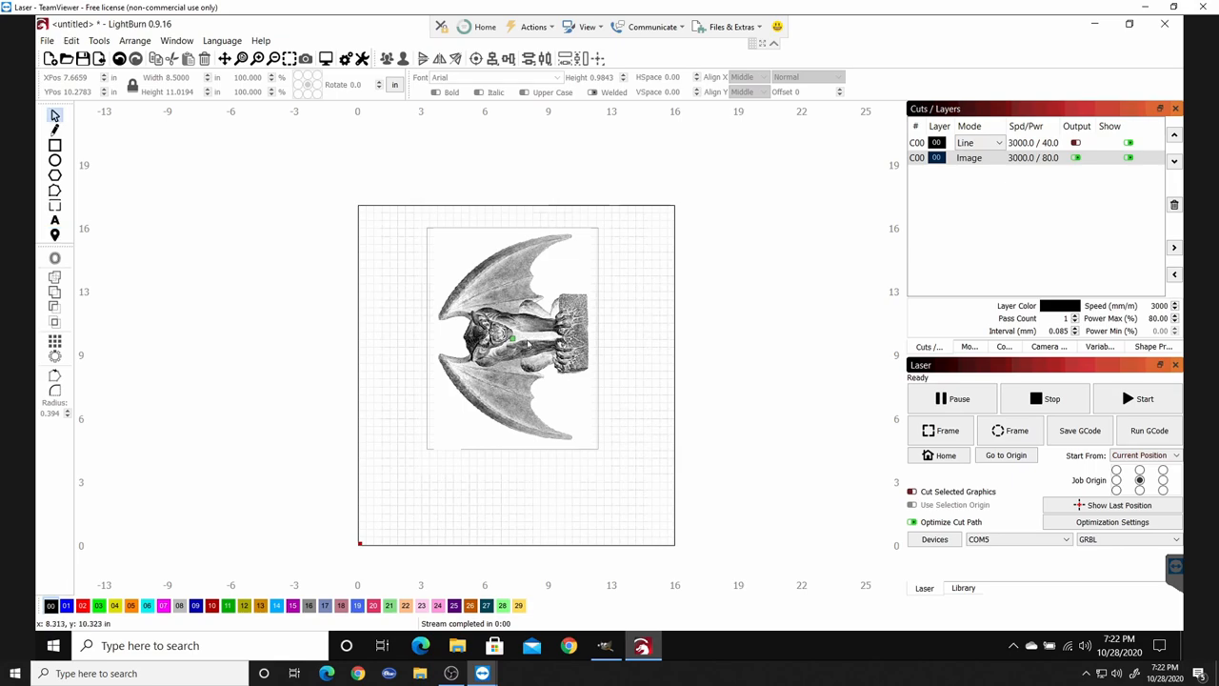
{"action": "mouse_move", "coordinate": [460, 377]}
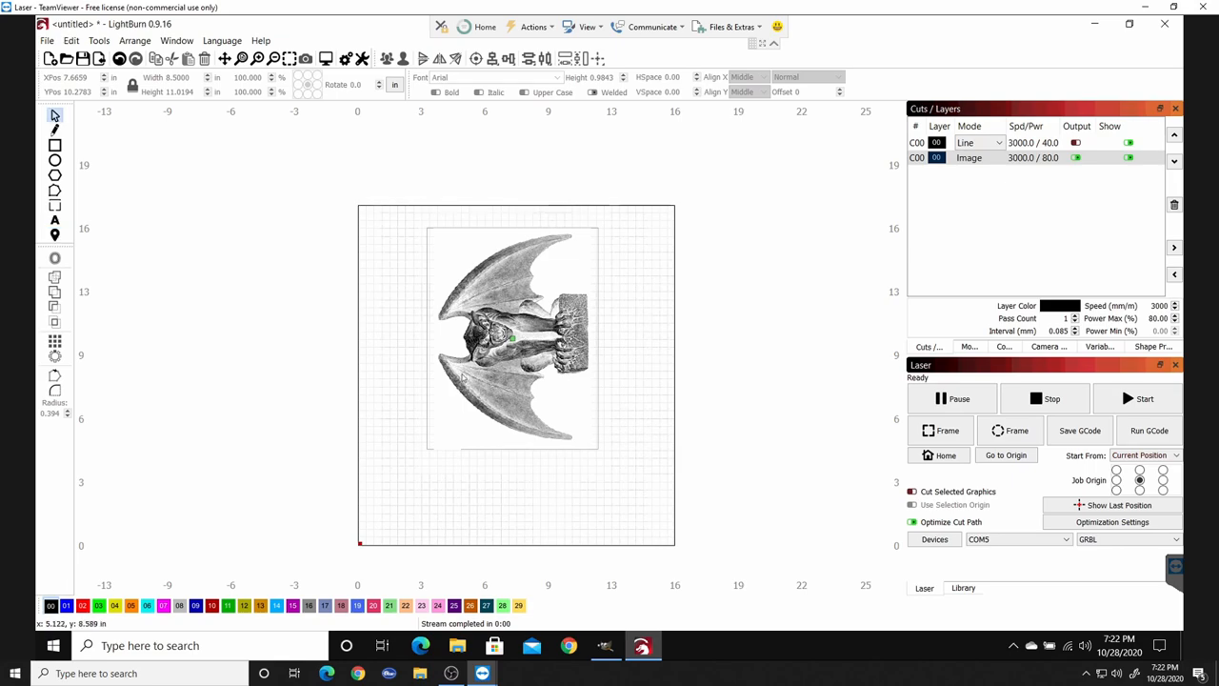
{"action": "mouse_move", "coordinate": [248, 175]}
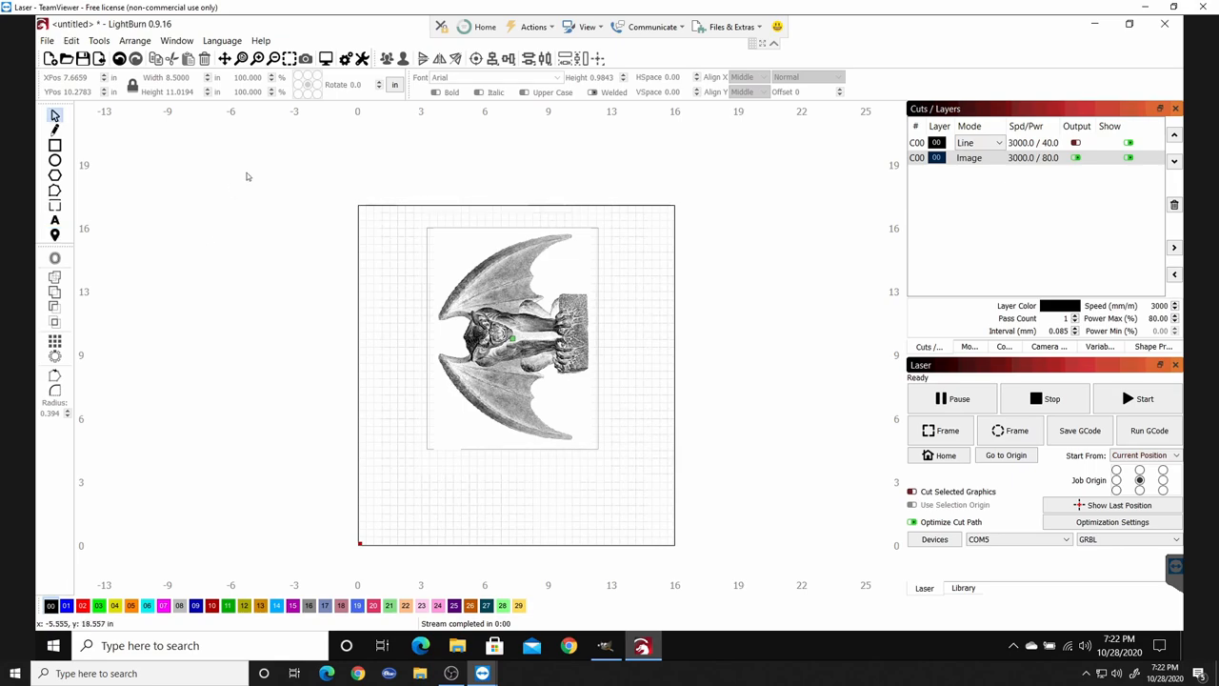
{"action": "mouse_move", "coordinate": [529, 303]}
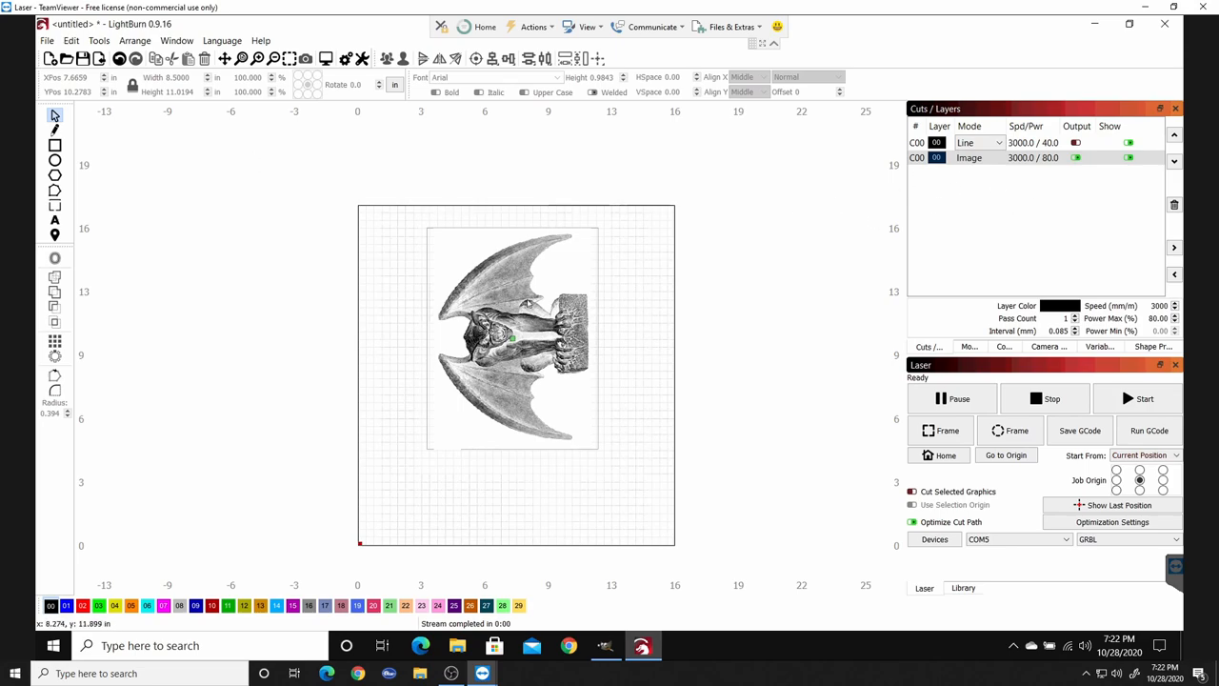
- Enable Pass-Through in the Image layer's Cut Settings Editor
{"action": "left_click", "coordinate": [512, 339]}
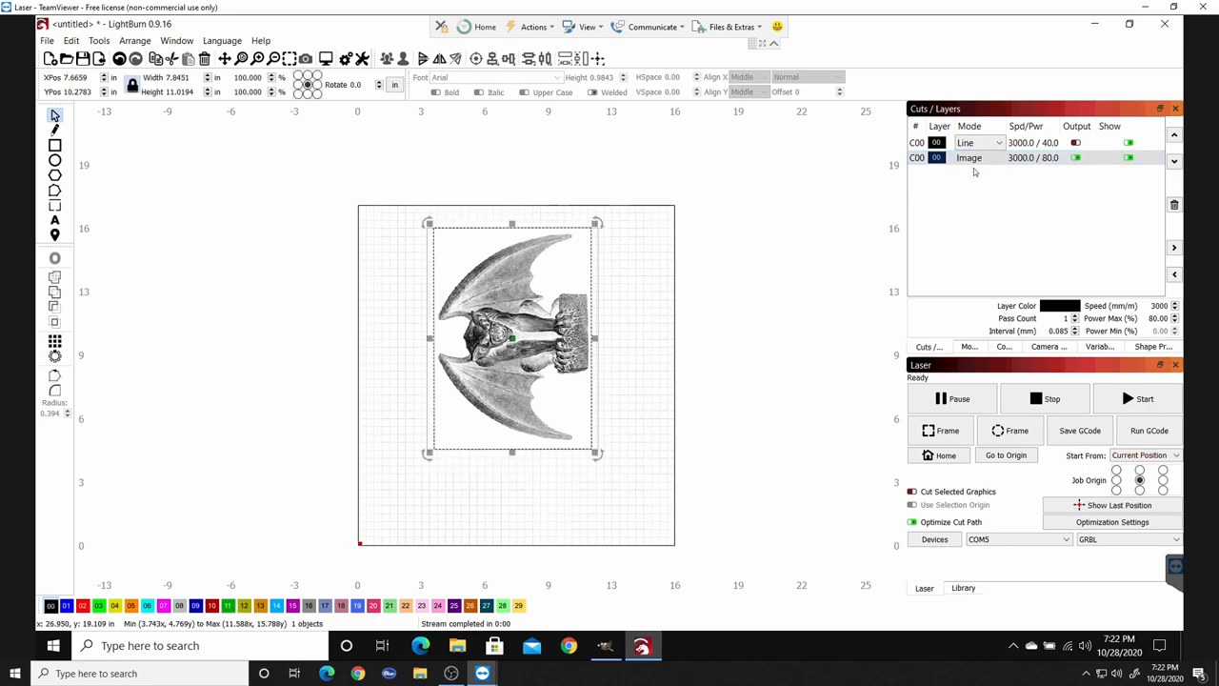
{"action": "double_click", "coordinate": [967, 157]}
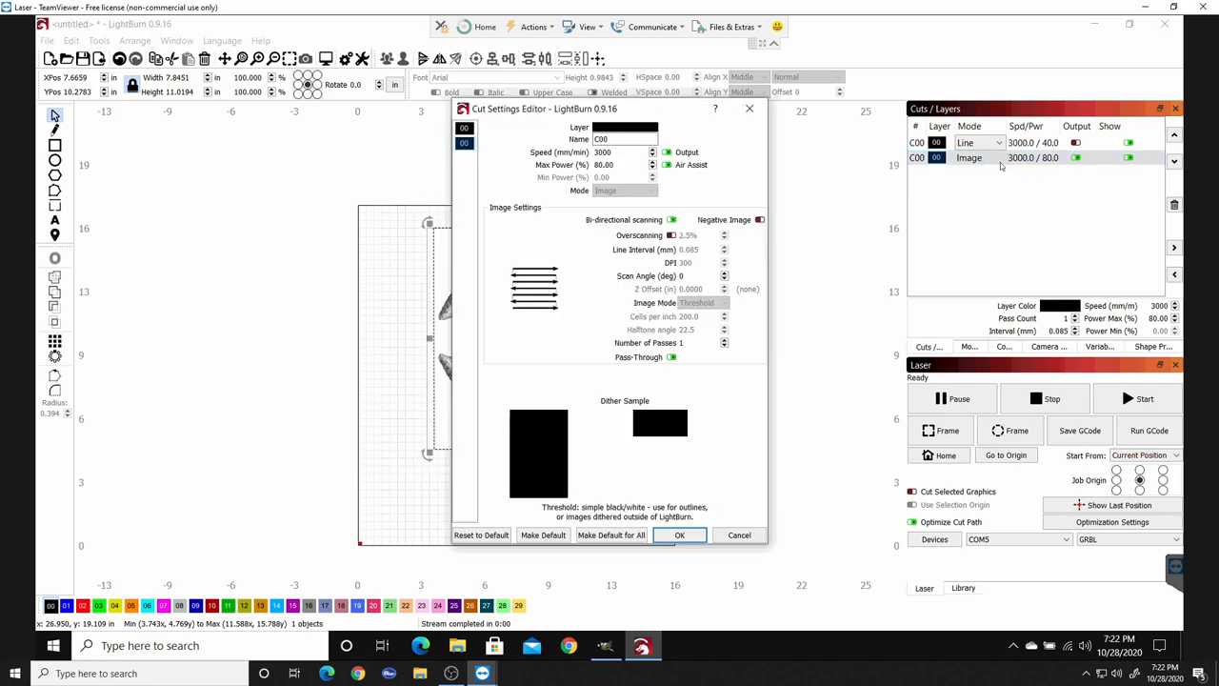
{"action": "mouse_move", "coordinate": [666, 316]}
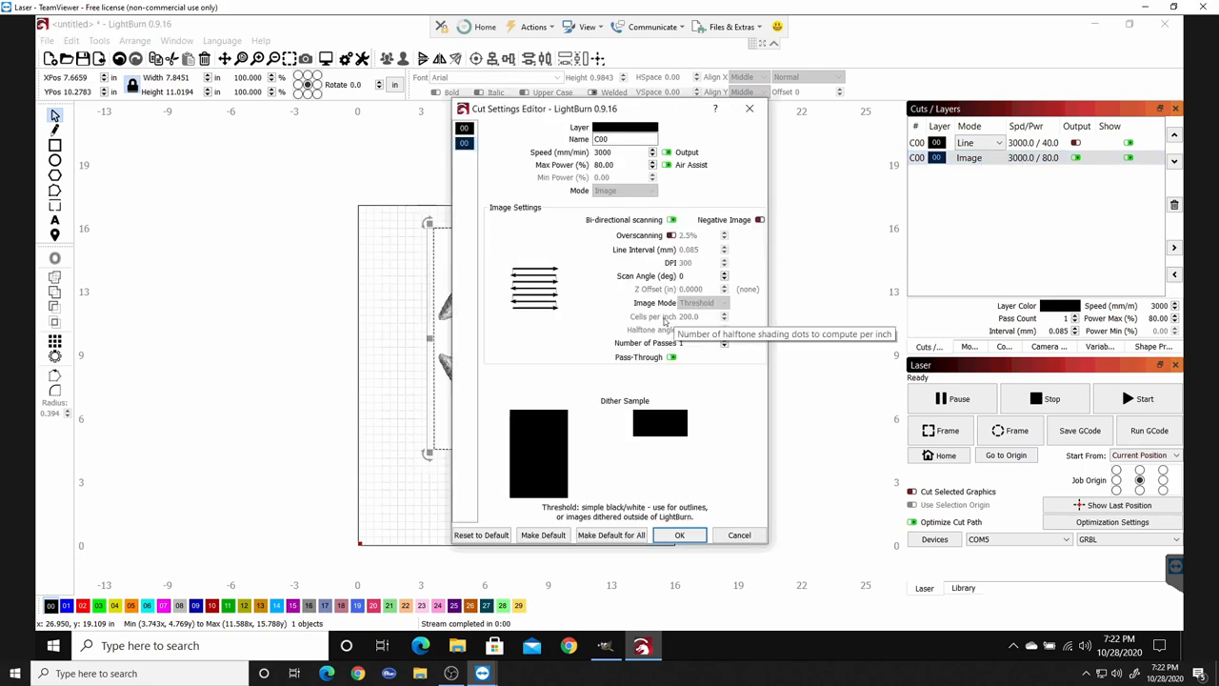
{"action": "mouse_move", "coordinate": [674, 360]}
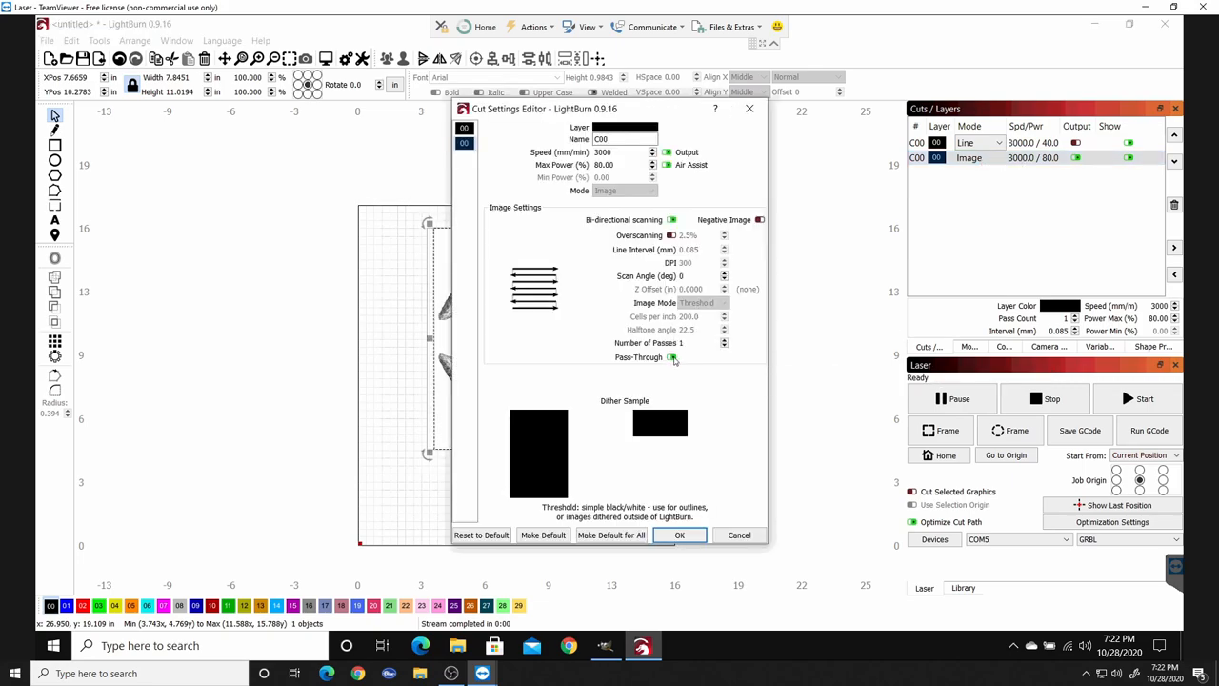
{"action": "left_click", "coordinate": [670, 356]}
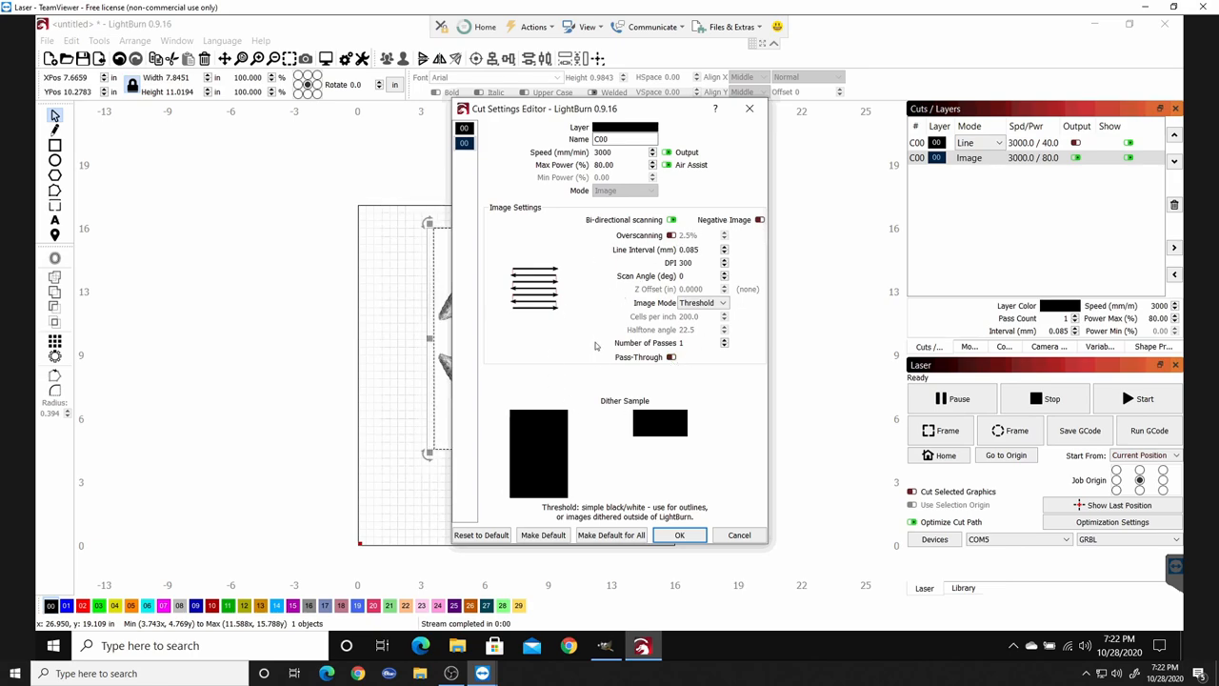
{"action": "mouse_move", "coordinate": [662, 379]}
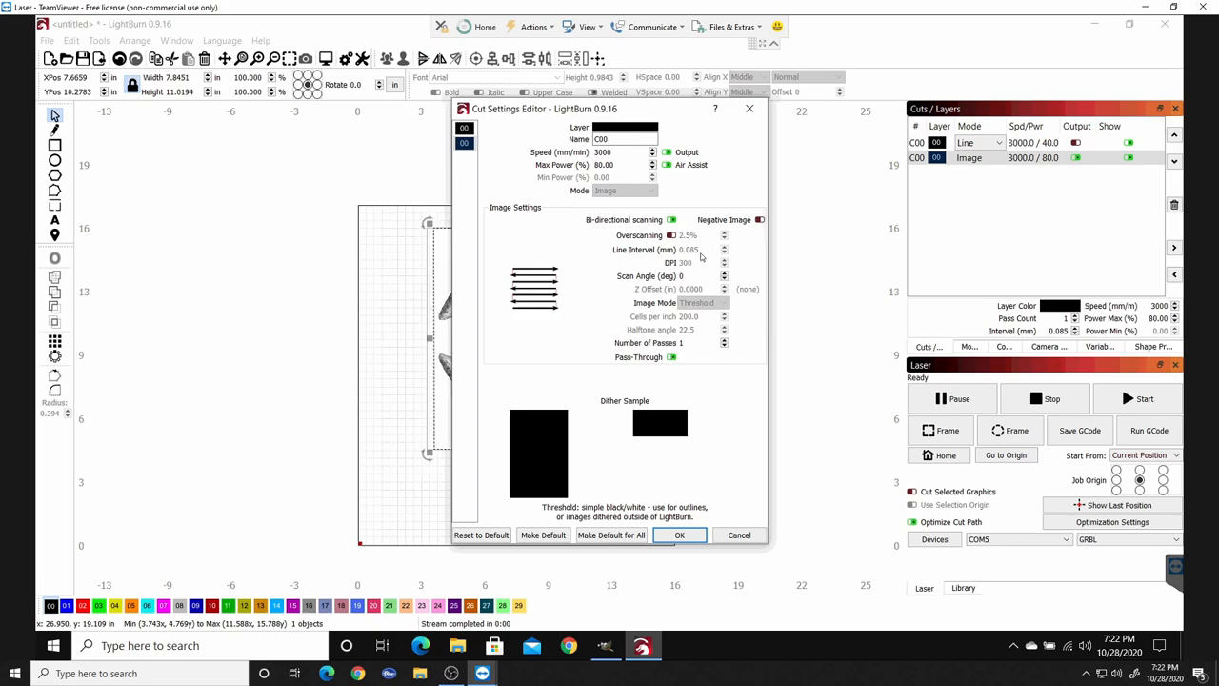
{"action": "mouse_move", "coordinate": [678, 286]}
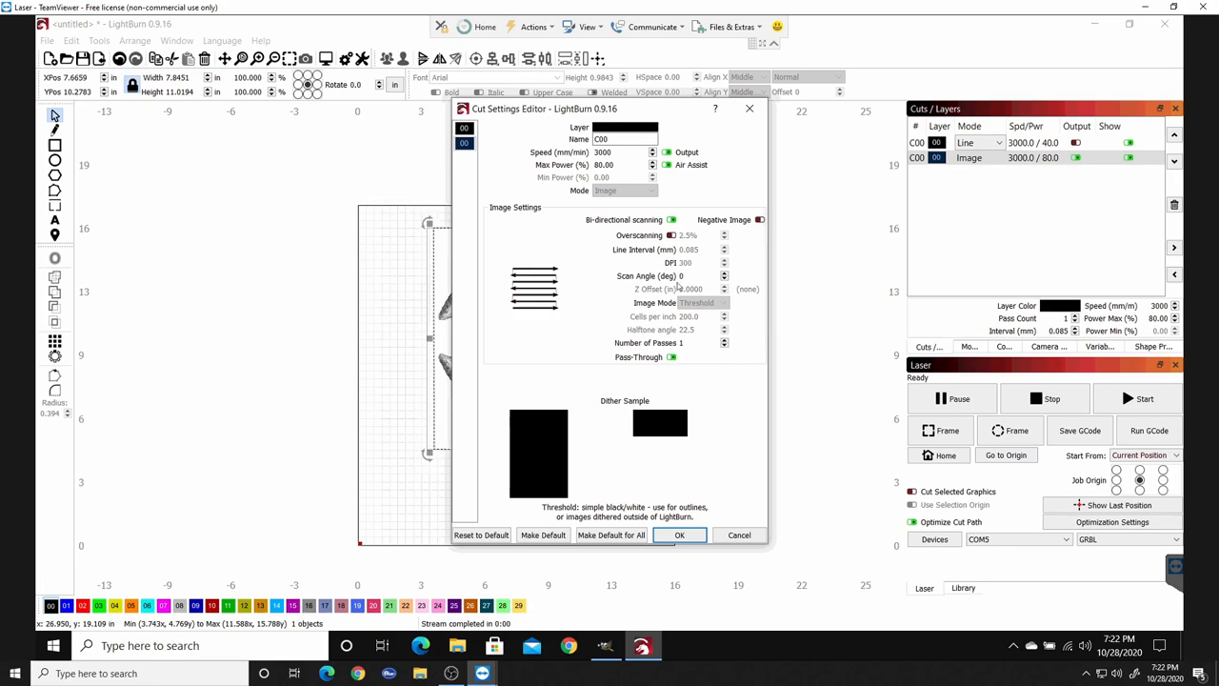
{"action": "mouse_move", "coordinate": [440, 293]}
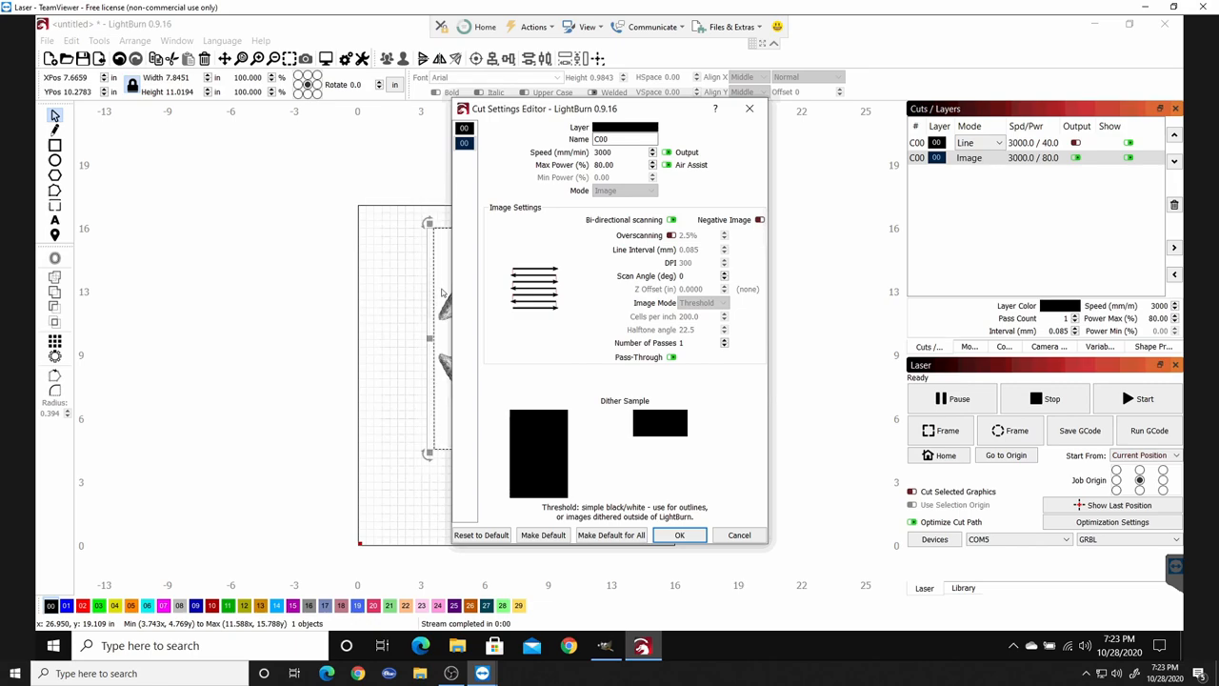
{"action": "mouse_move", "coordinate": [619, 164]}
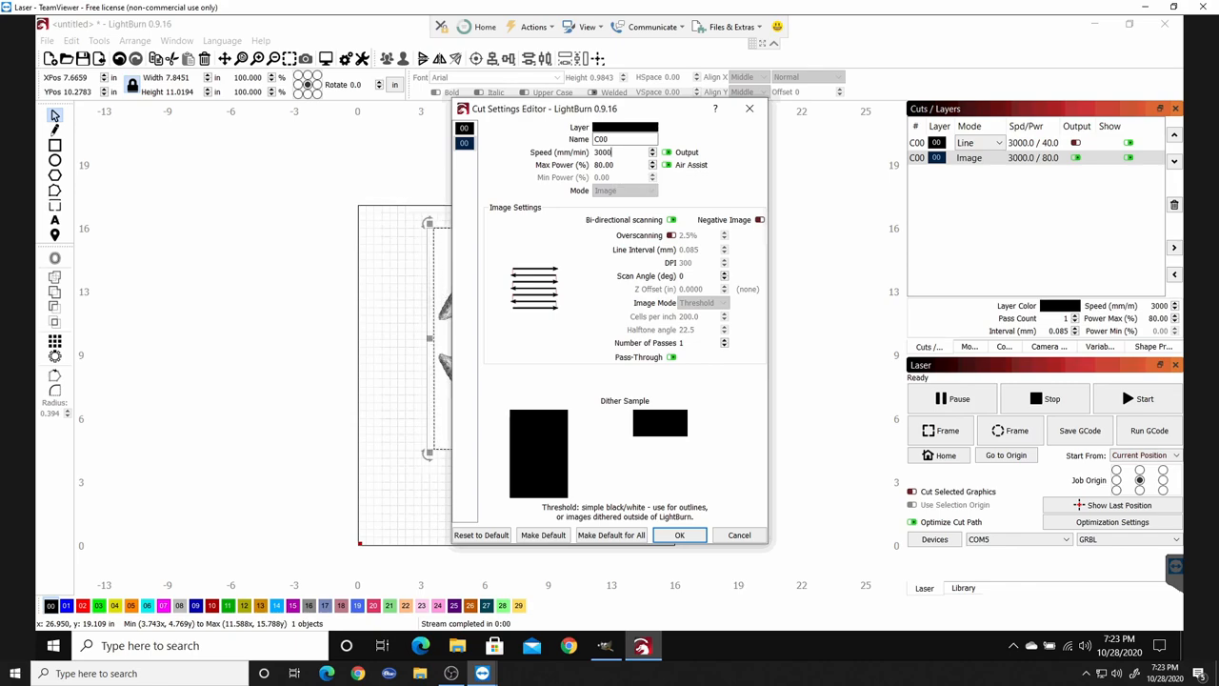
{"action": "mouse_move", "coordinate": [606, 152]}
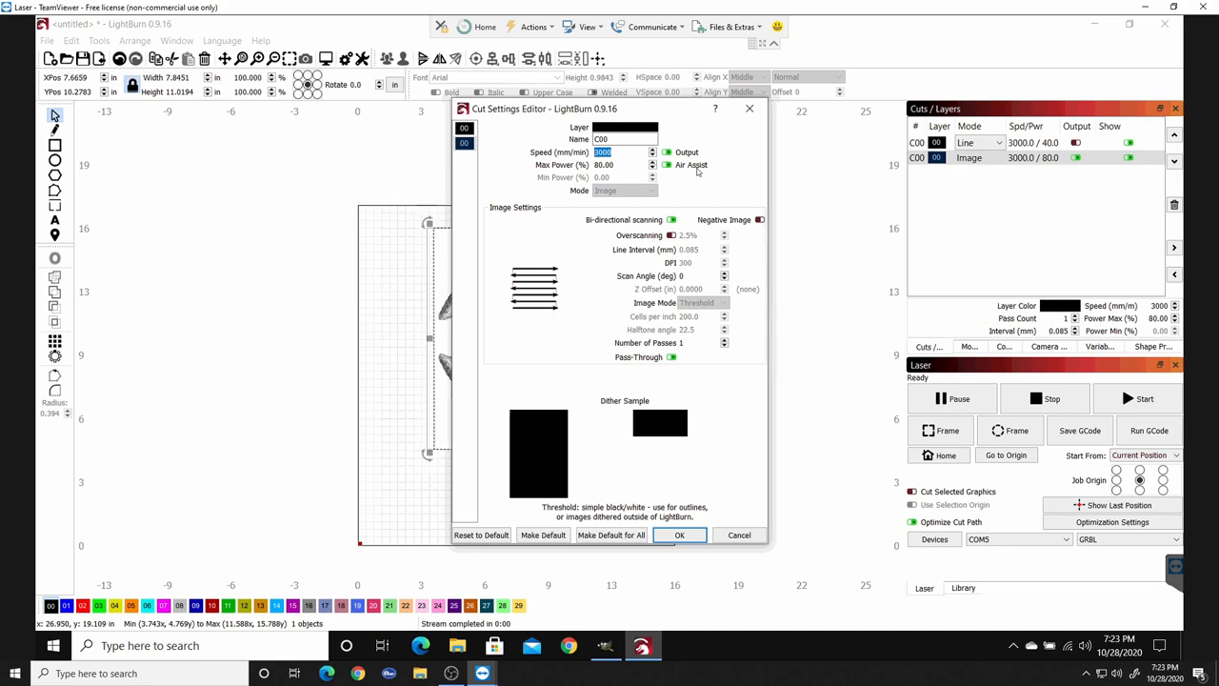
- Set the Image layer to 3200 mm/min speed and 35% max power and confirm
{"action": "type", "text": "3200"}
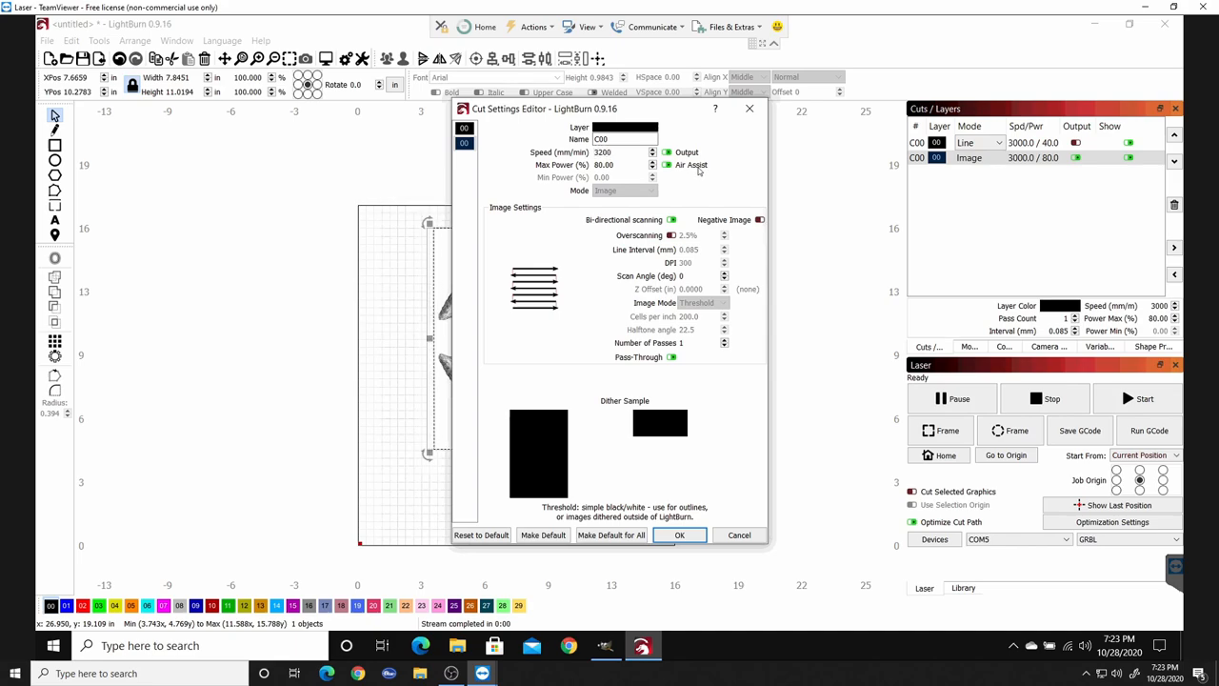
{"action": "triple_click", "coordinate": [601, 164]}
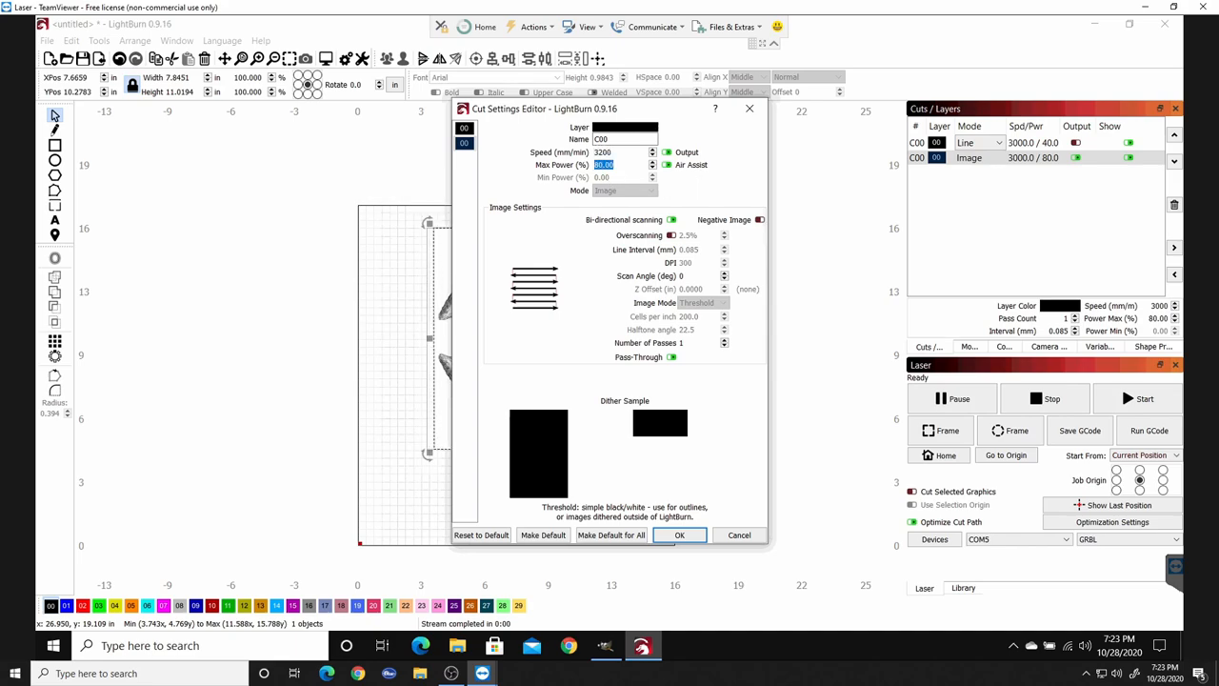
{"action": "type", "text": "35"}
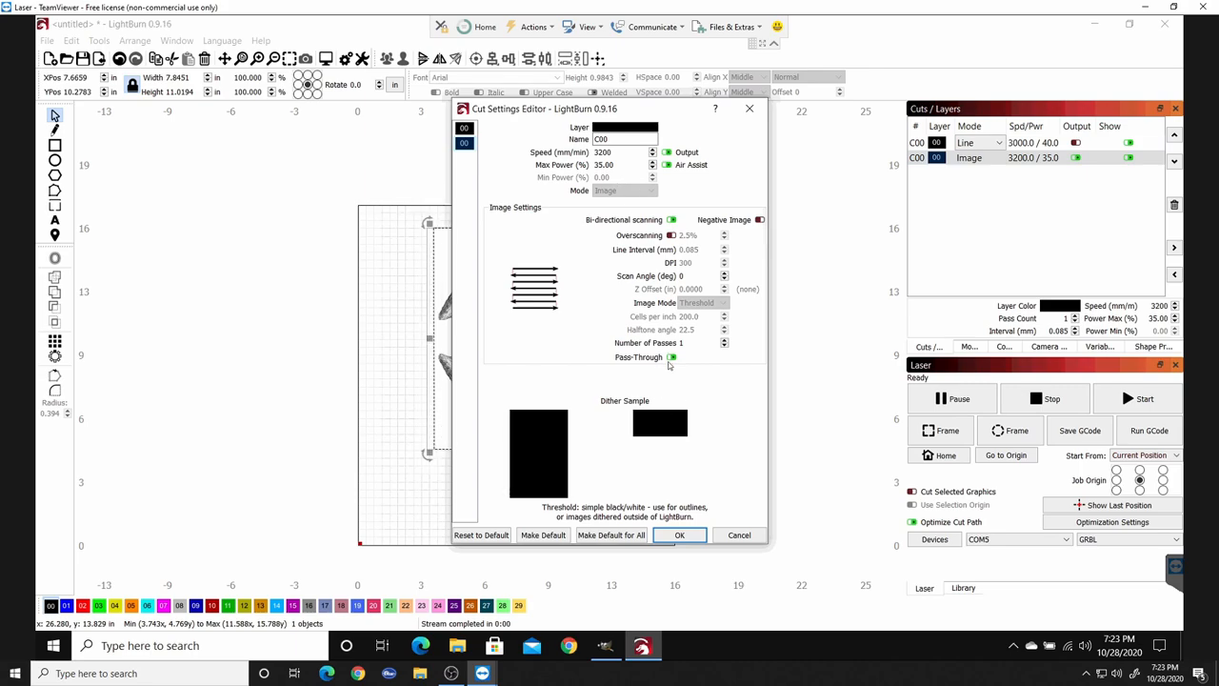
{"action": "mouse_move", "coordinate": [672, 356]}
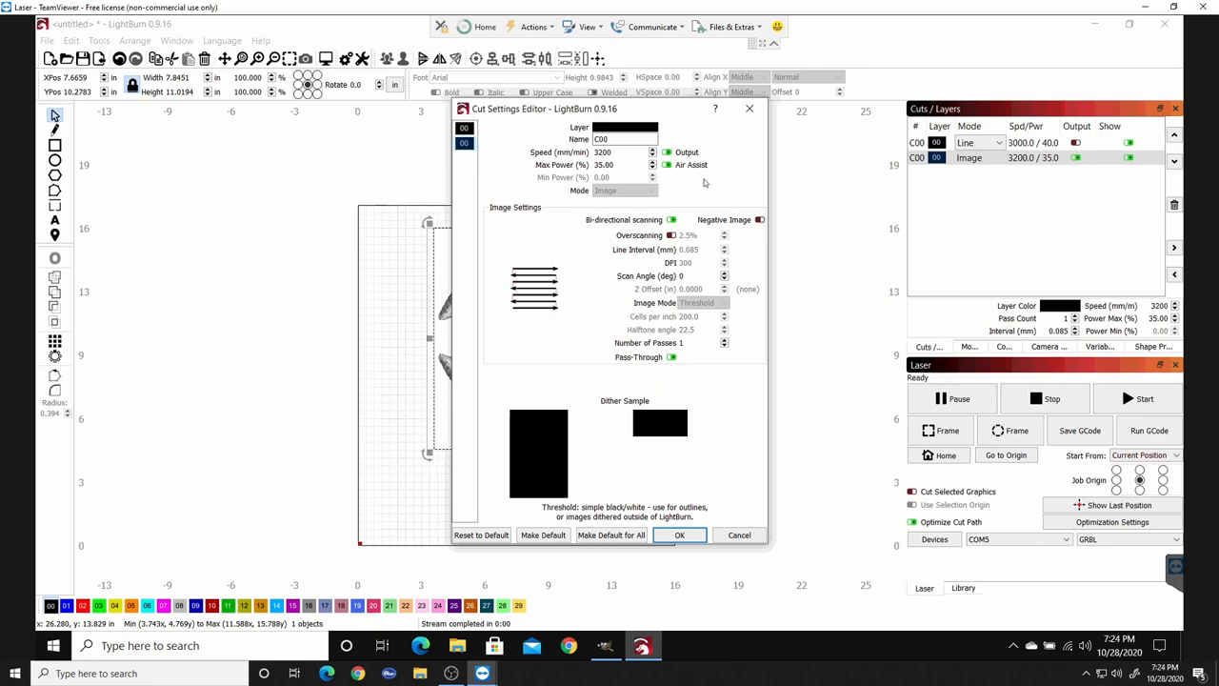
{"action": "mouse_move", "coordinate": [705, 183]}
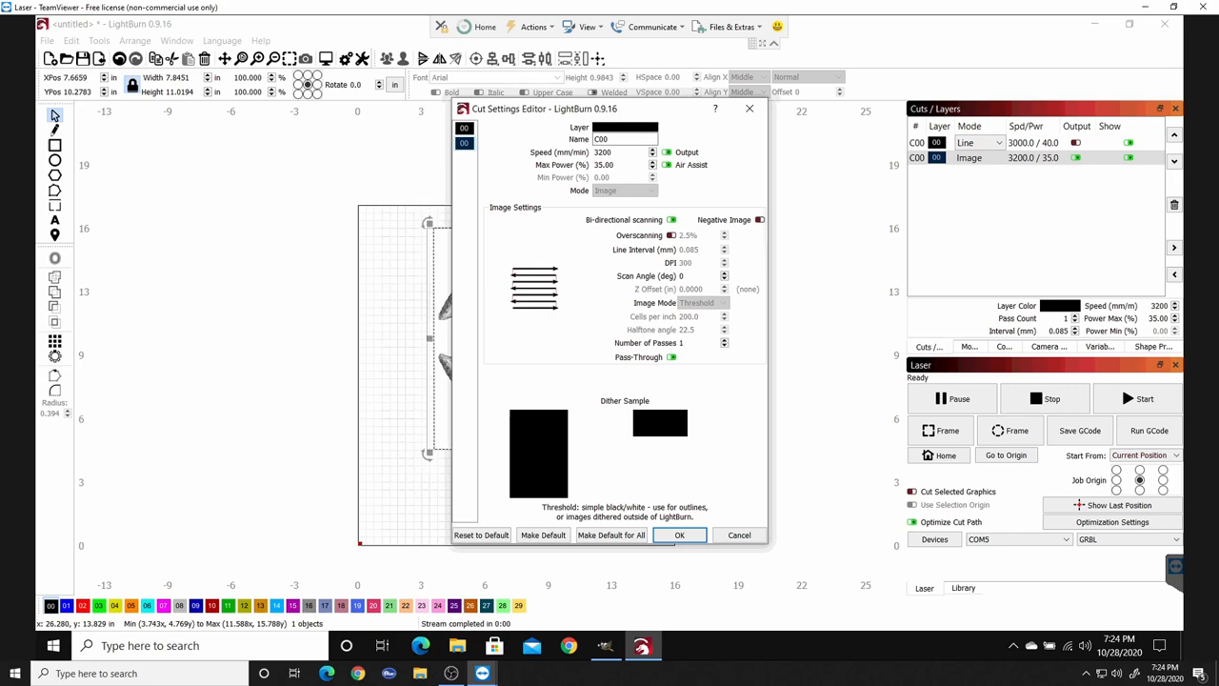
{"action": "mouse_move", "coordinate": [617, 164]}
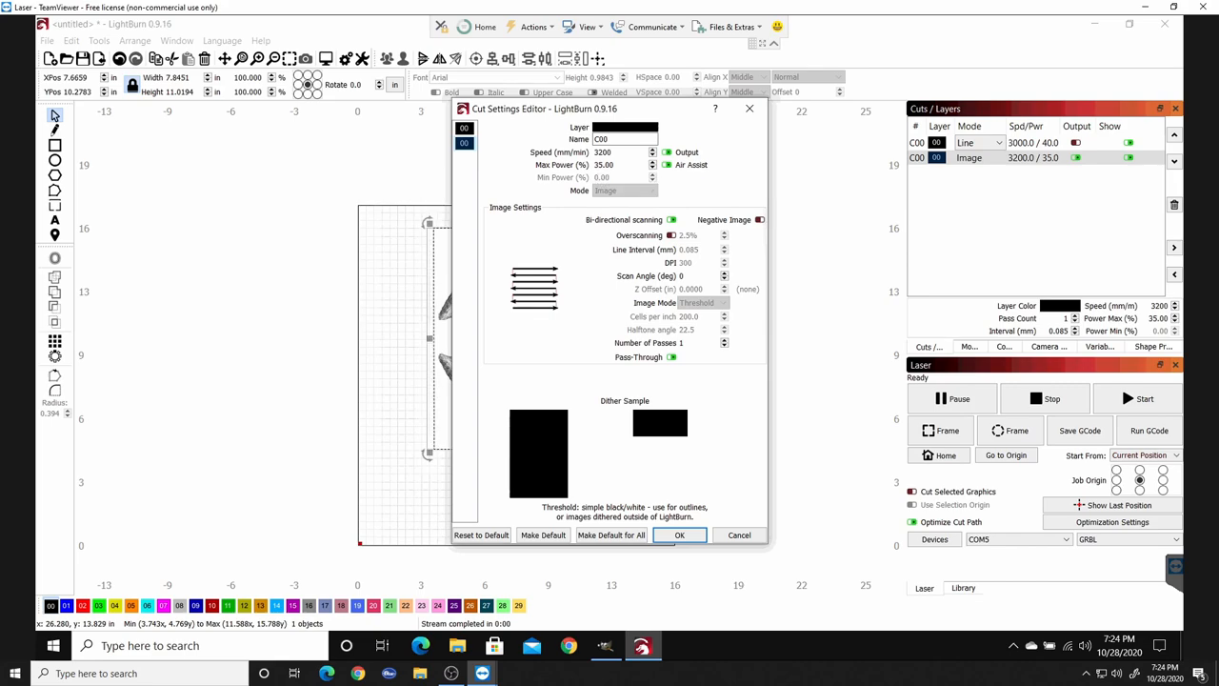
{"action": "mouse_move", "coordinate": [602, 164]}
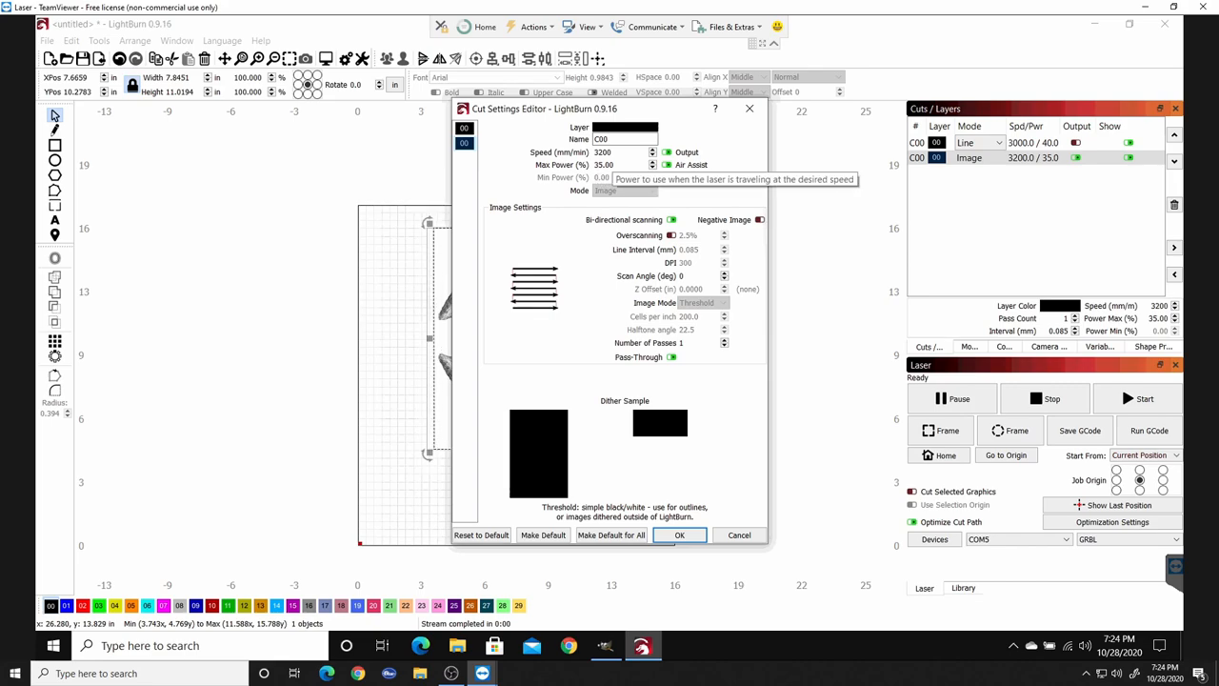
{"action": "mouse_move", "coordinate": [601, 152]}
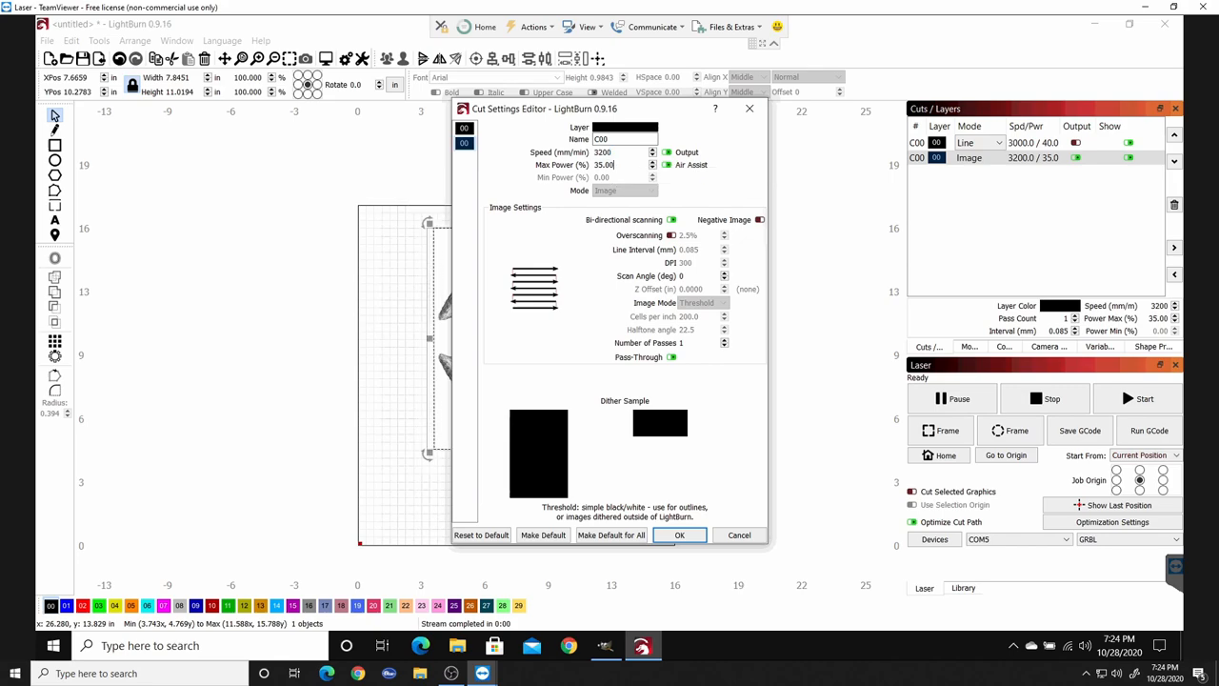
{"action": "triple_click", "coordinate": [603, 163]}
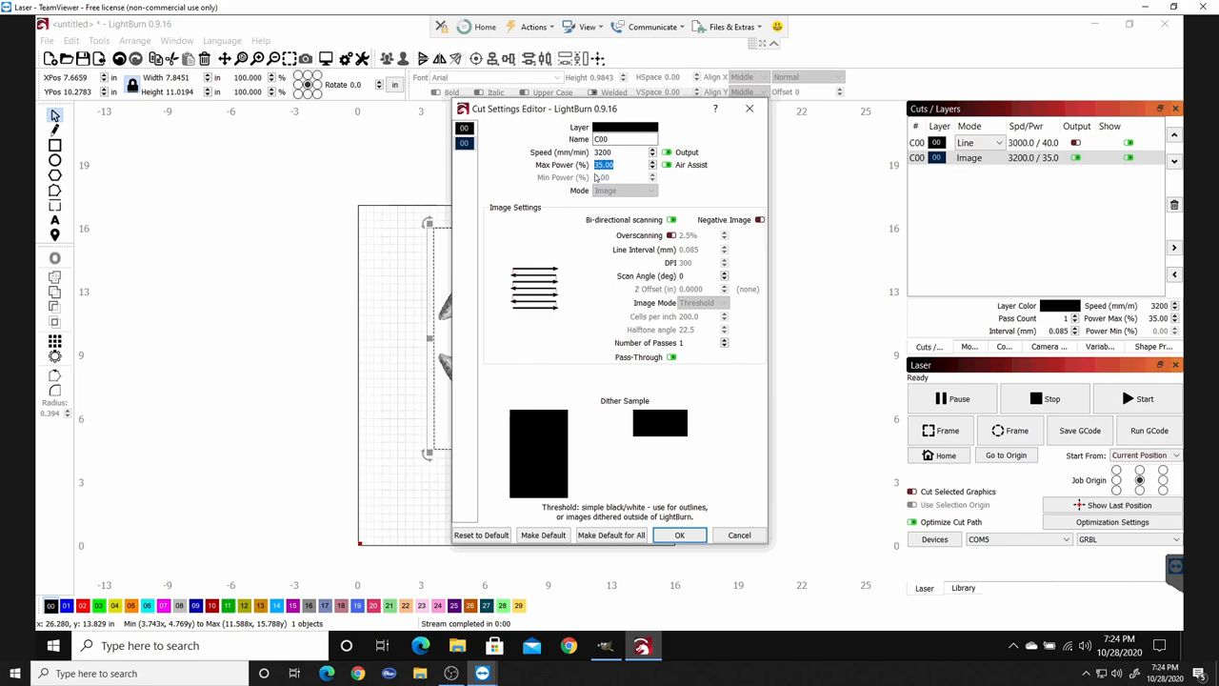
{"action": "mouse_move", "coordinate": [601, 177]}
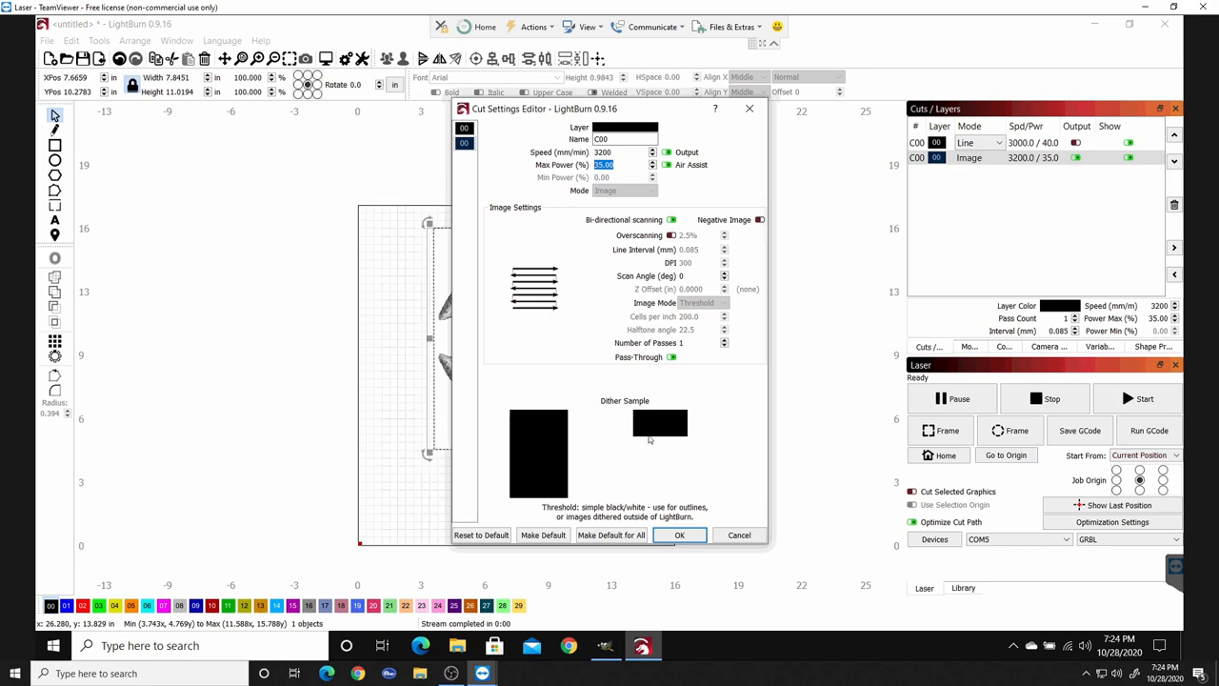
{"action": "mouse_move", "coordinate": [491, 282]}
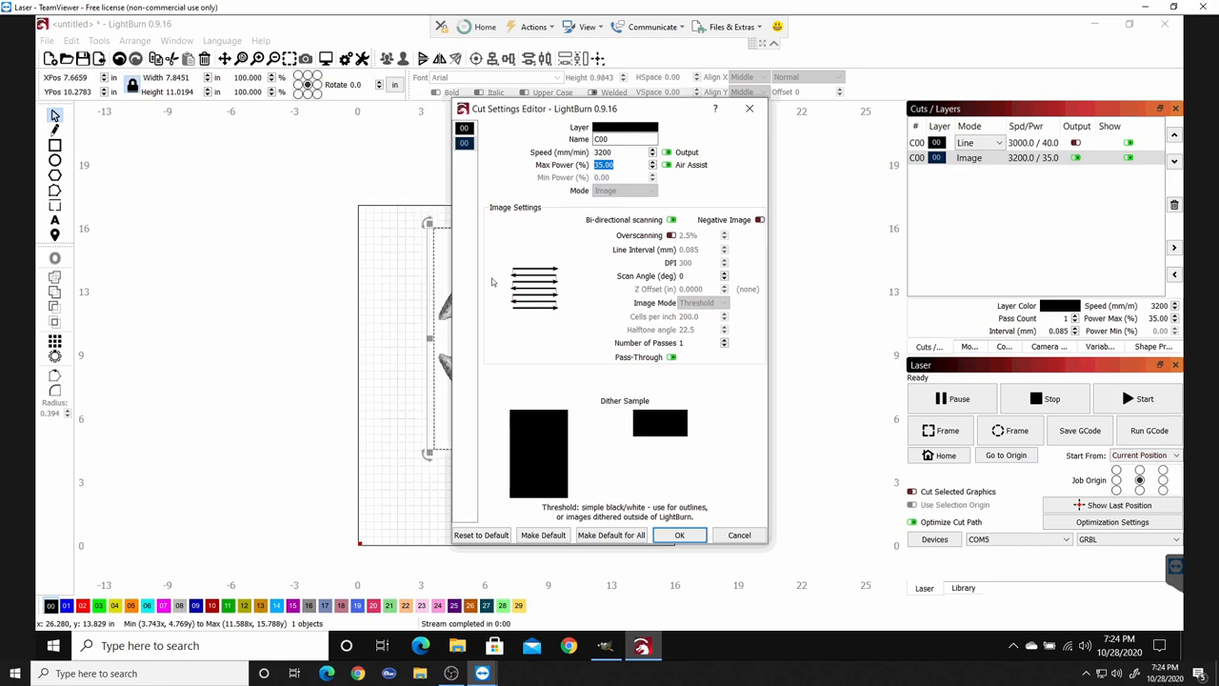
{"action": "mouse_move", "coordinate": [629, 531]}
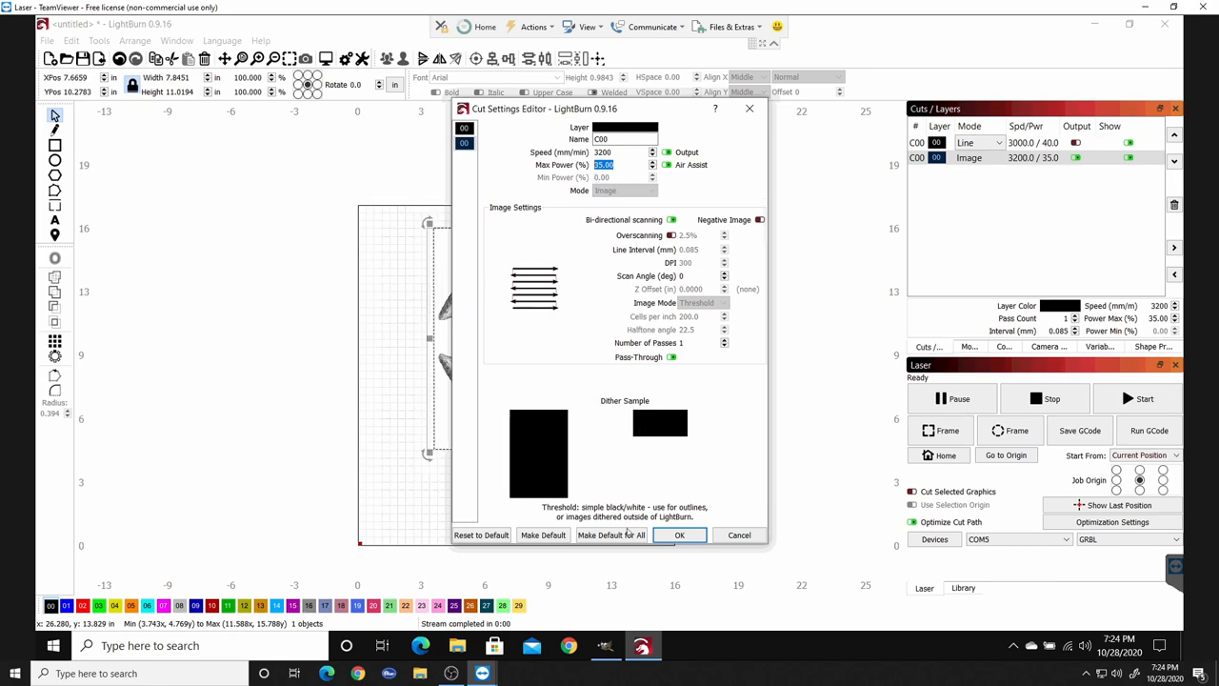
{"action": "left_click", "coordinate": [678, 533]}
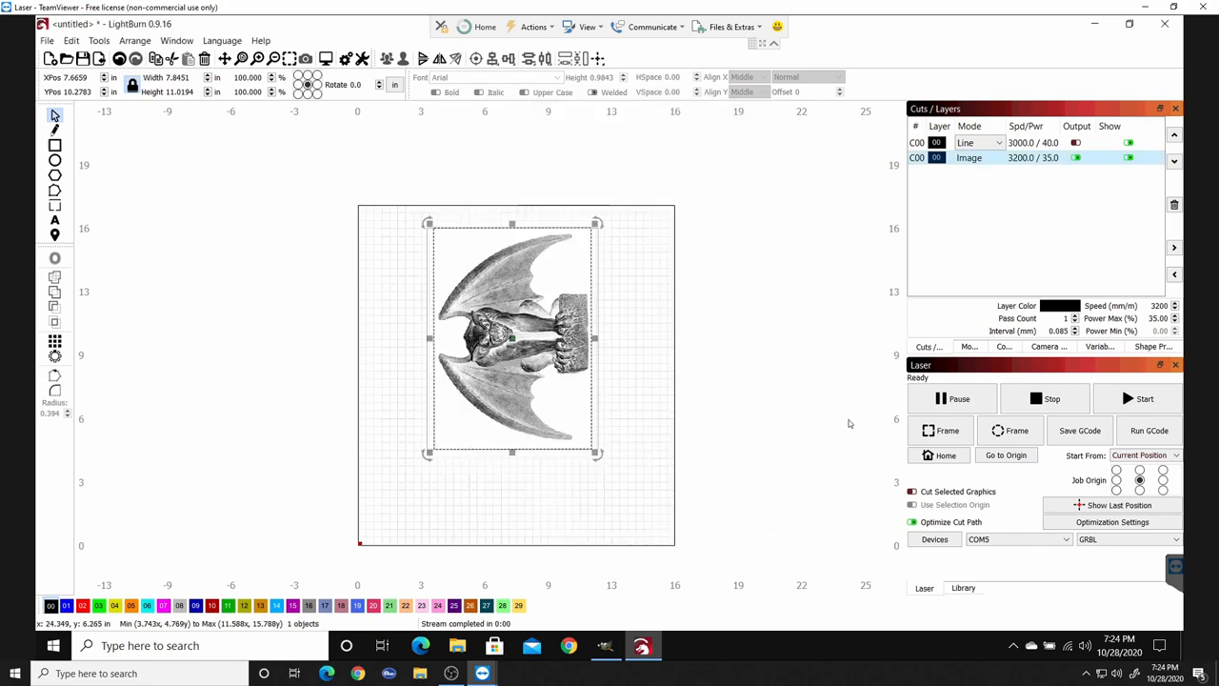
{"action": "mouse_move", "coordinate": [644, 314]}
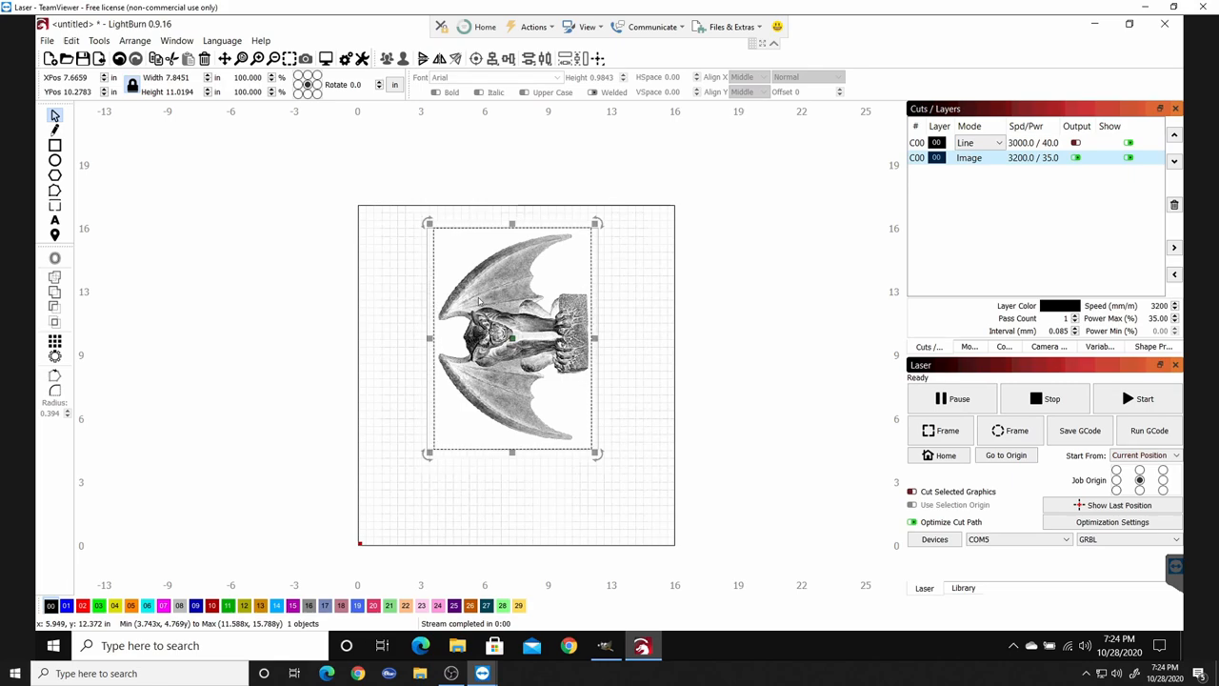
{"action": "mouse_move", "coordinate": [544, 336]}
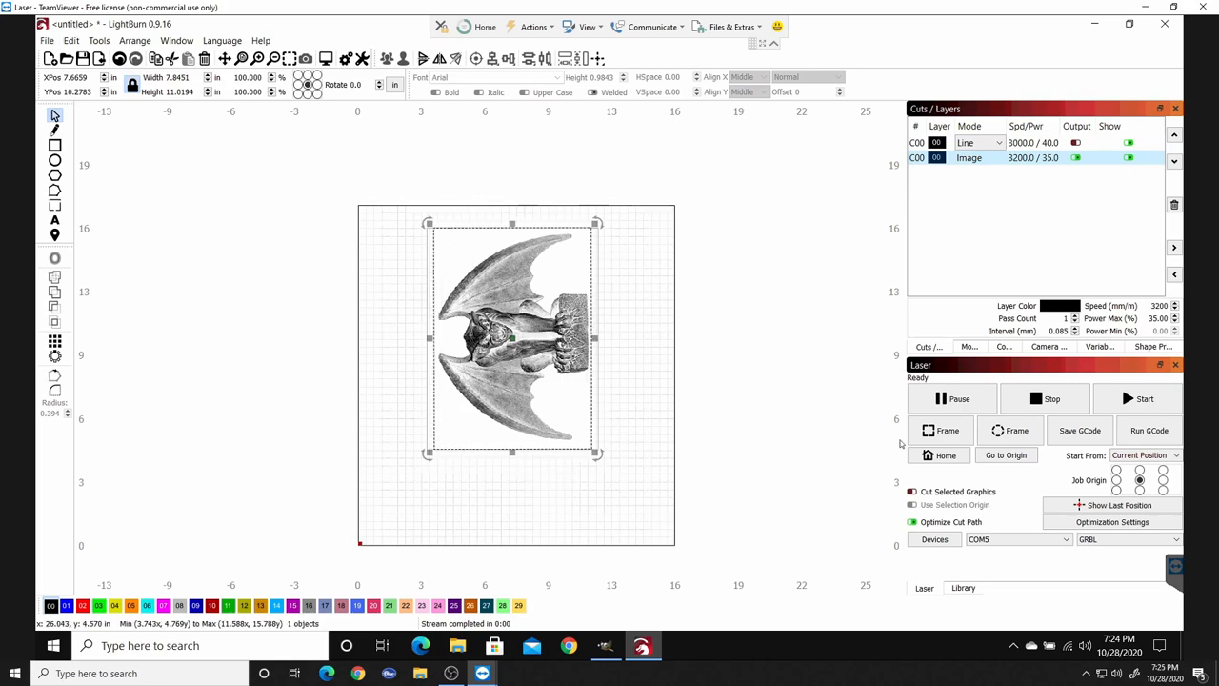
{"action": "mouse_move", "coordinate": [1137, 398]}
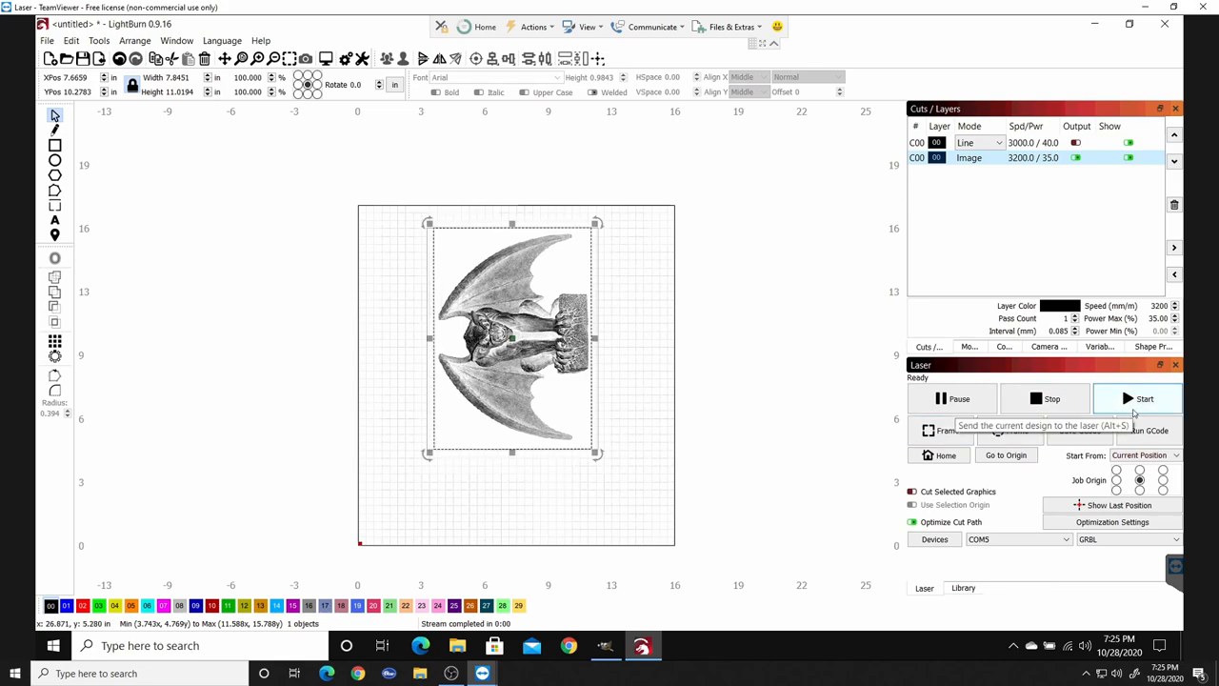
{"action": "mouse_move", "coordinate": [1080, 430]}
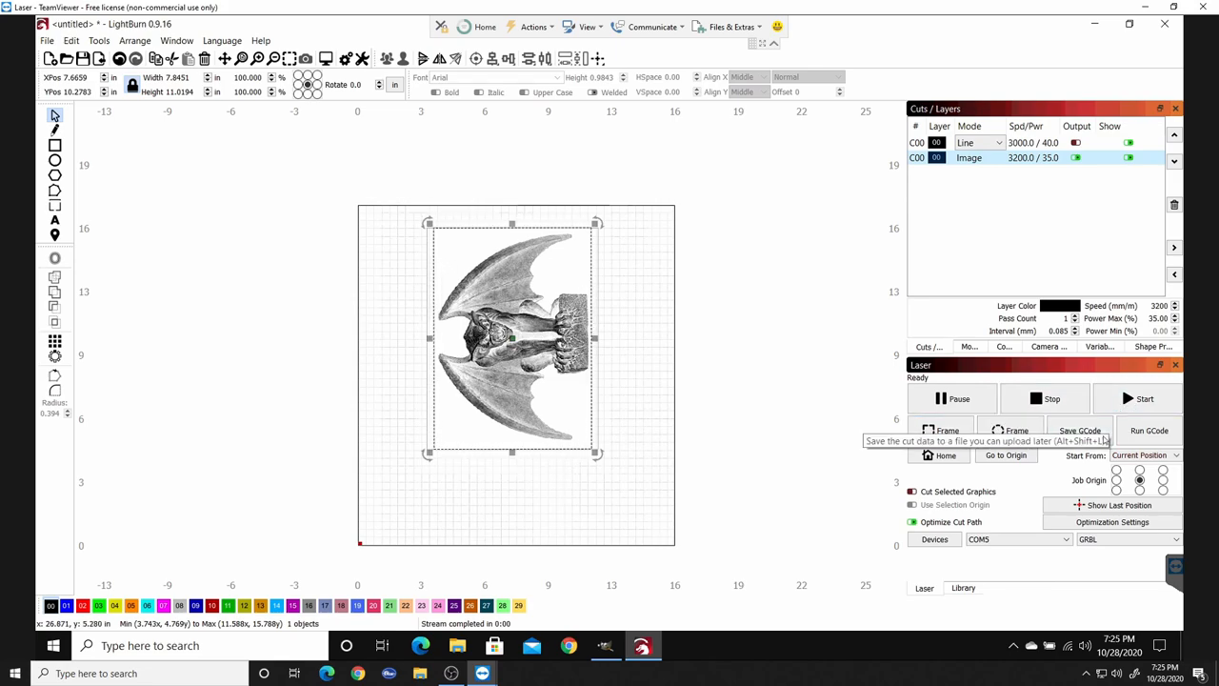
{"action": "mouse_move", "coordinate": [815, 476]}
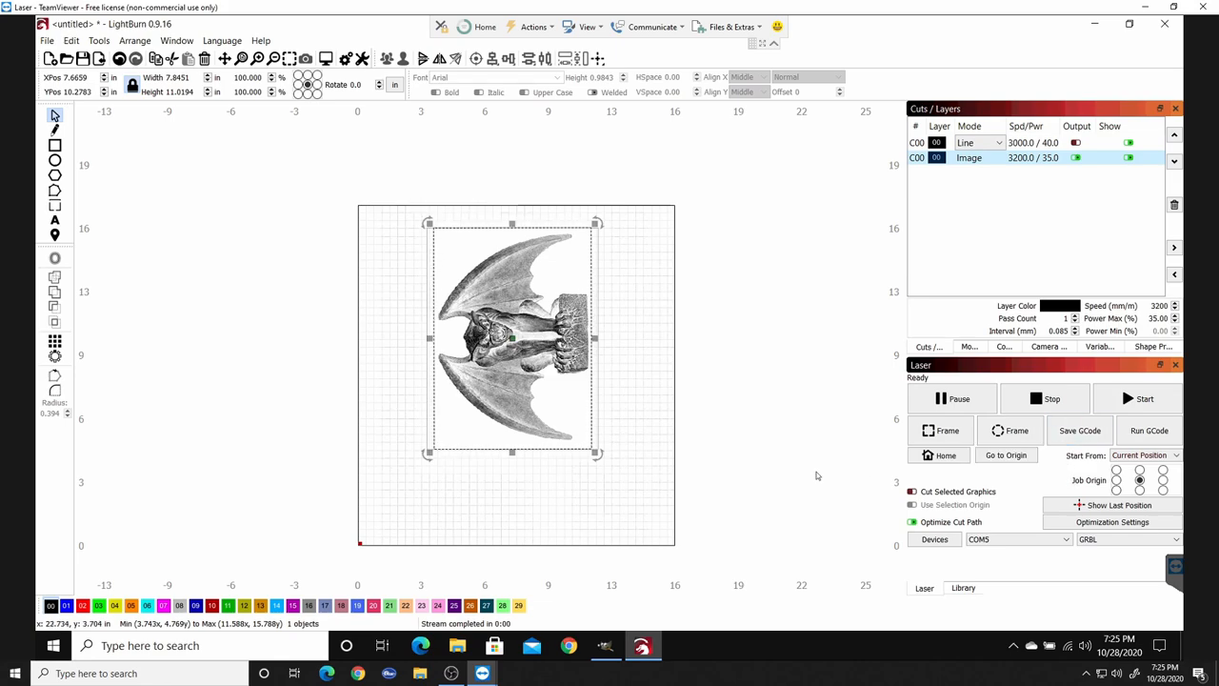